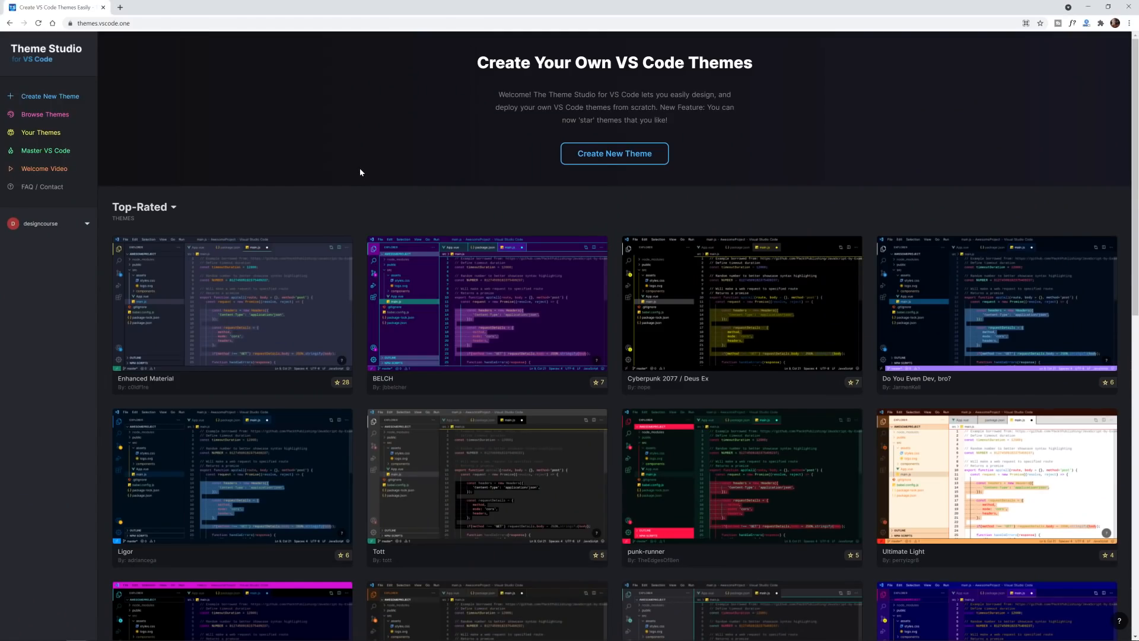
mouse_move(51, 95)
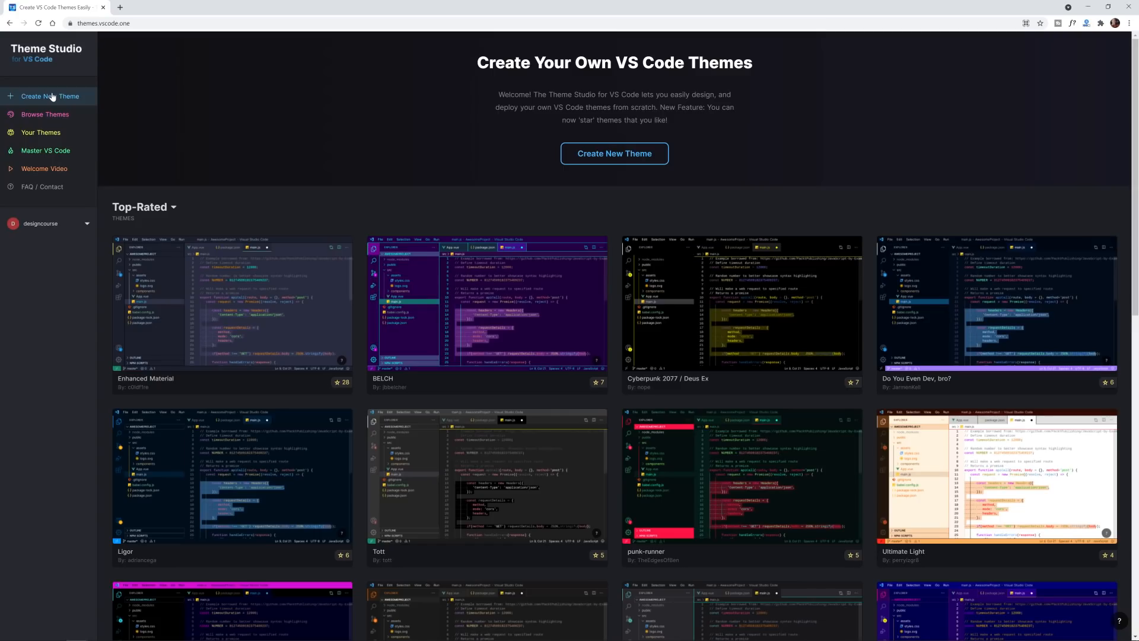
mouse_move(104, 47)
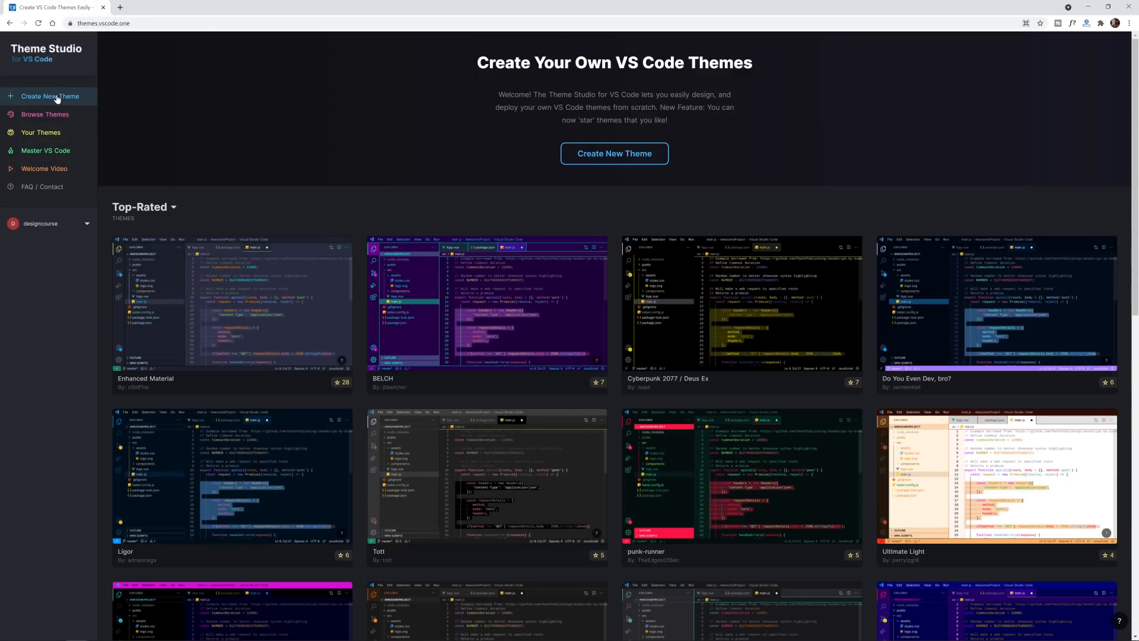
mouse_move(234, 135)
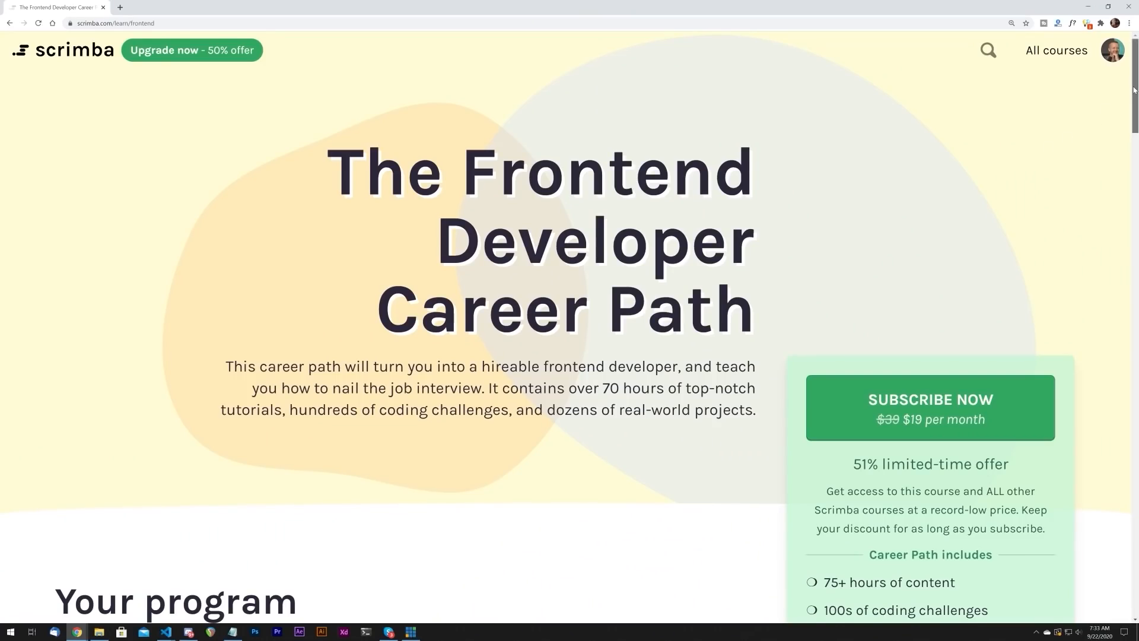
Scroll through the Theme Studio page and reach the theme creation area
scroll(down, 3)
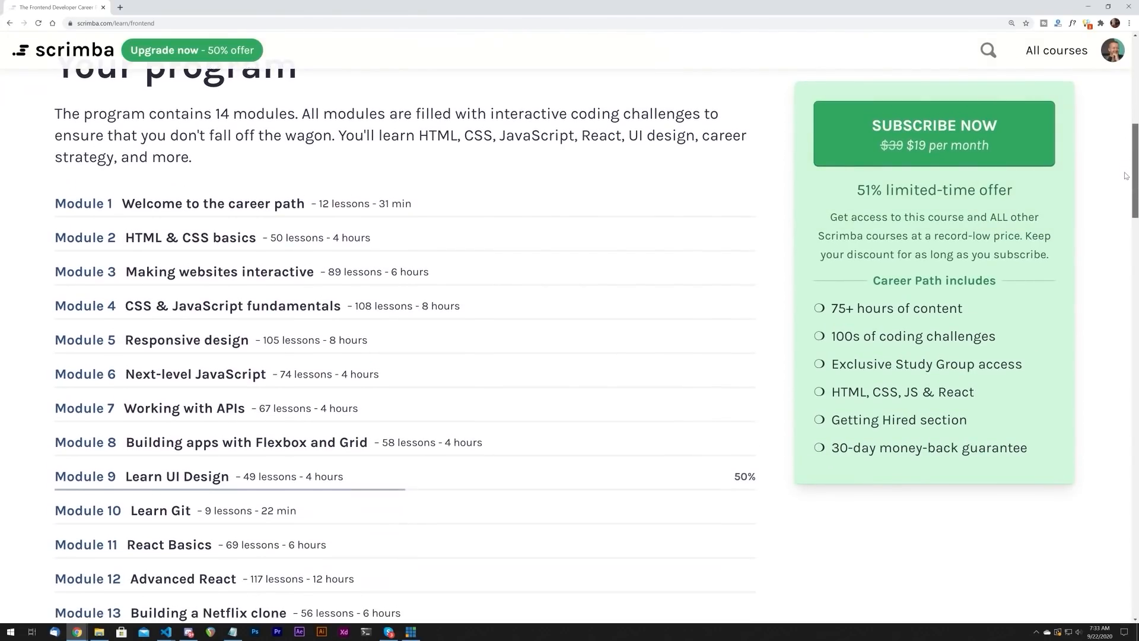
scroll(down, 3)
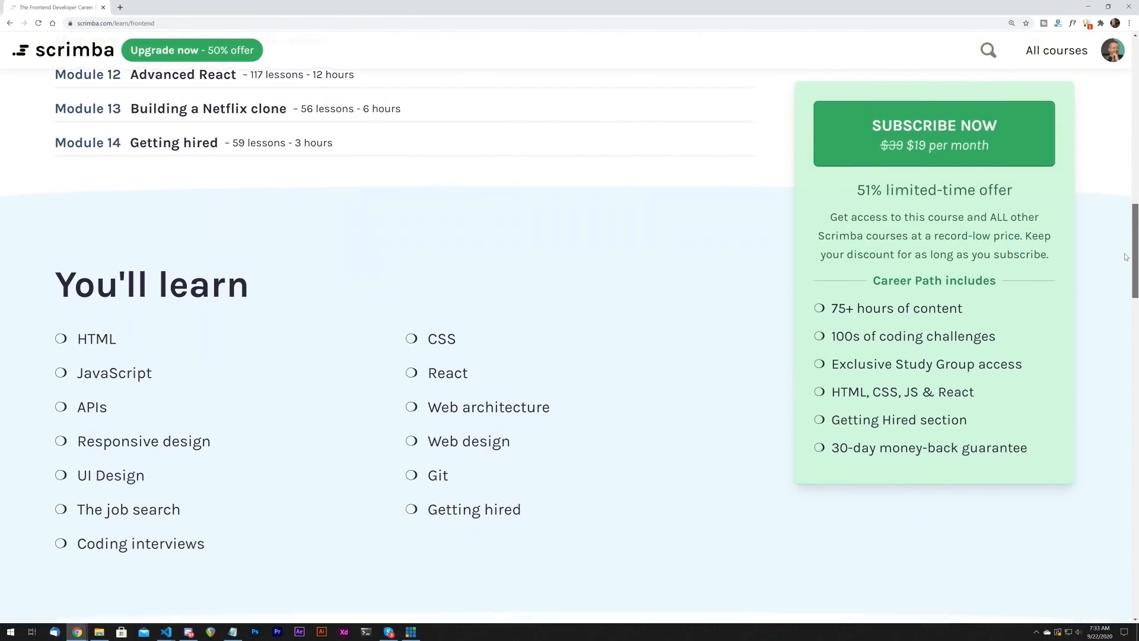
scroll(down, 3)
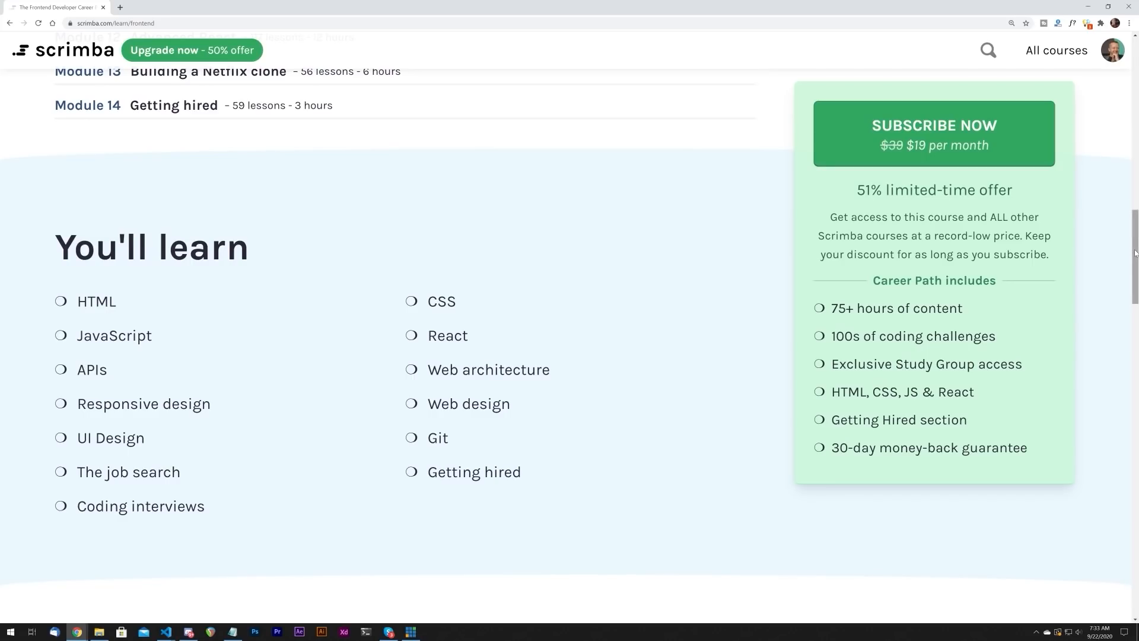
scroll(down, 3)
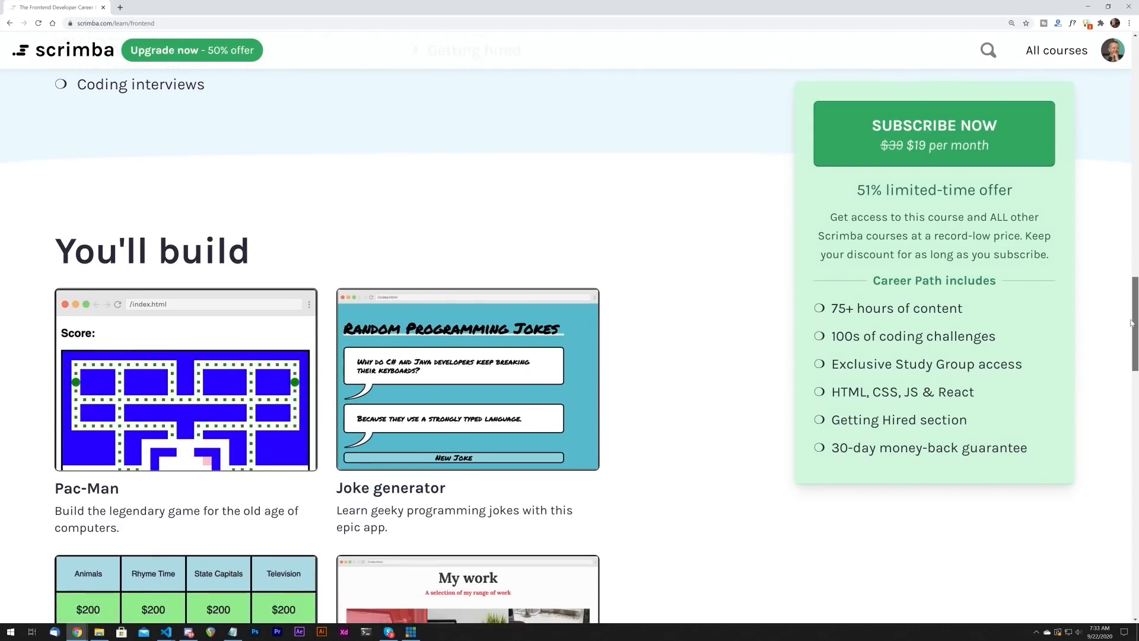
scroll(down, 3)
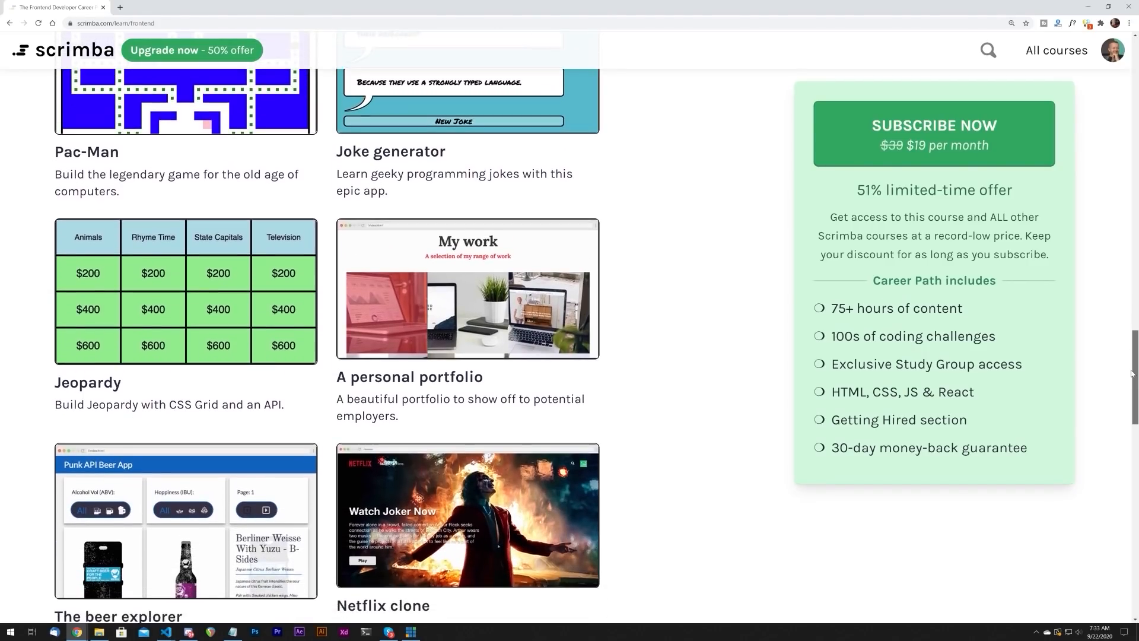
scroll(down, 3)
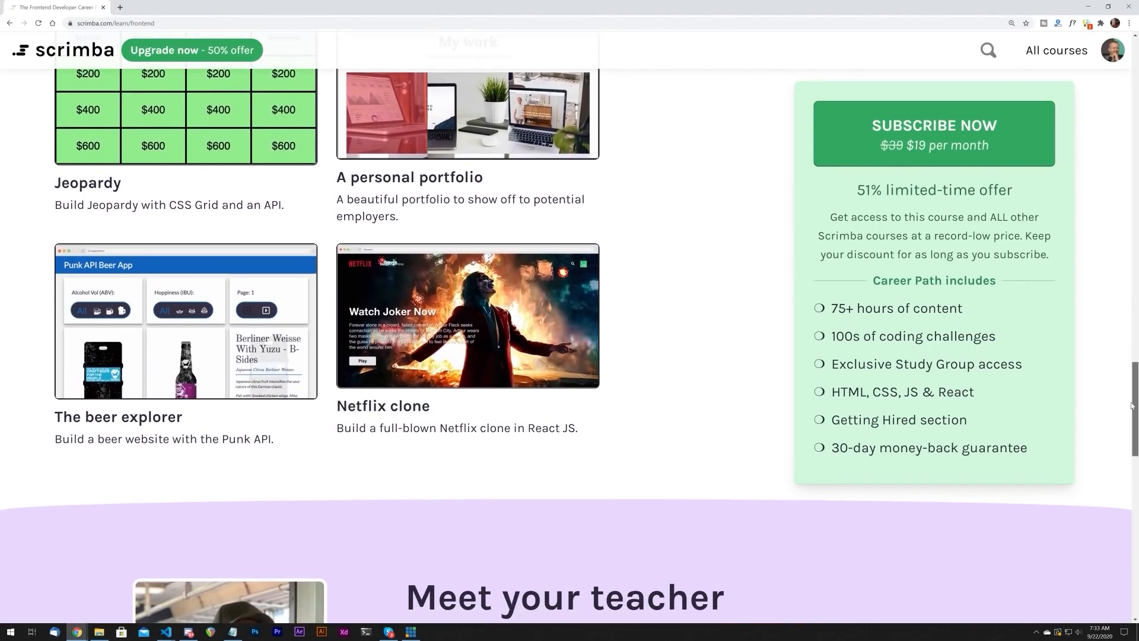
scroll(down, 3)
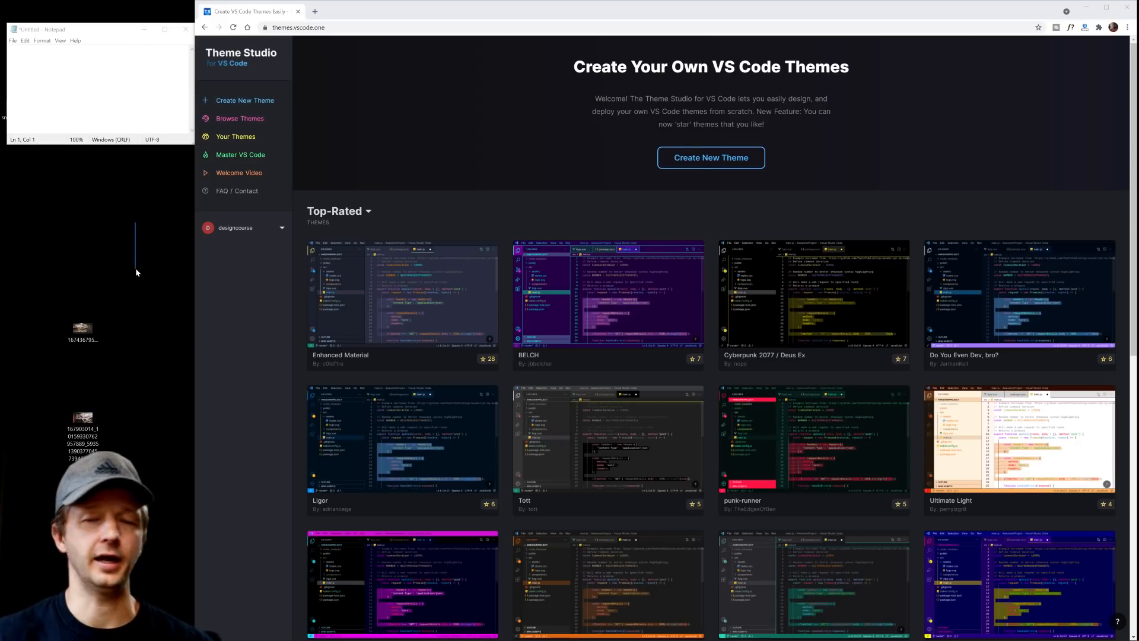
mouse_move(384, 17)
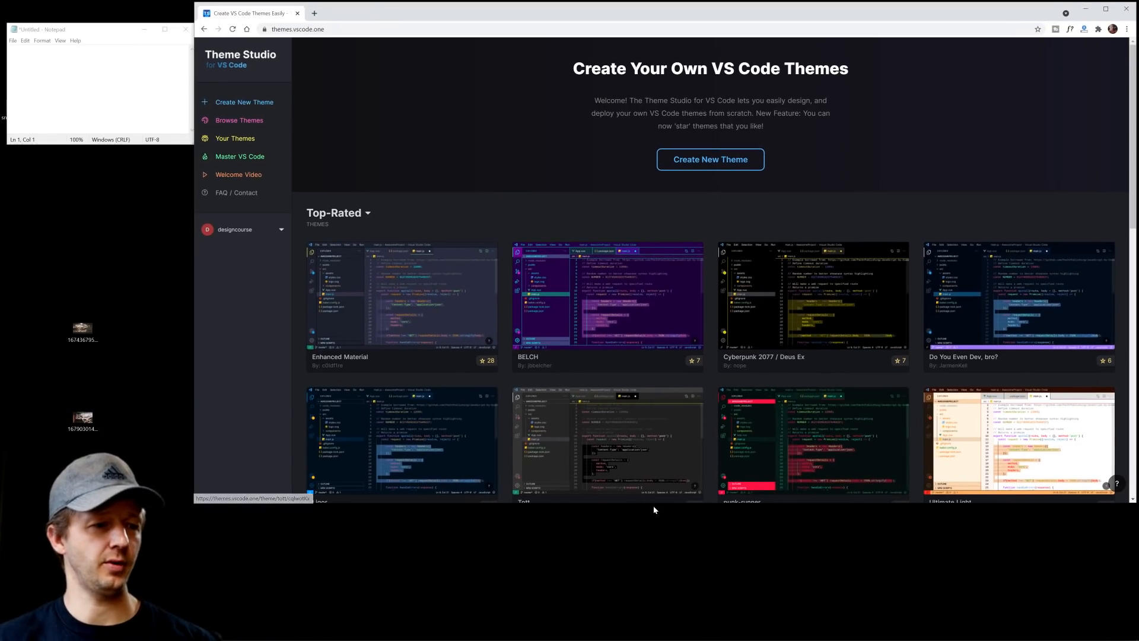
scroll(down, 3)
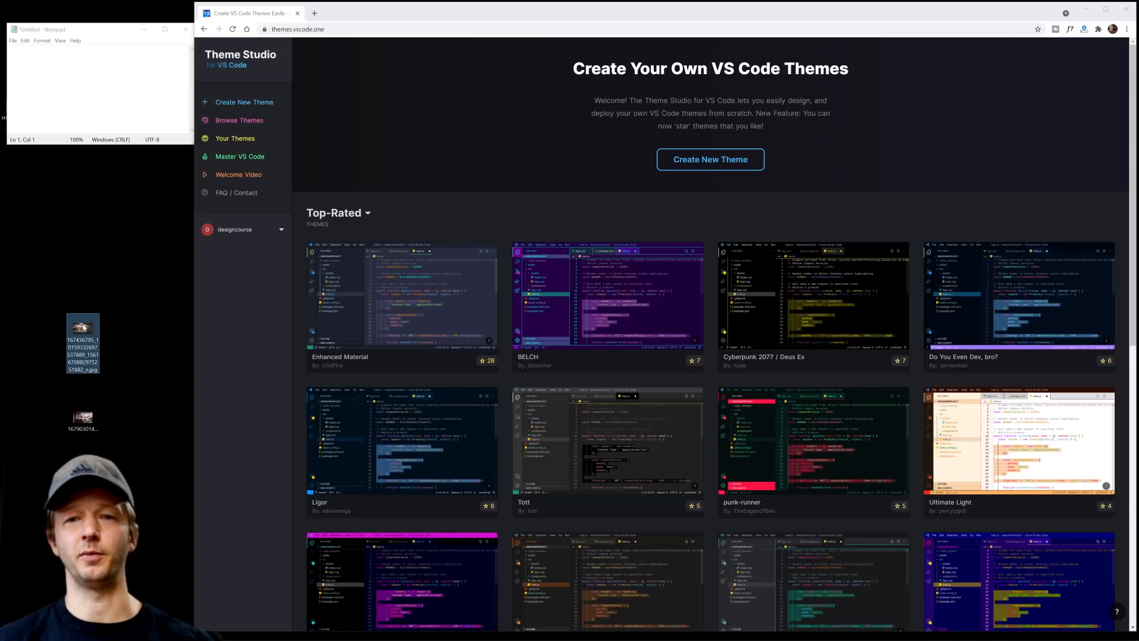
mouse_move(81, 328)
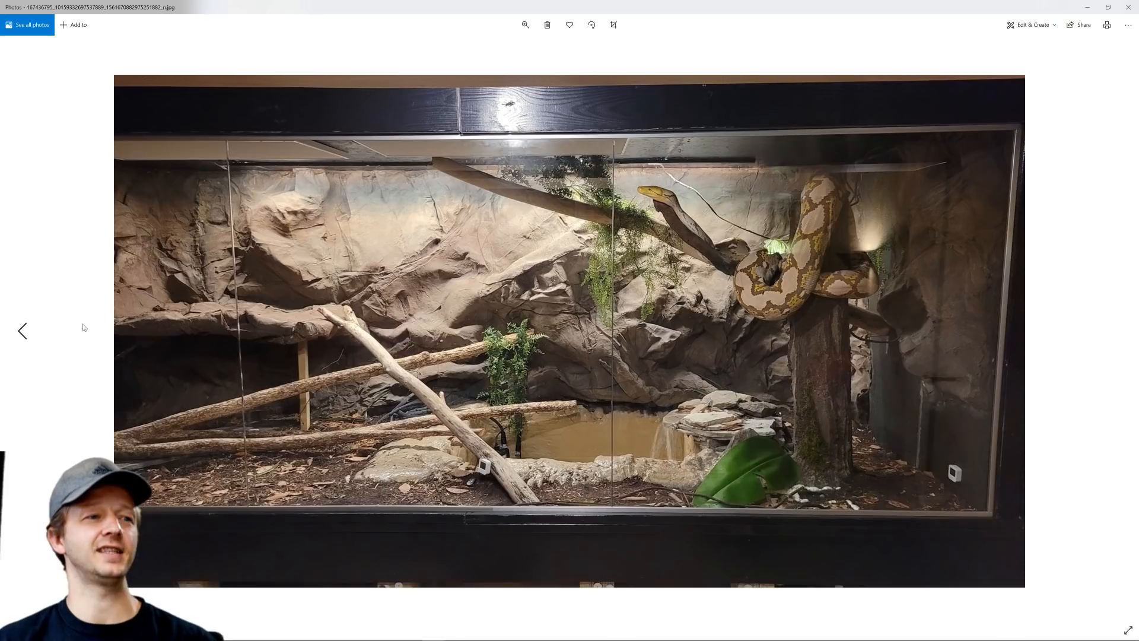
mouse_move(1009, 296)
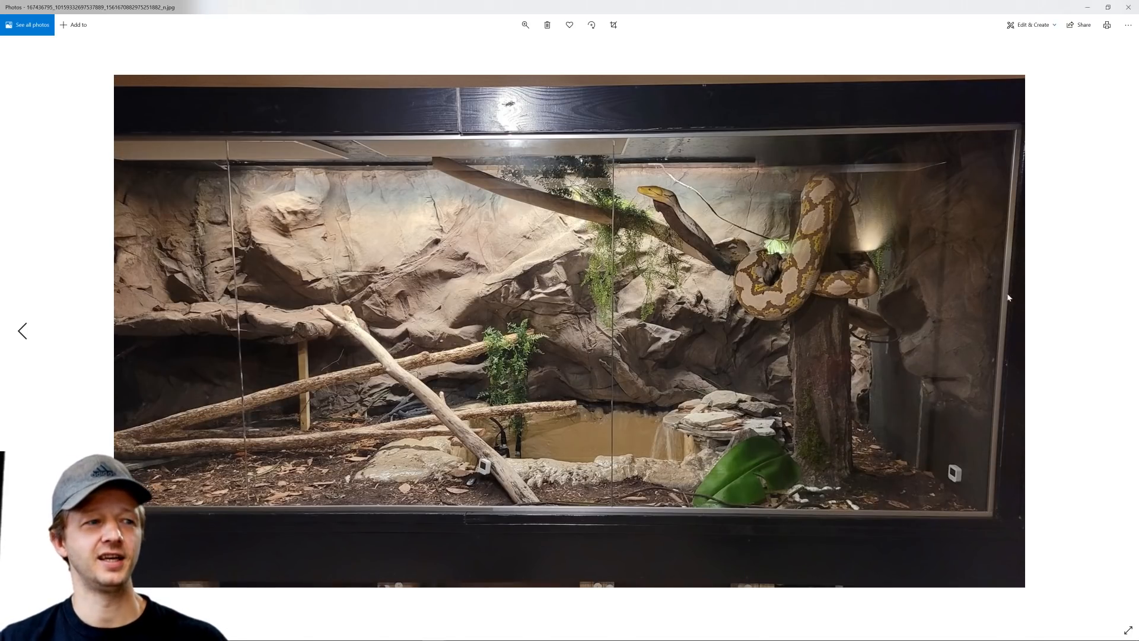
mouse_move(828, 468)
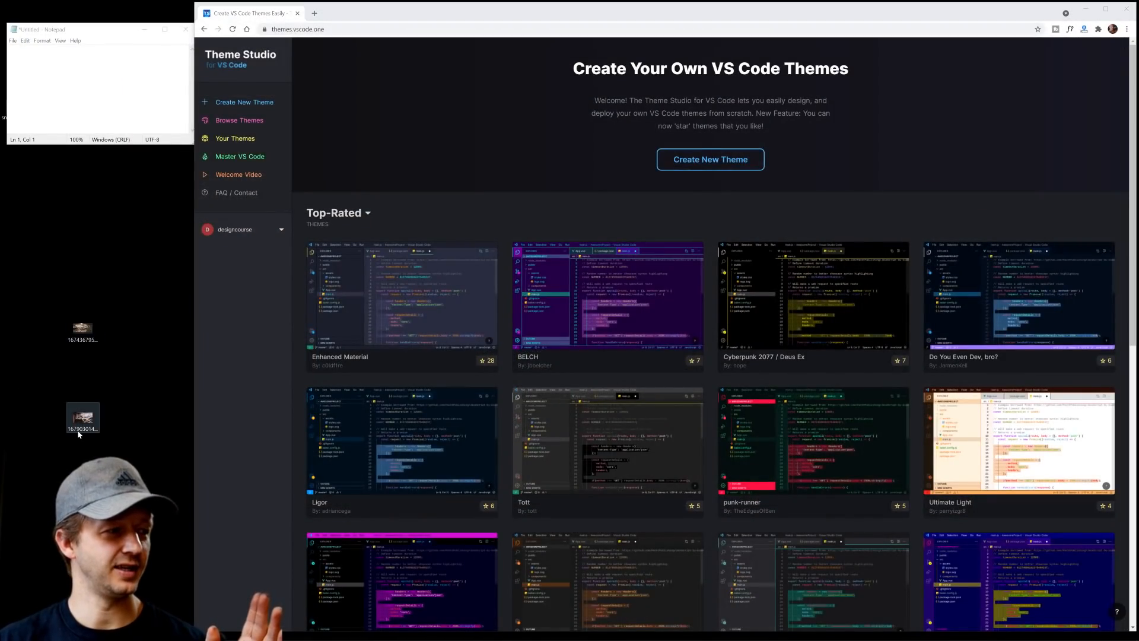
double_click(82, 417)
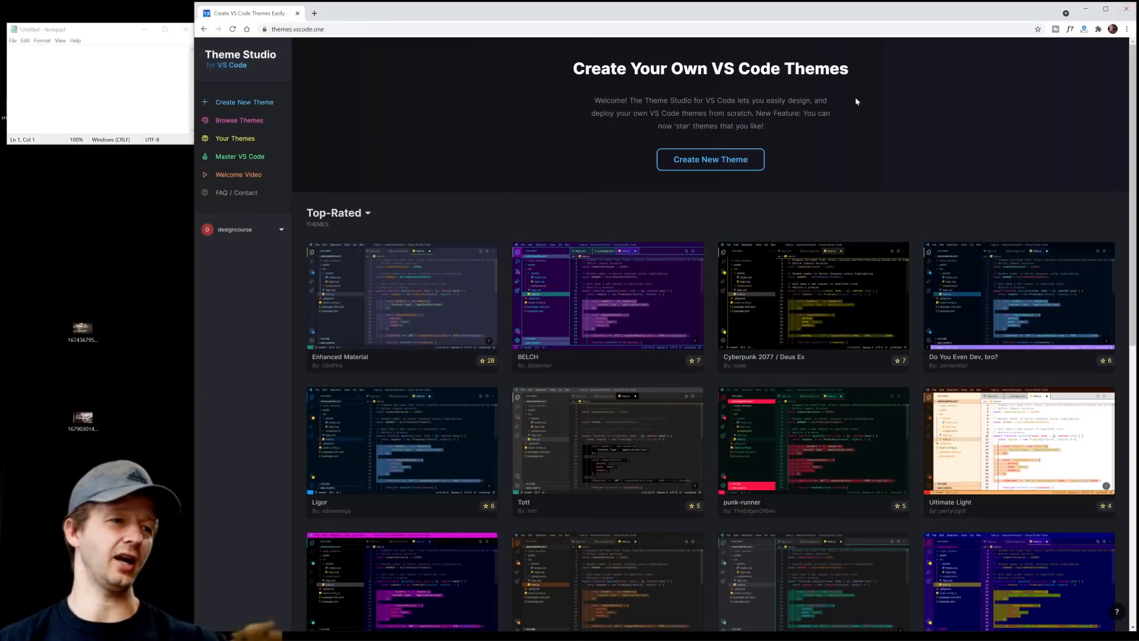
mouse_move(244, 102)
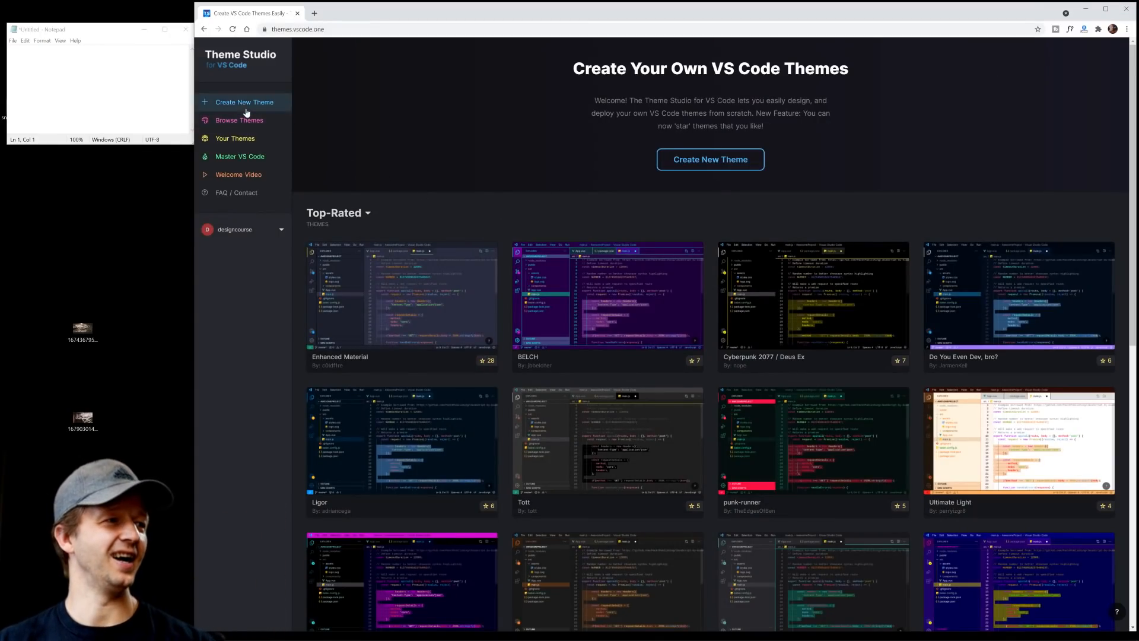
Create a new theme with a DARK base, opening its untitled editor and code preview
click(244, 102)
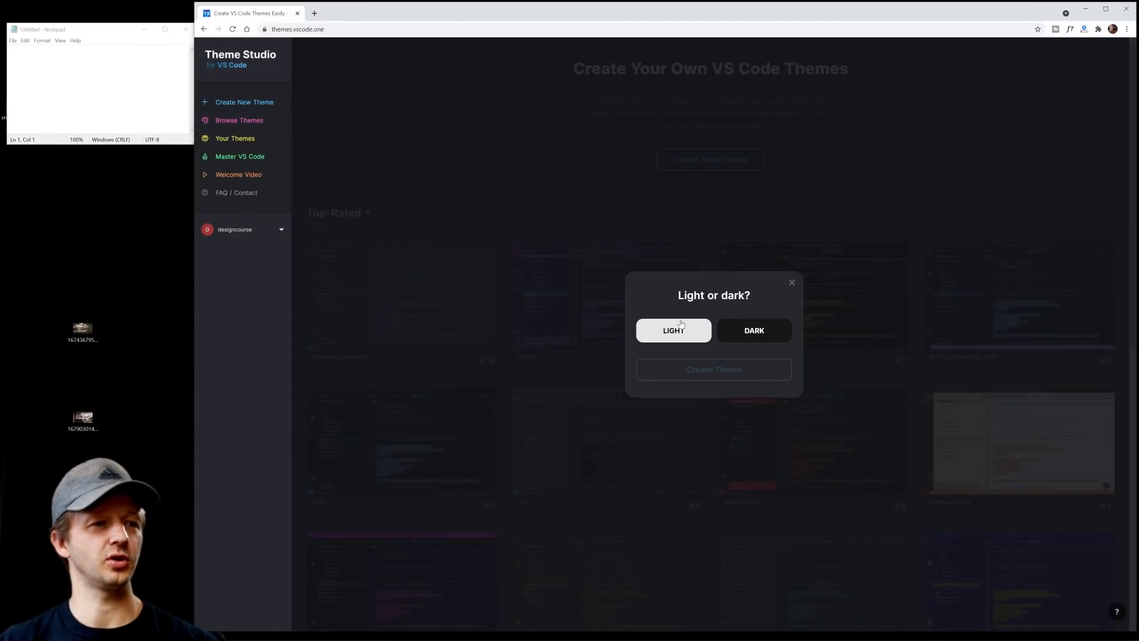
mouse_move(754, 331)
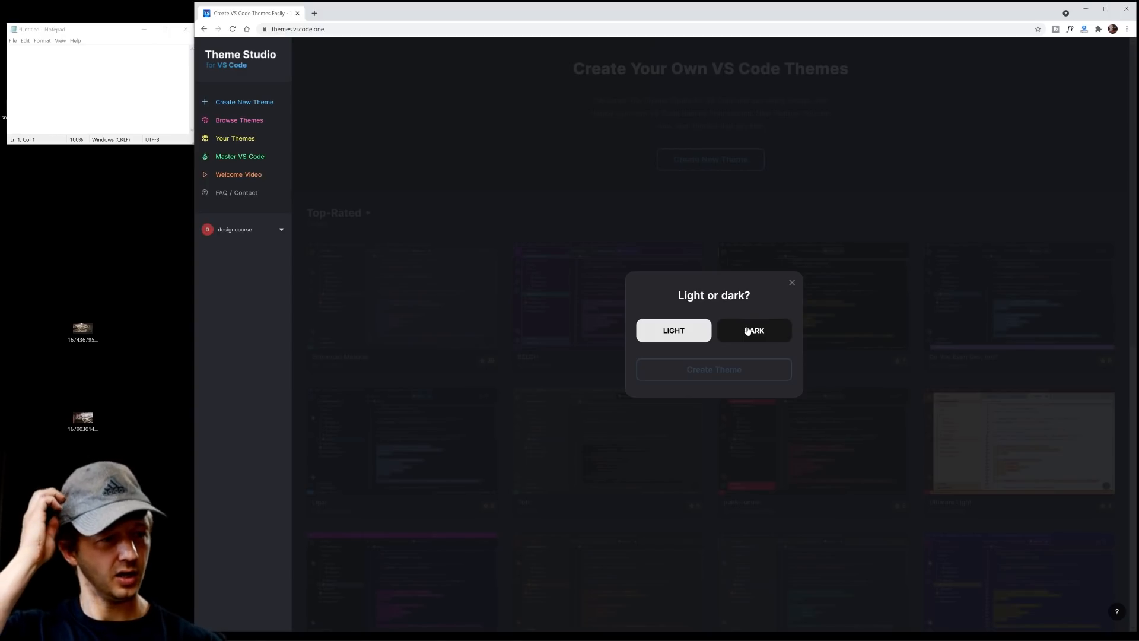
click(754, 331)
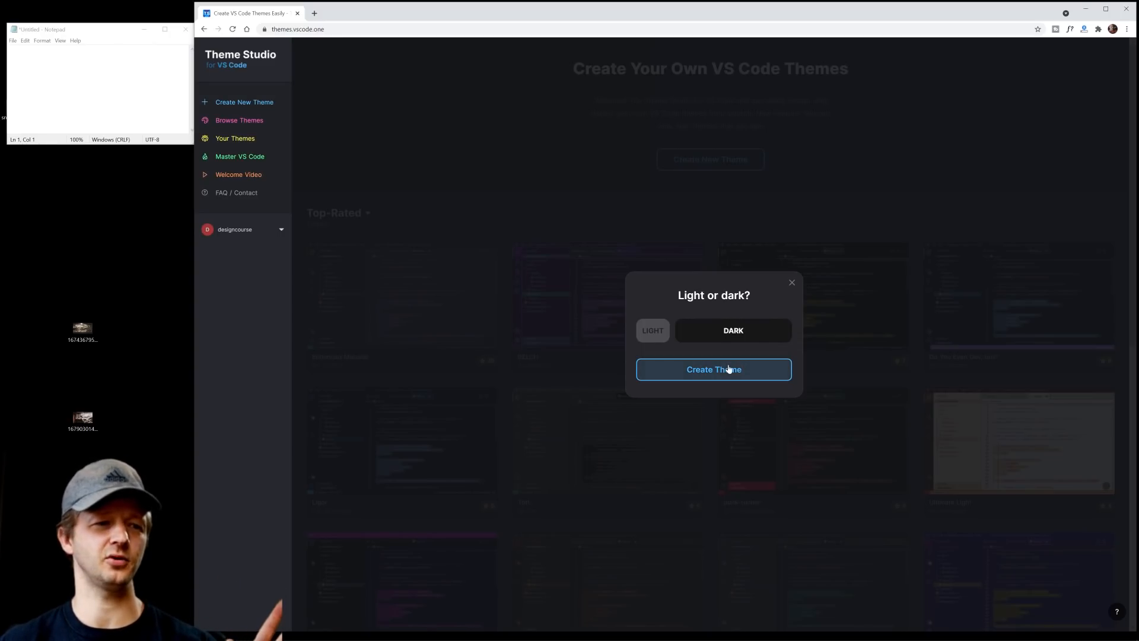
click(713, 369)
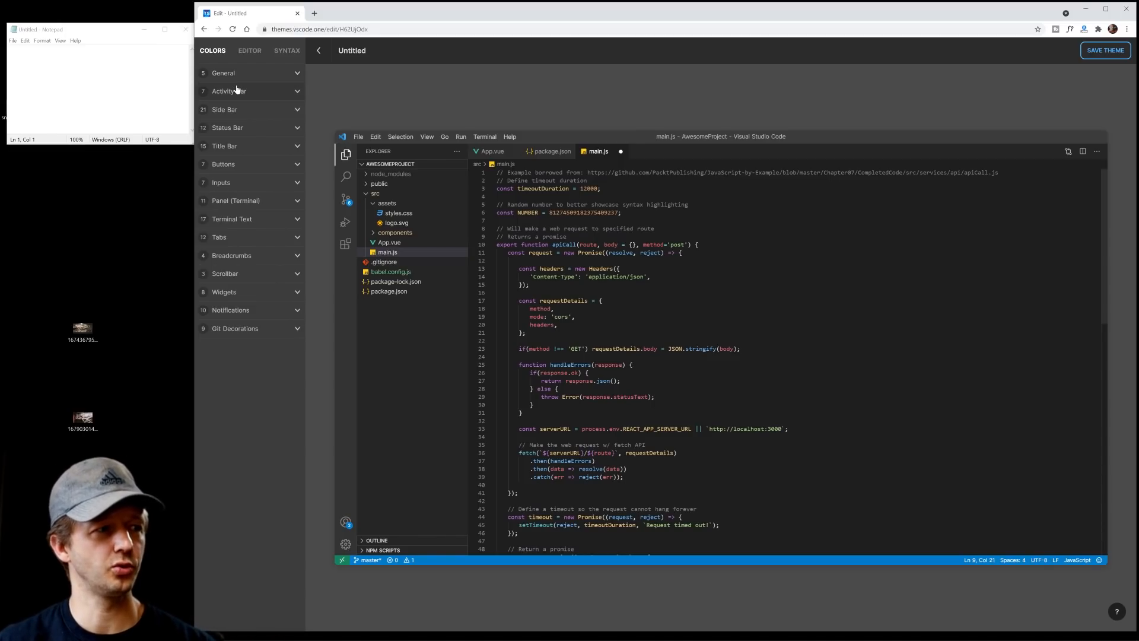
mouse_move(396, 393)
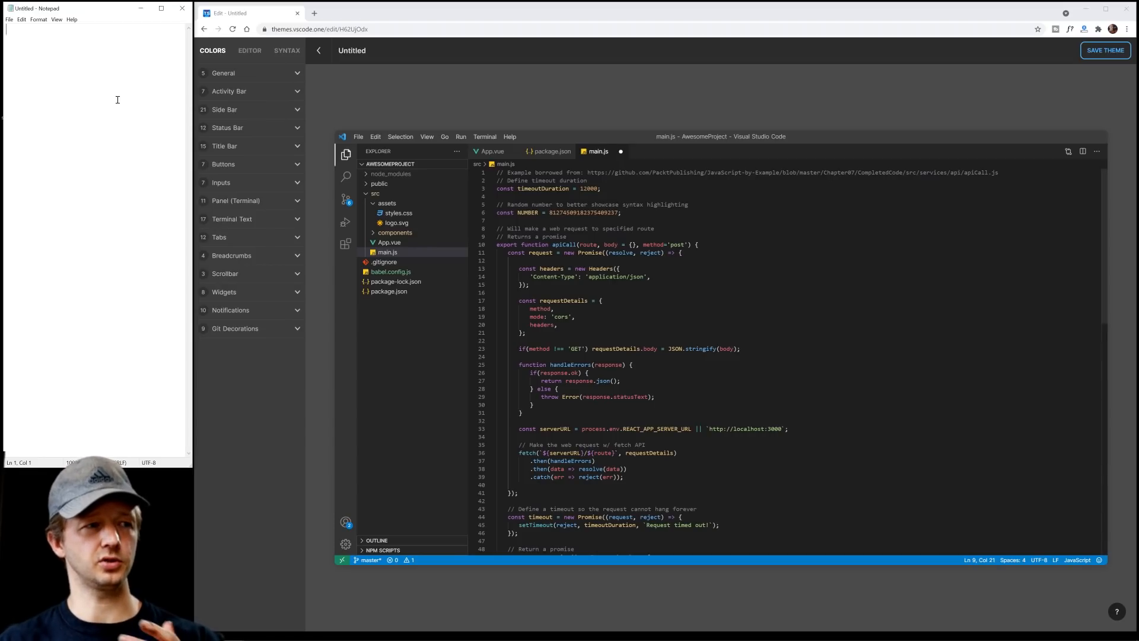
mouse_move(372, 104)
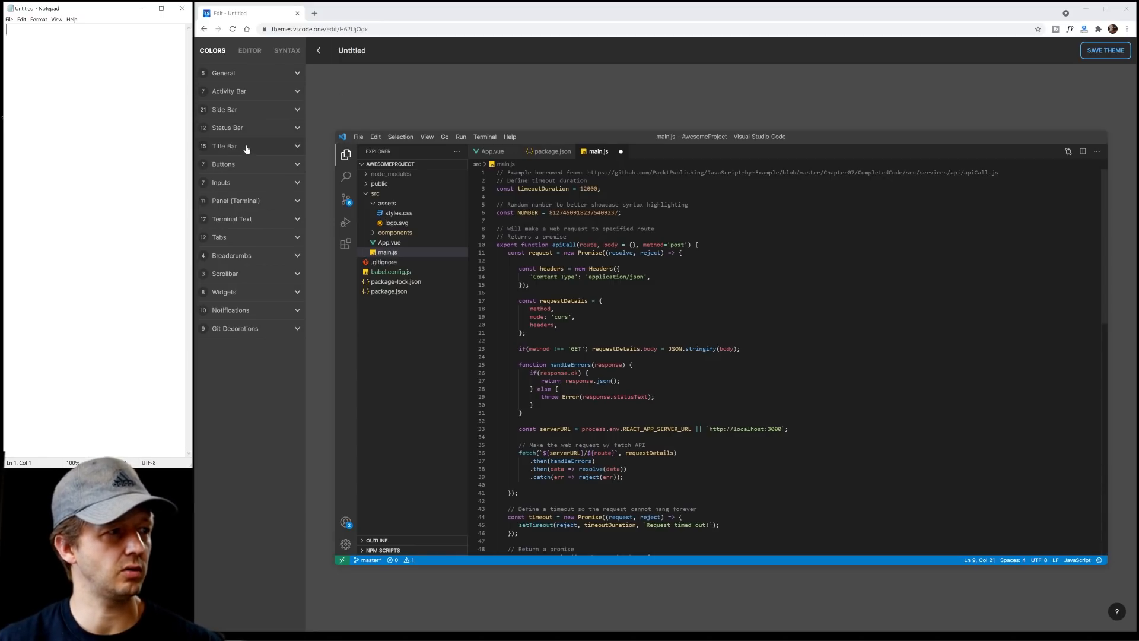
mouse_move(242, 206)
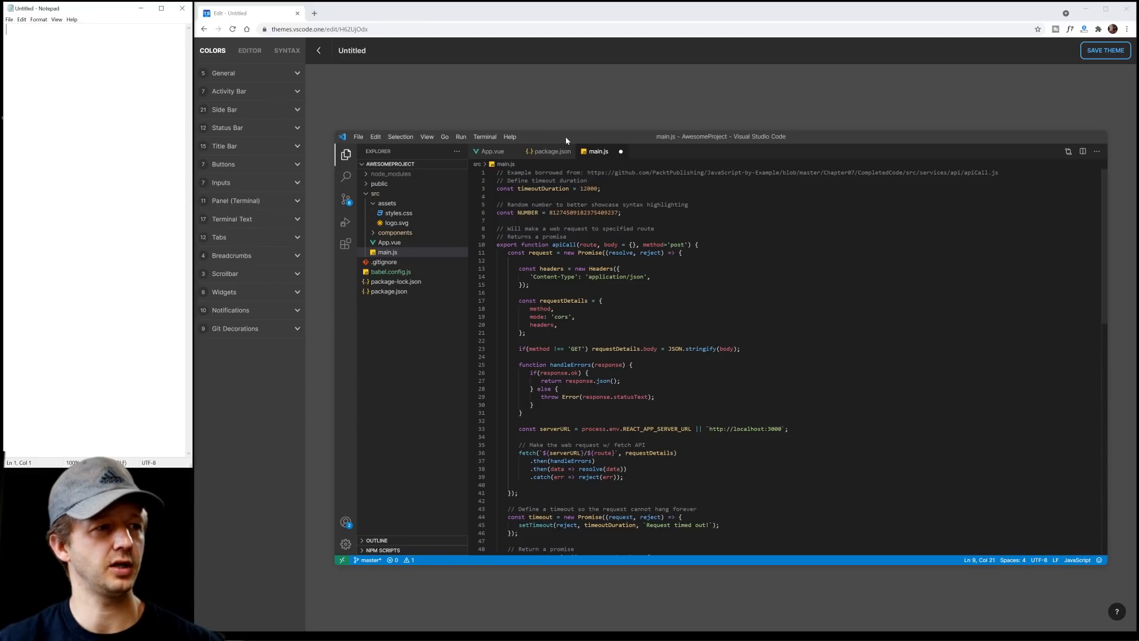
mouse_move(681, 158)
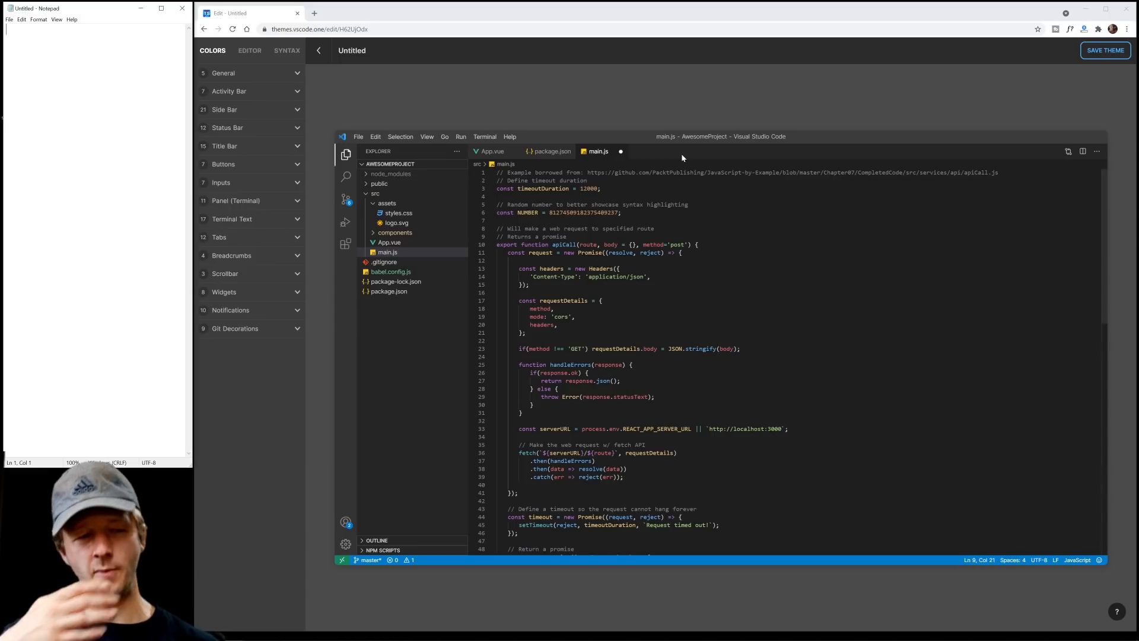
mouse_move(722, 277)
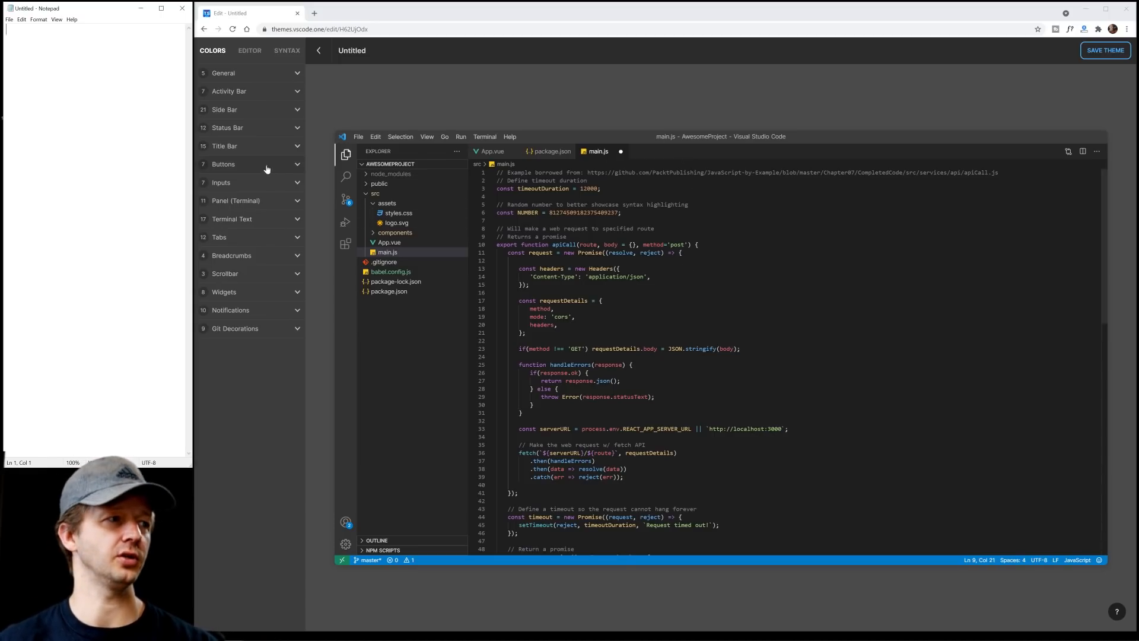
mouse_move(249, 140)
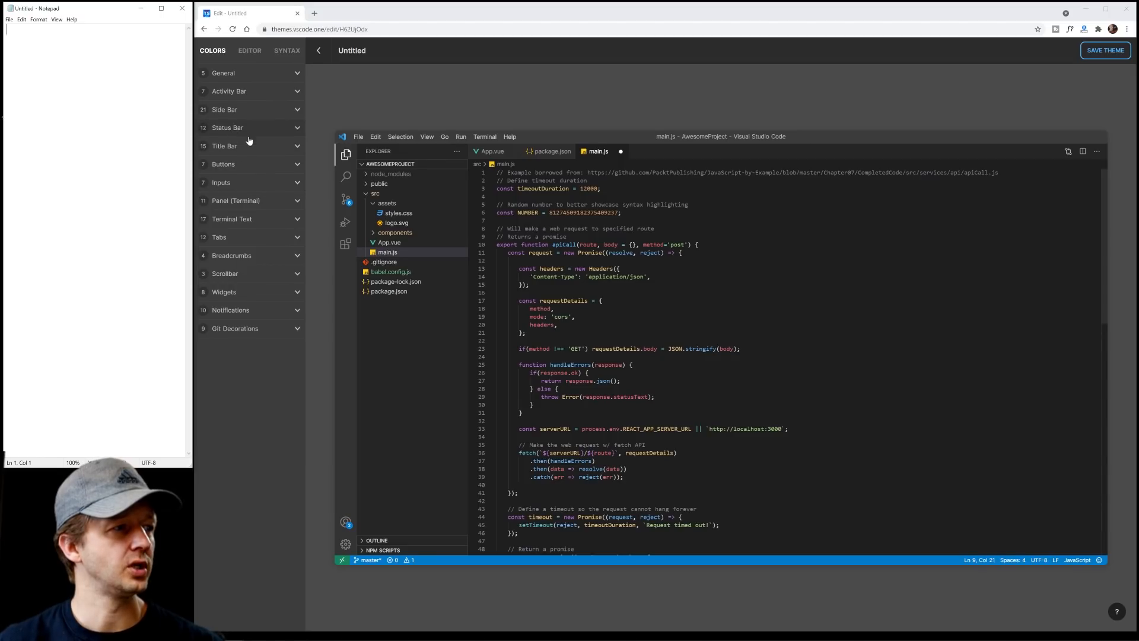
Set sideBar.background in the Side Bar group to the dark grey #222226
click(246, 129)
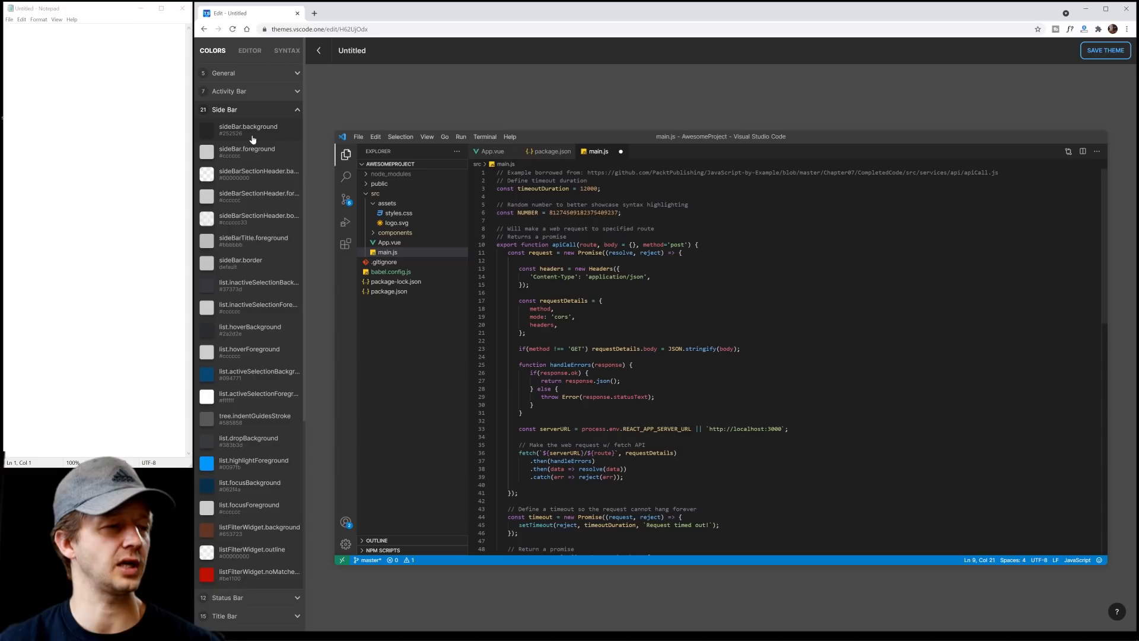
click(205, 129)
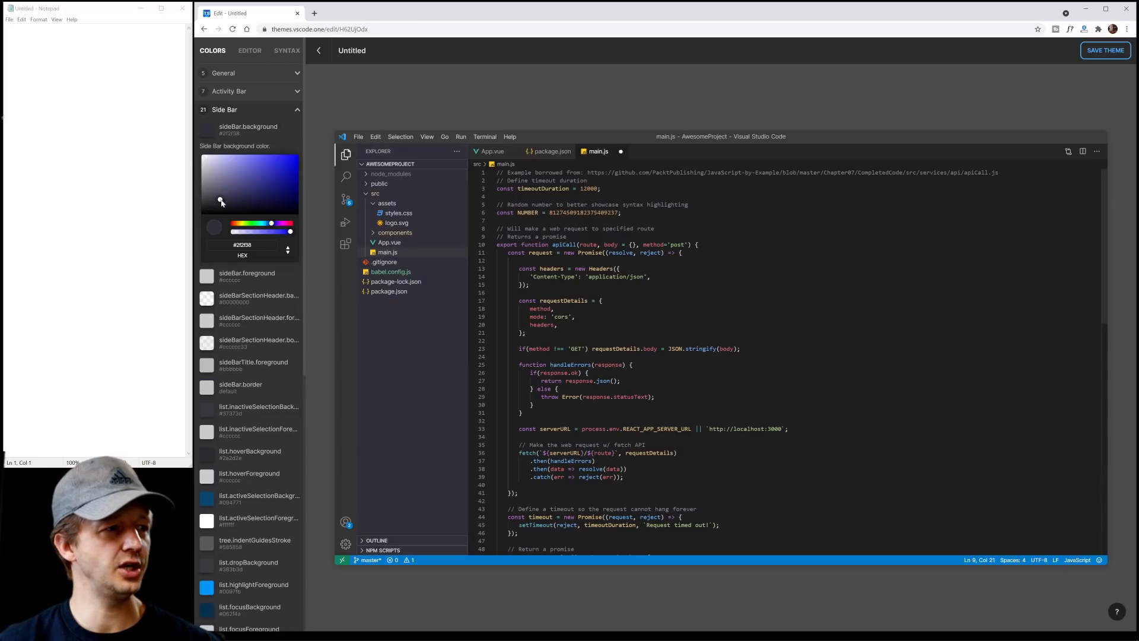
drag(222, 202, 215, 206)
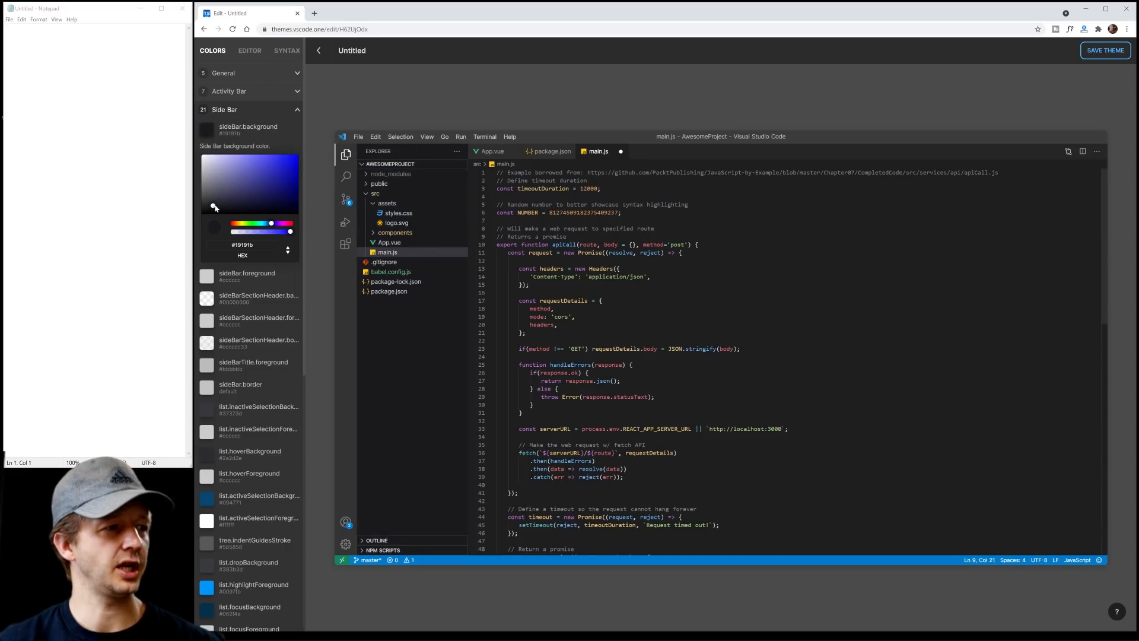
drag(215, 206, 224, 203)
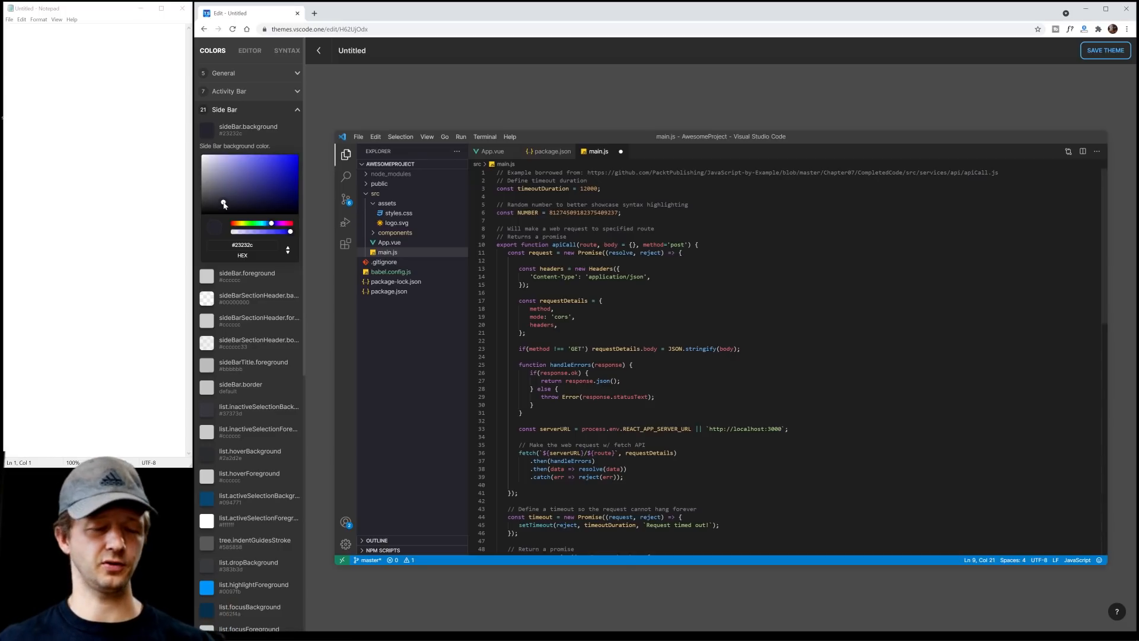
drag(224, 203, 216, 206)
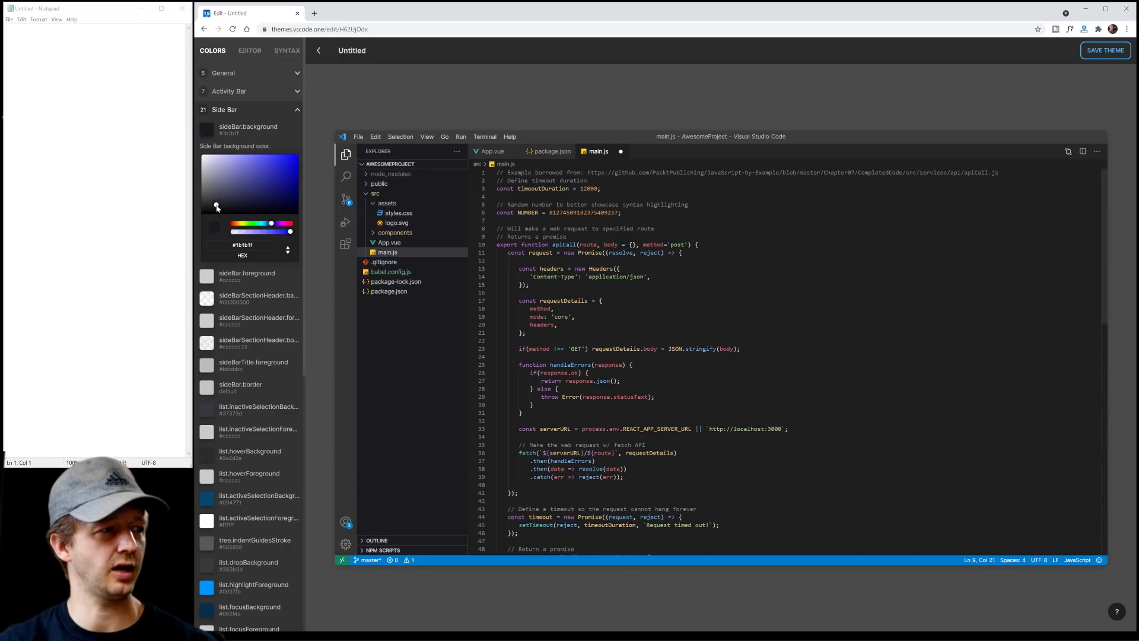
click(216, 205)
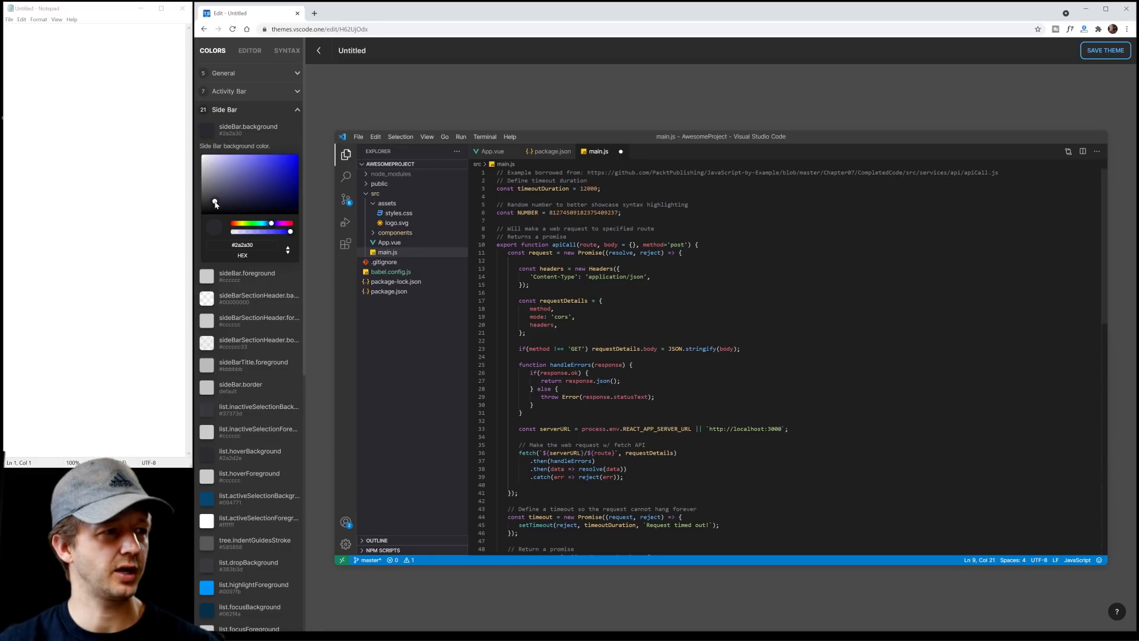
click(214, 206)
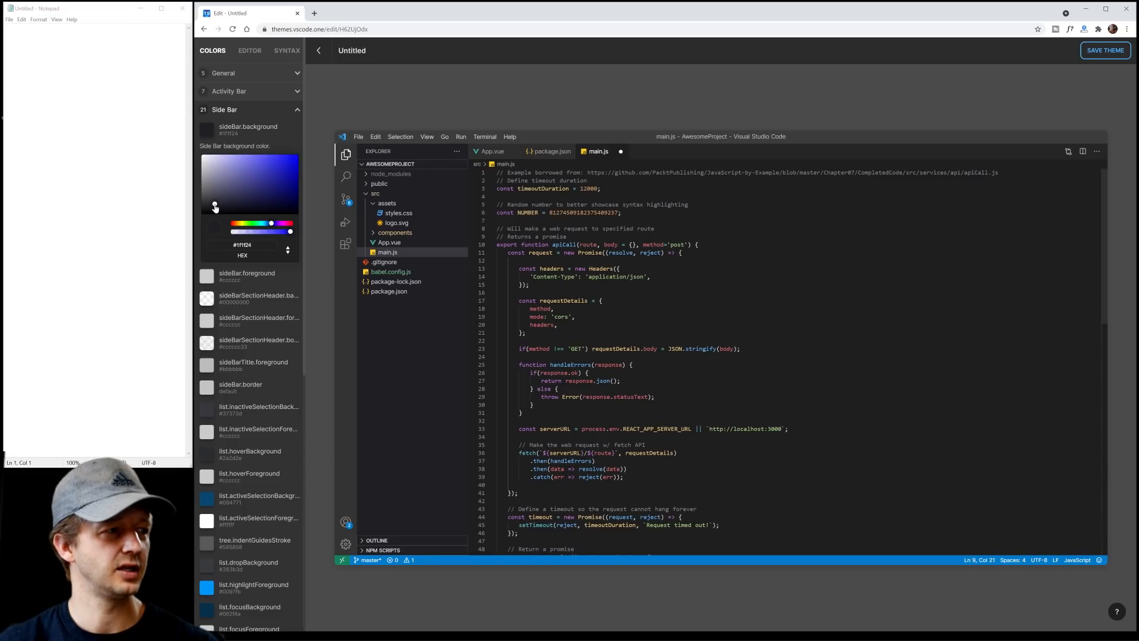
drag(214, 206, 213, 206)
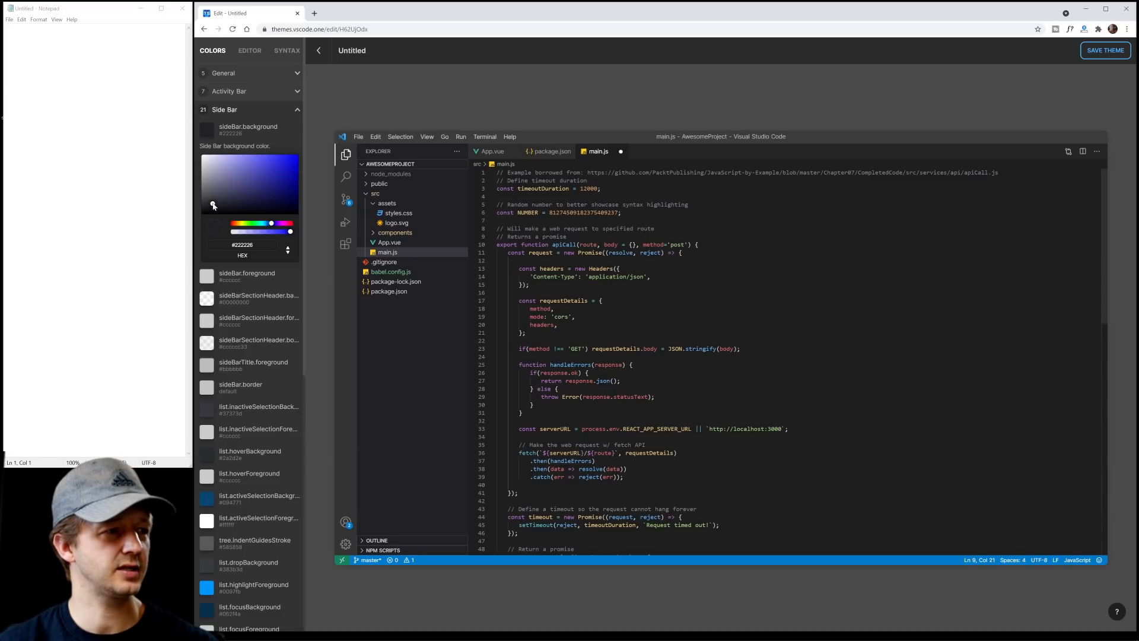
mouse_move(214, 206)
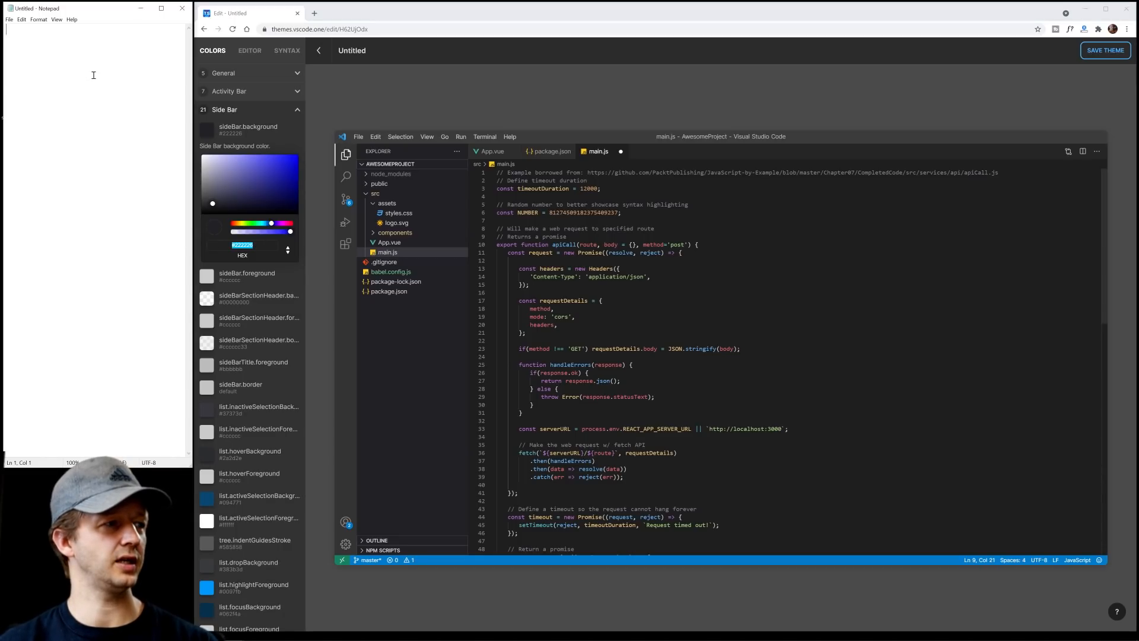
Record 'Sidebar bg: #222226' in the Notepad note
text(S)
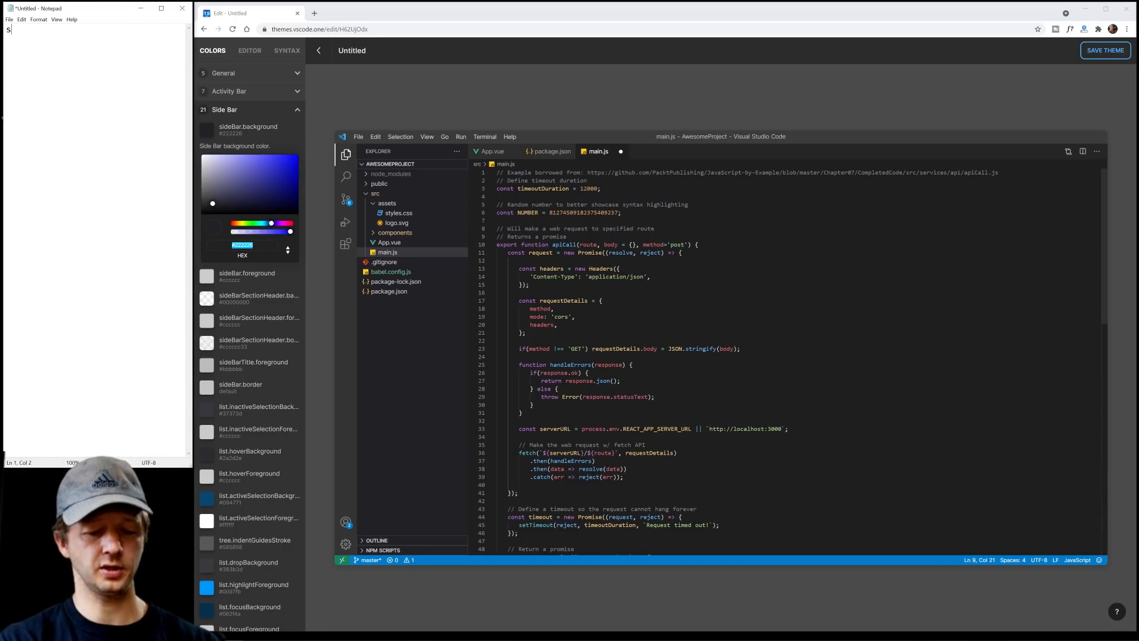
text(idebar bg: #222226)
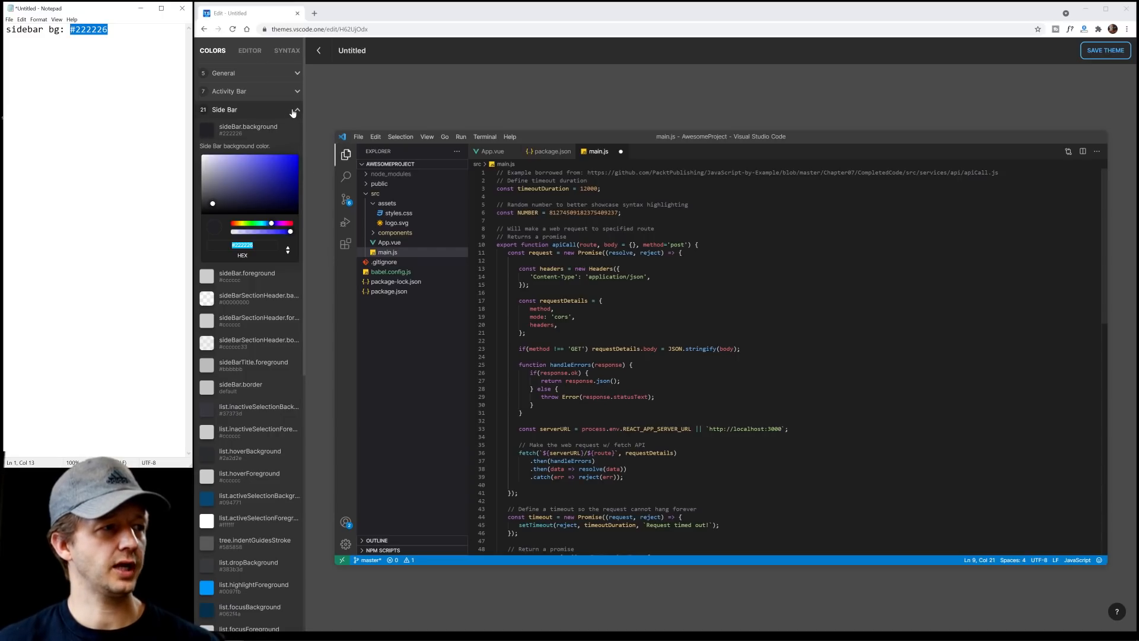
Collapse Side Bar and browse the Title Bar, General and Activity Bar colour groups
click(294, 110)
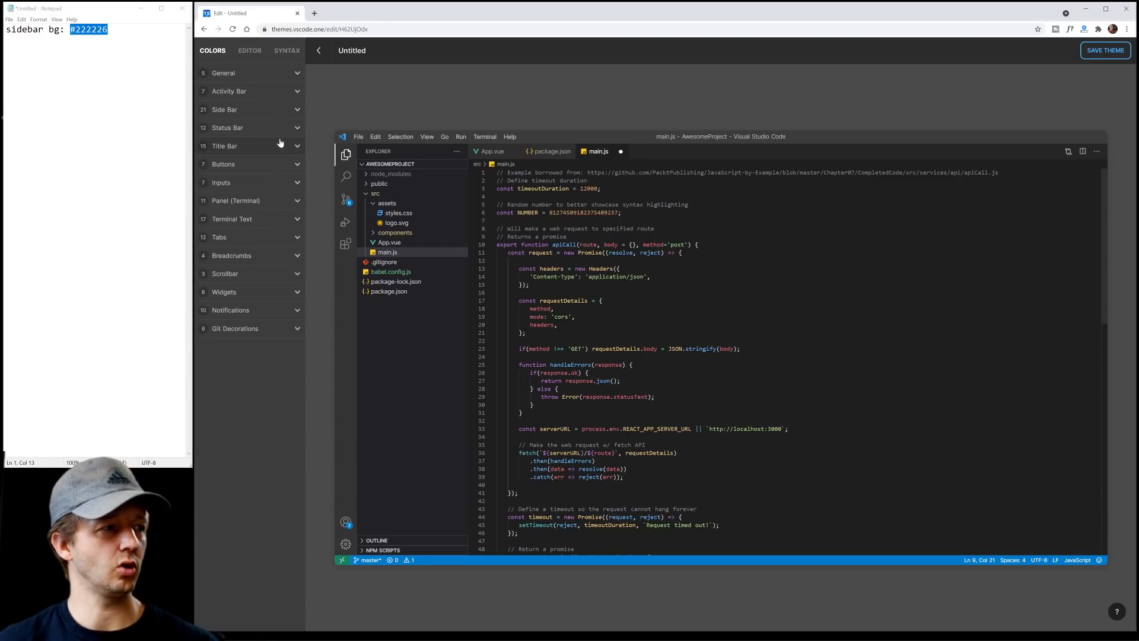
click(227, 127)
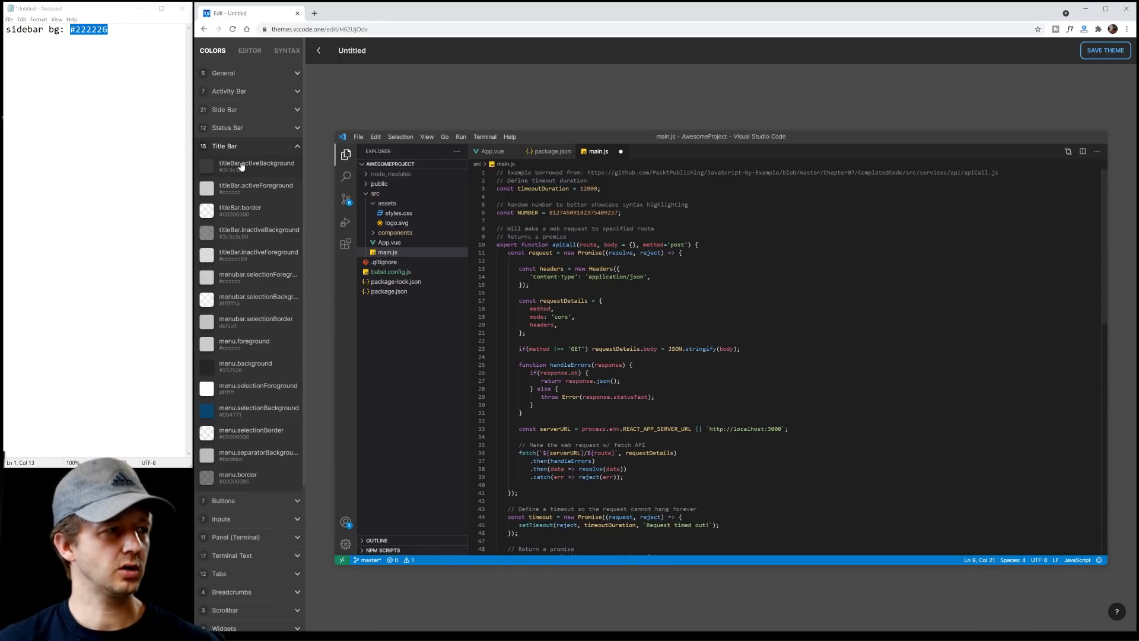
click(205, 189)
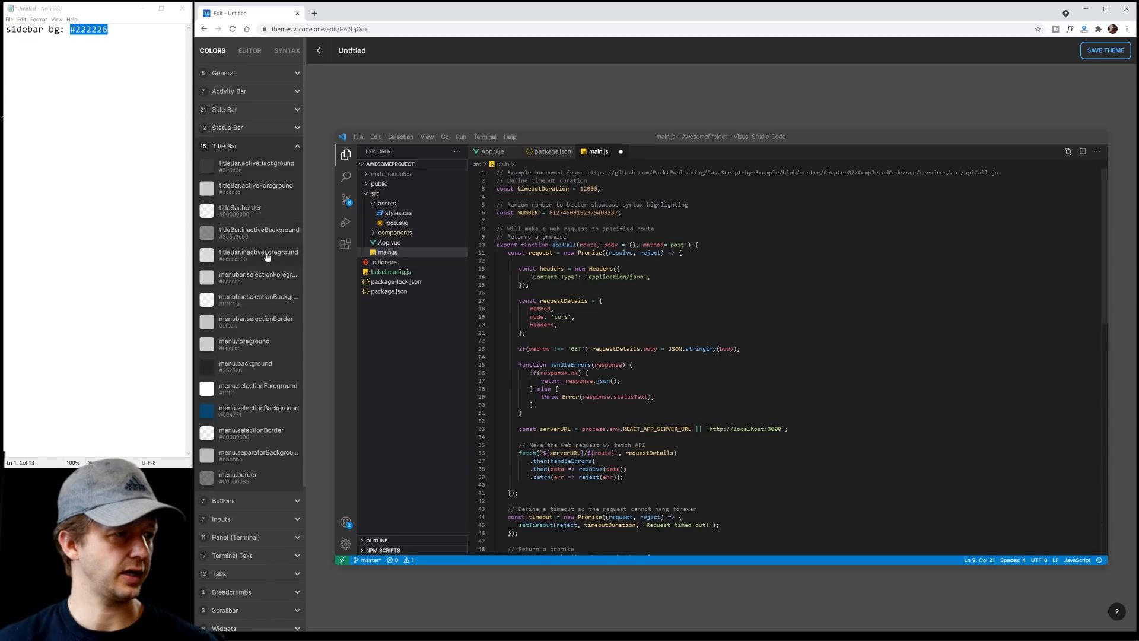
click(358, 137)
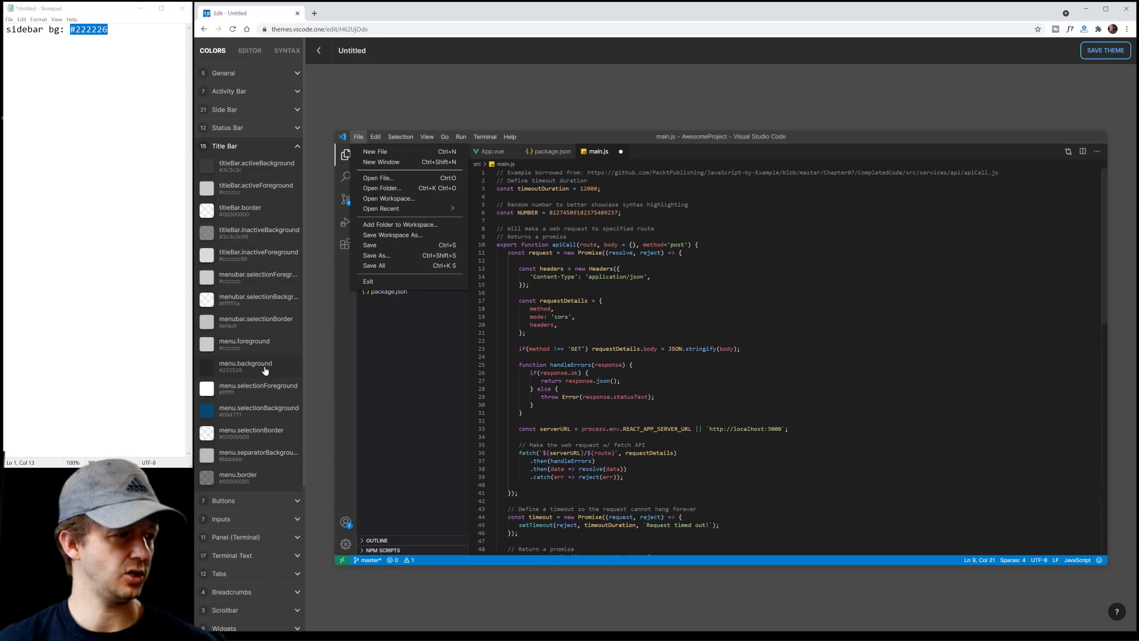
mouse_move(245, 150)
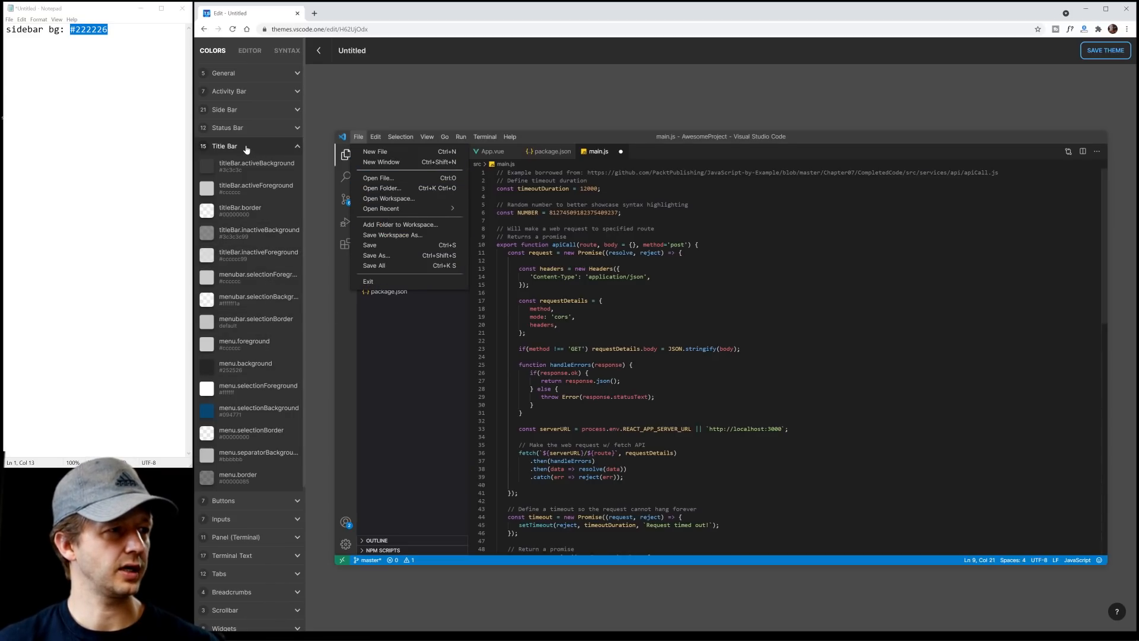
mouse_move(381, 189)
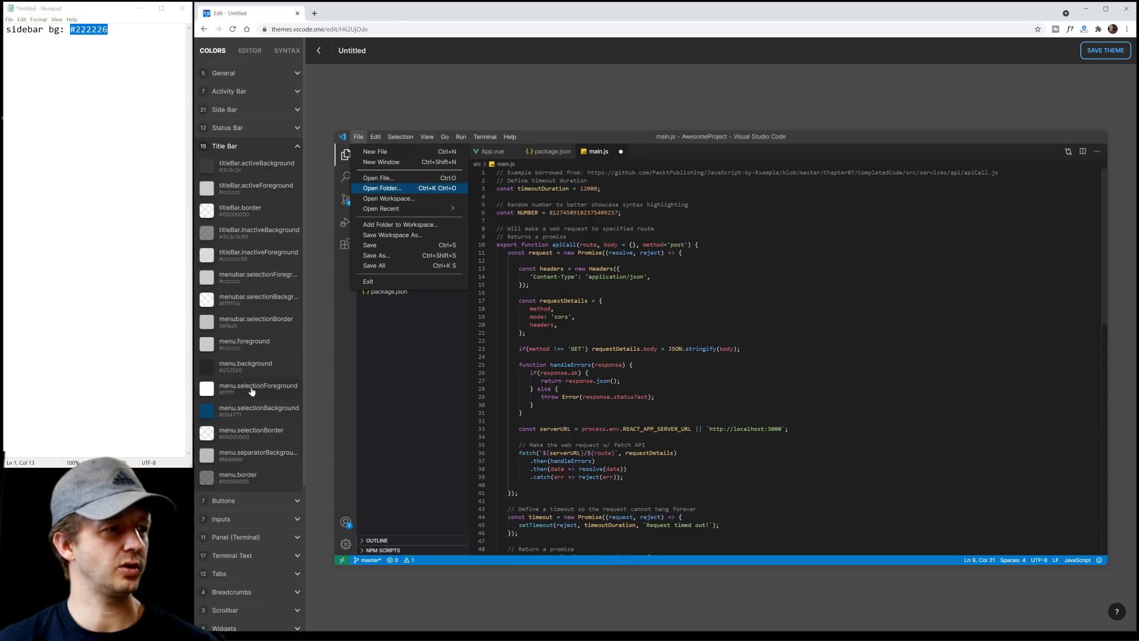
mouse_move(257, 277)
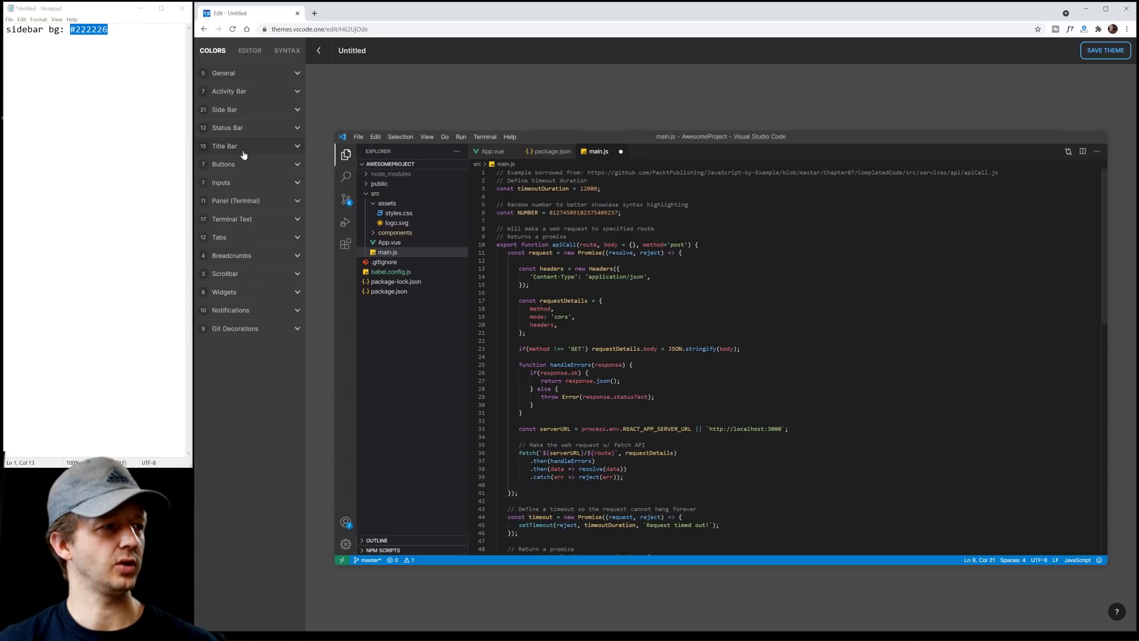
mouse_move(237, 210)
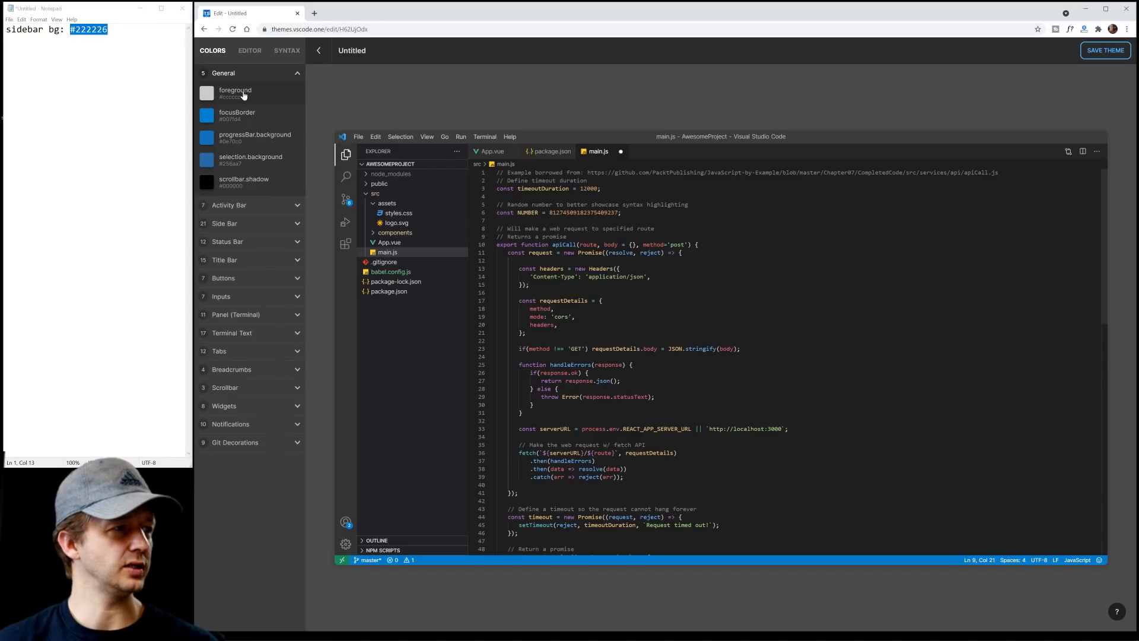
mouse_move(245, 187)
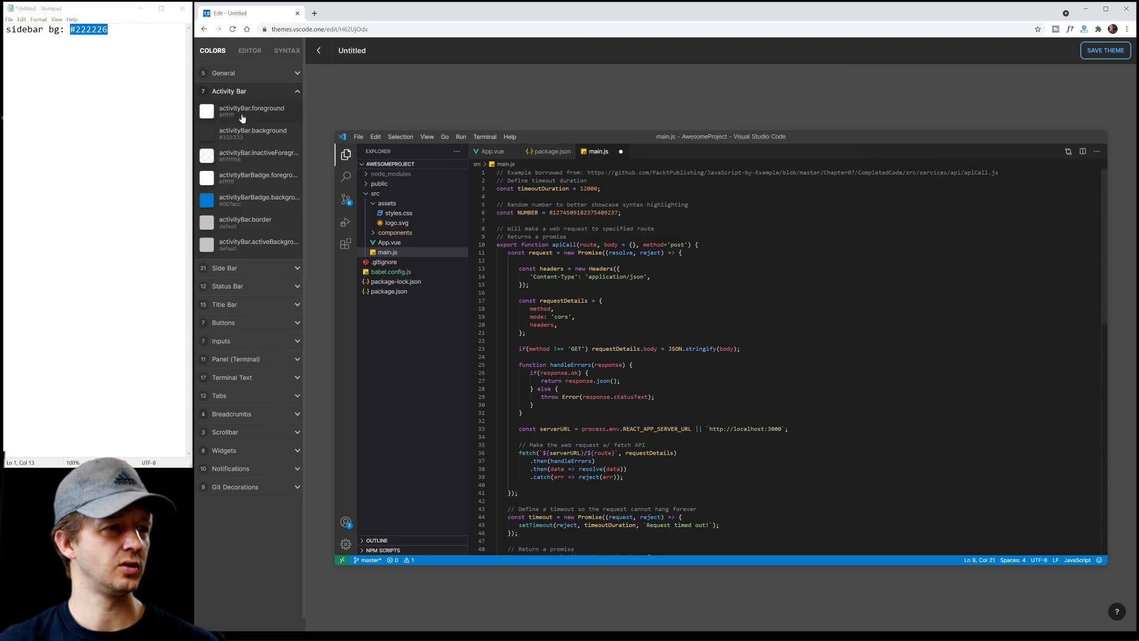
mouse_move(248, 122)
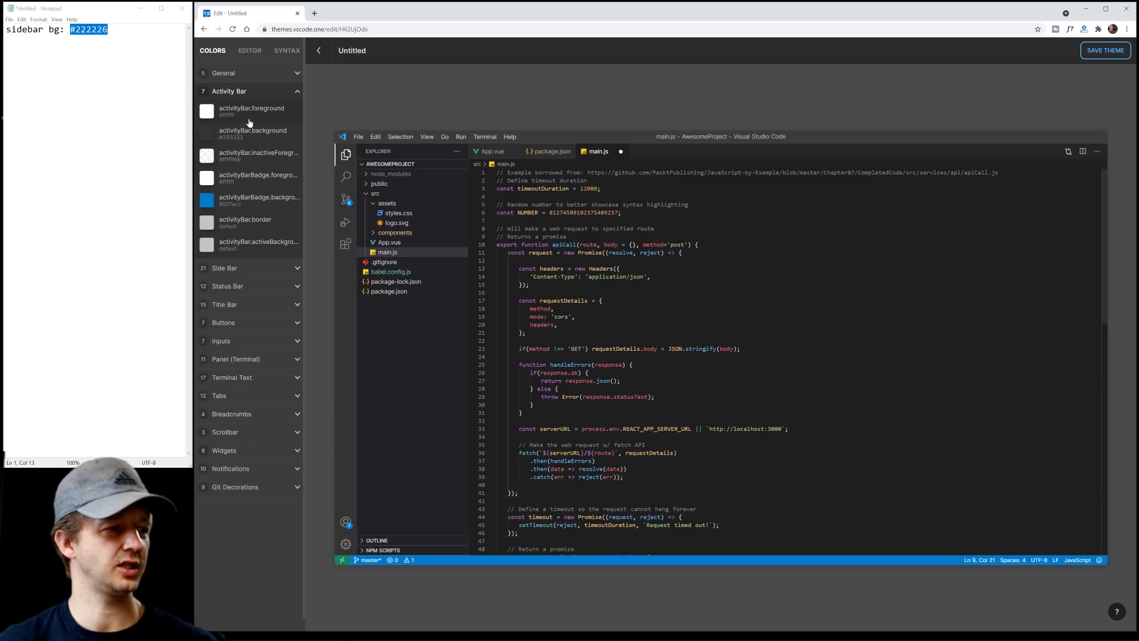
Set activityBar.background to near-black #1e1e21 and select its hex value for copying
click(207, 134)
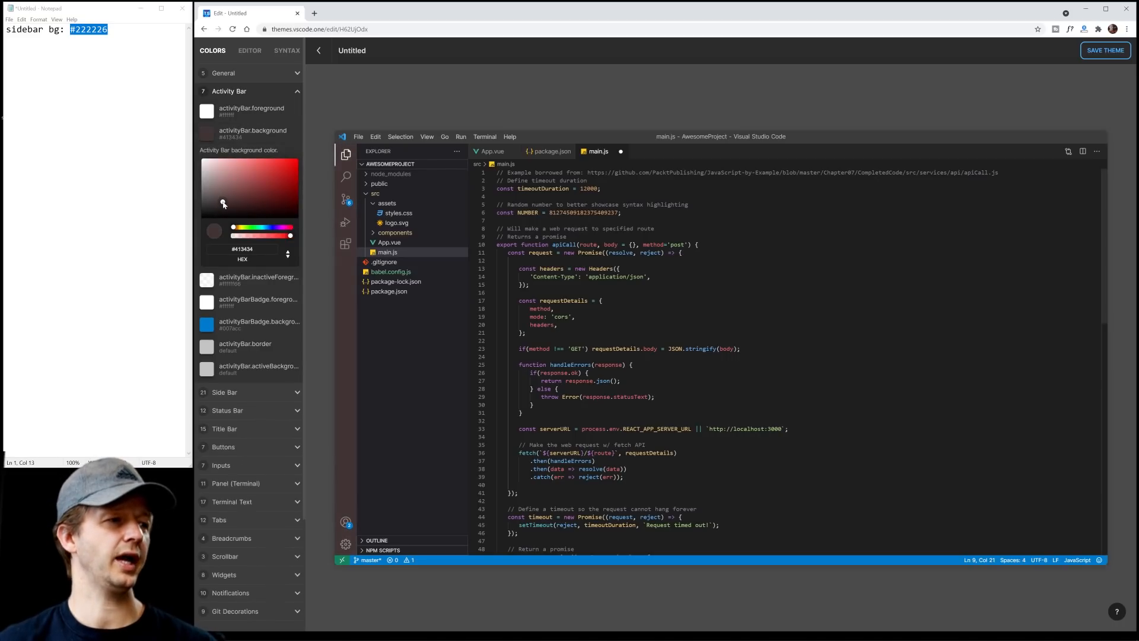
drag(224, 204, 218, 205)
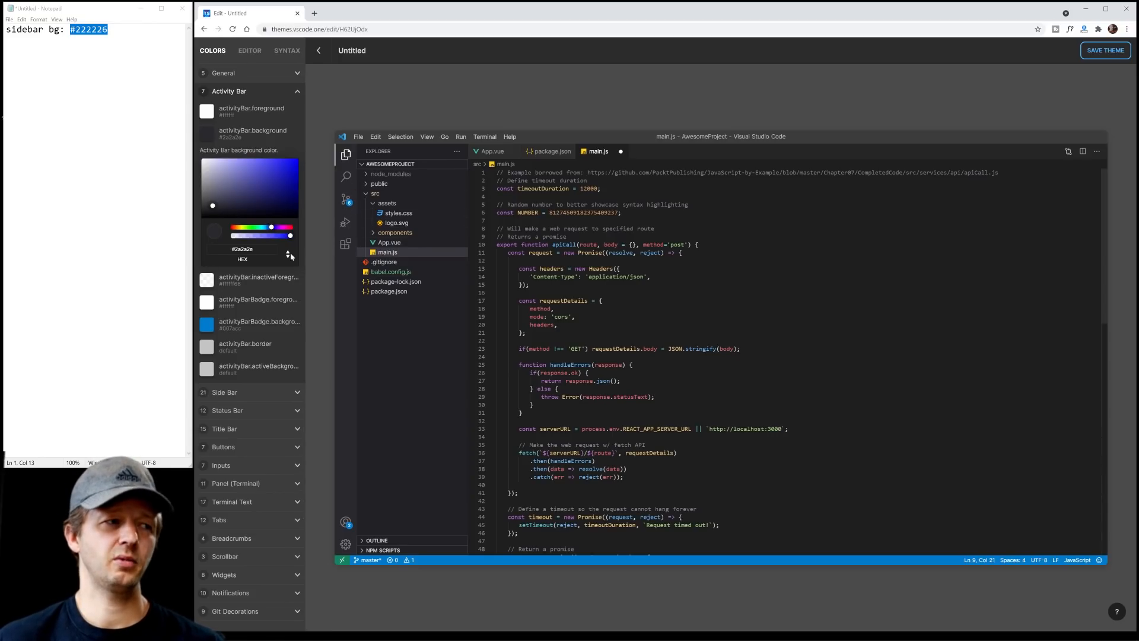
drag(212, 205, 212, 207)
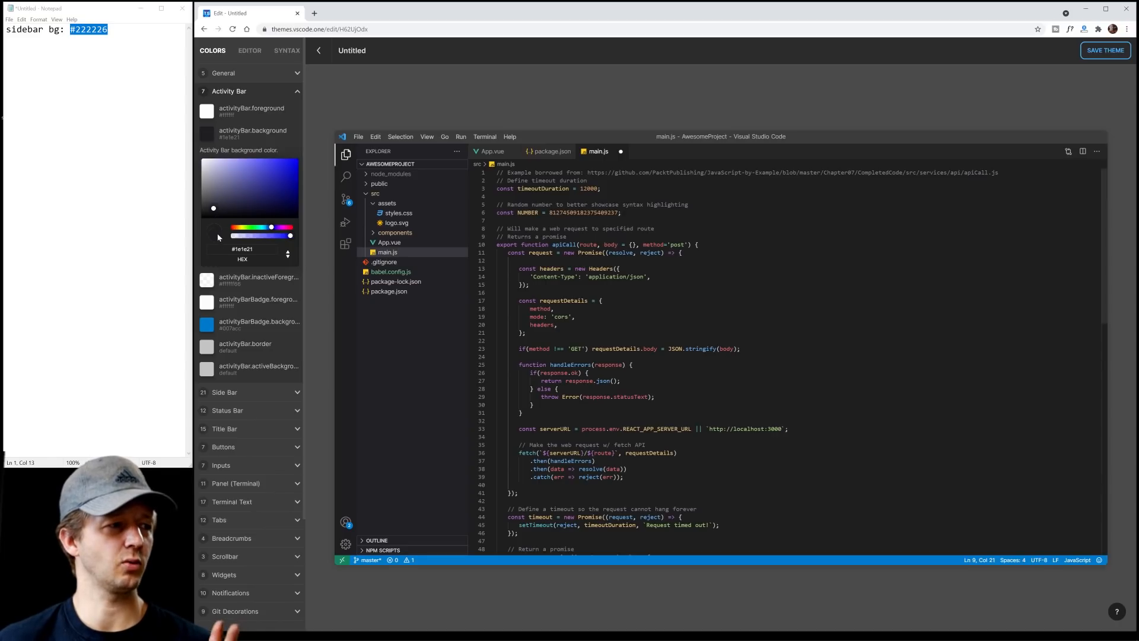
click(133, 94)
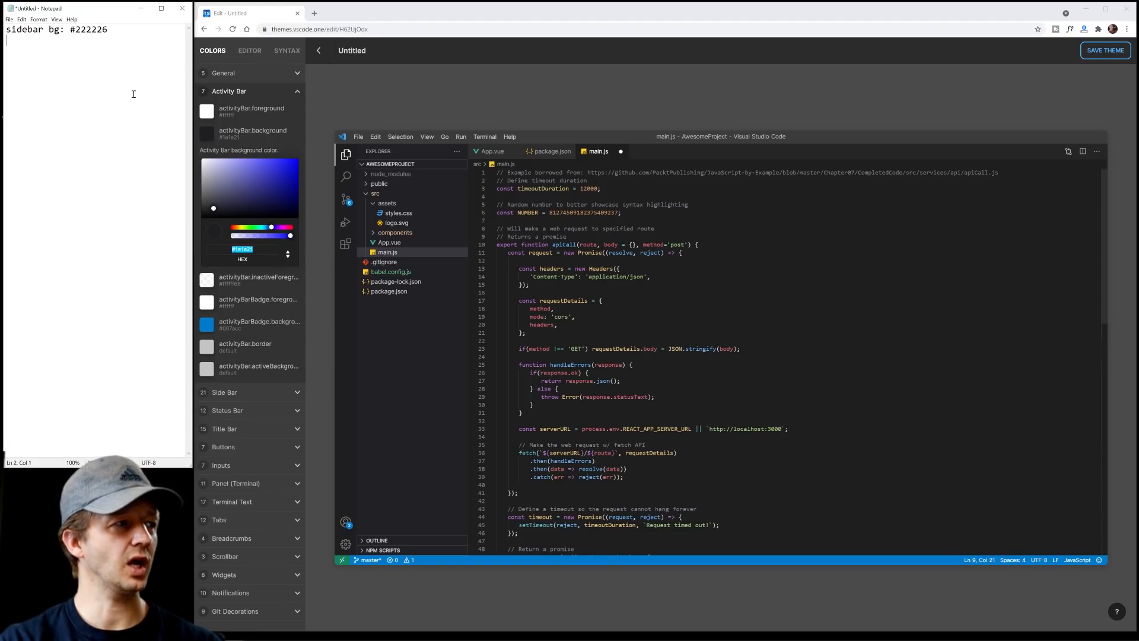
Add the line 'left icon bar: #1e1e21' under the sidebar note in Notepad
text(icon)
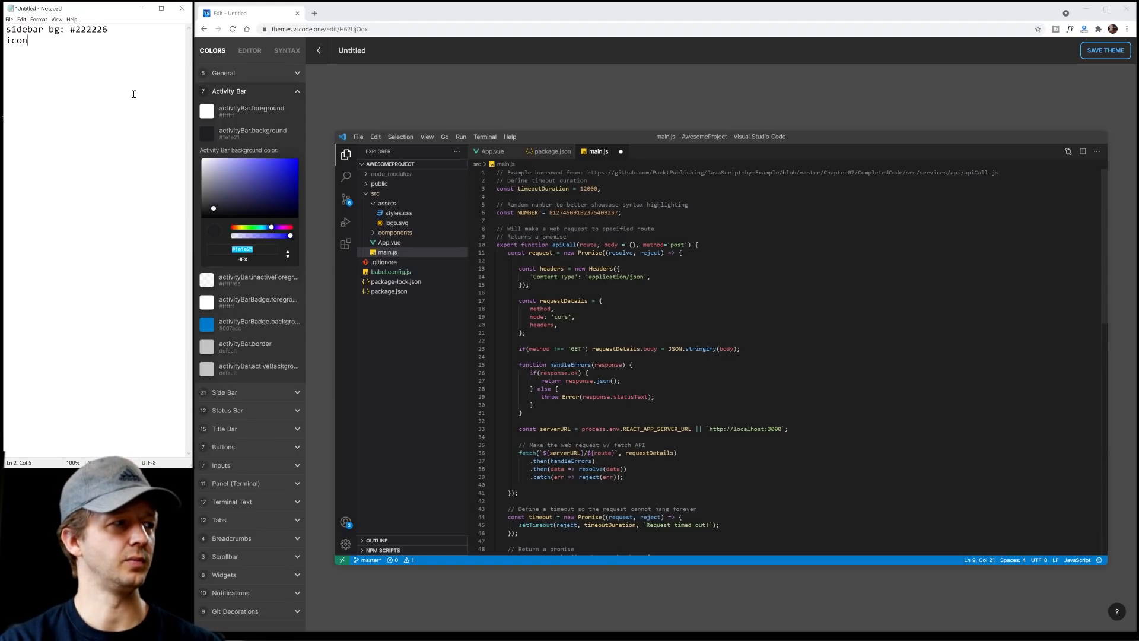
text(left icon bar: #1e1e21)
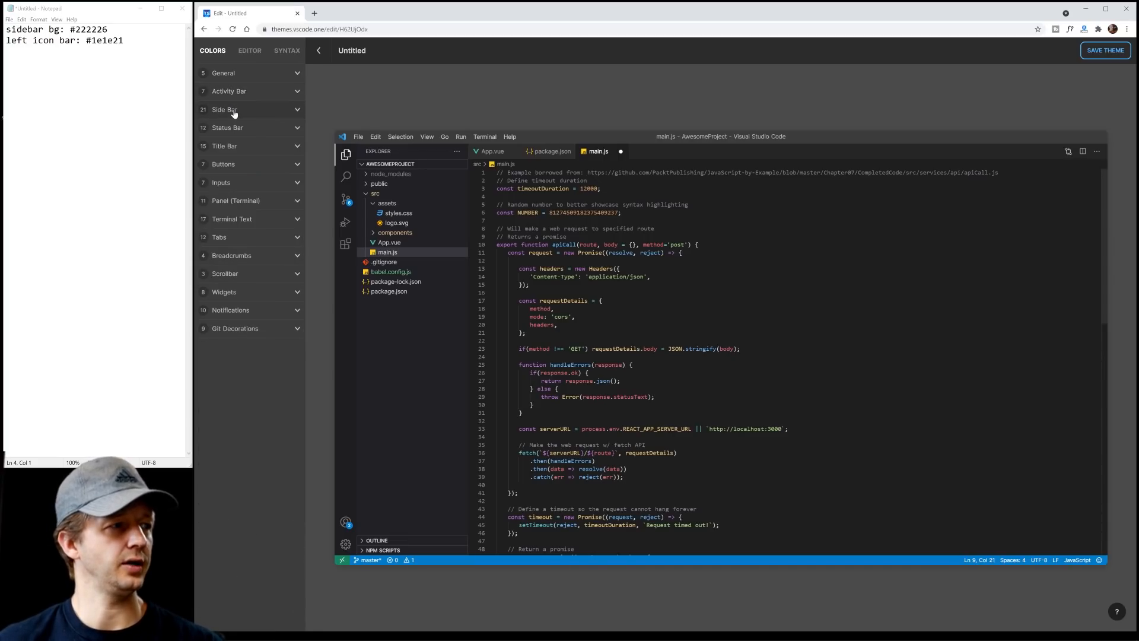
mouse_move(234, 187)
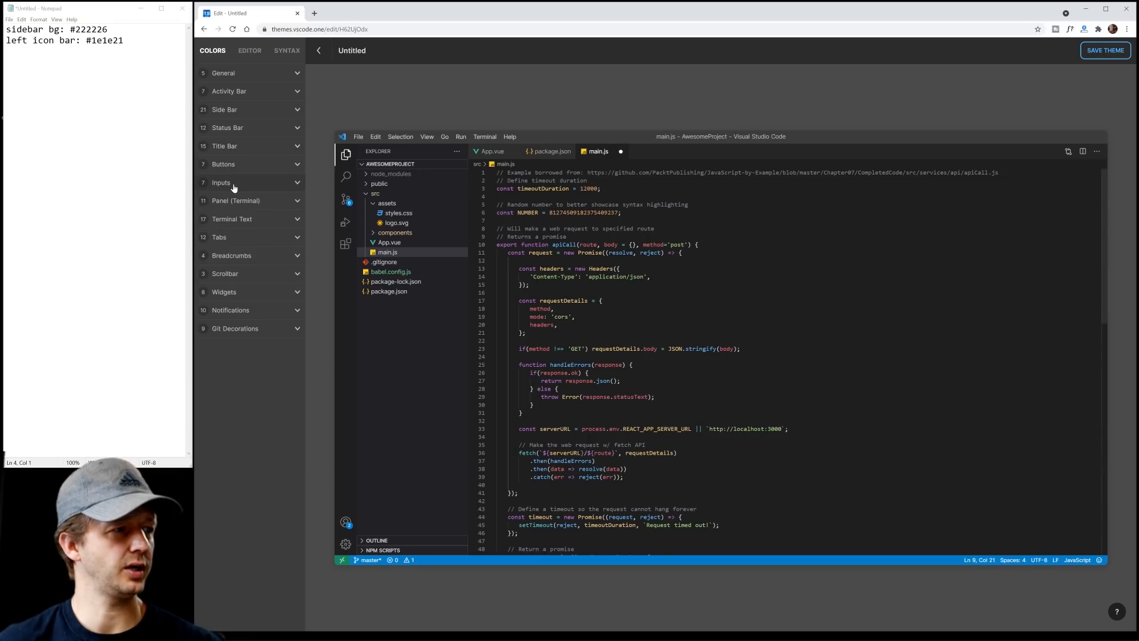
mouse_move(236, 222)
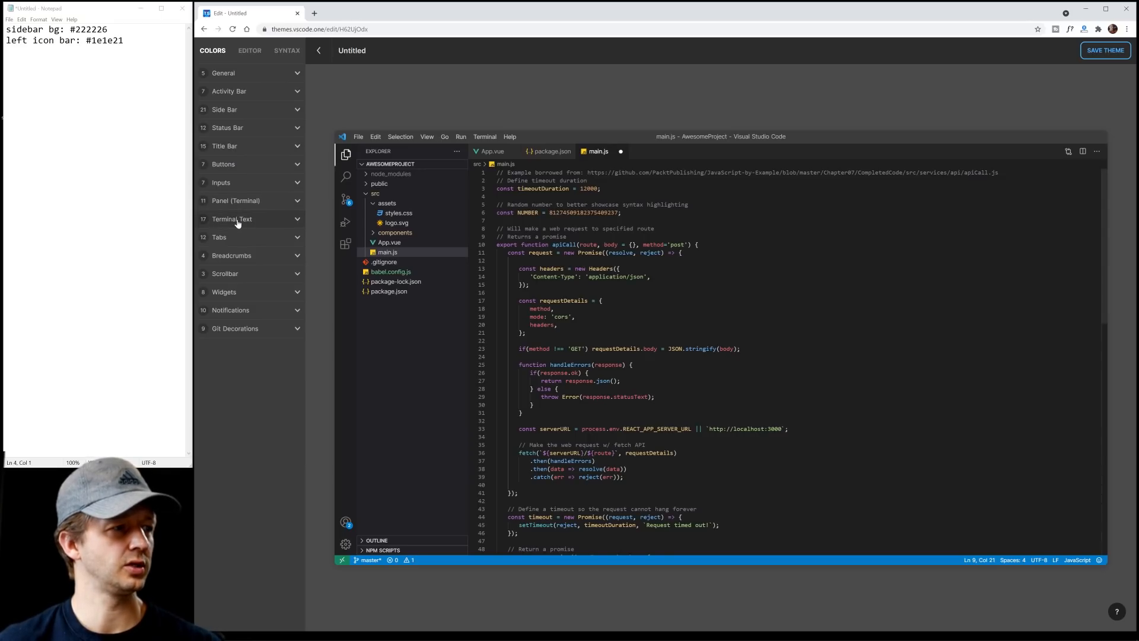
mouse_move(242, 280)
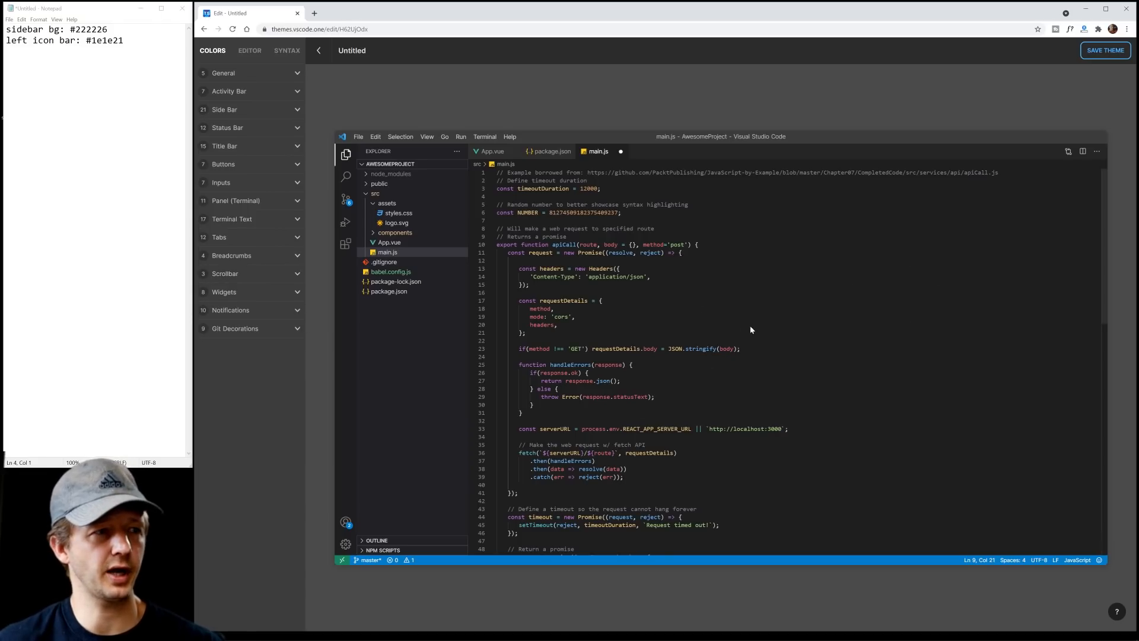
Darken scrollbar.shadow in the General group to near-black and collapse the groups
click(230, 310)
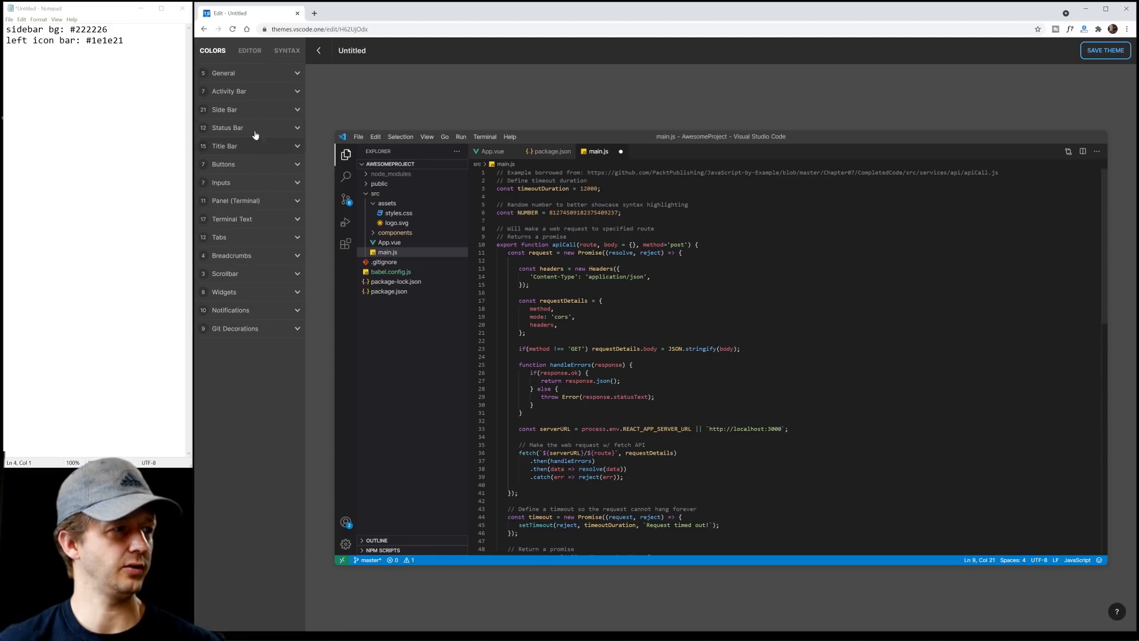
click(223, 73)
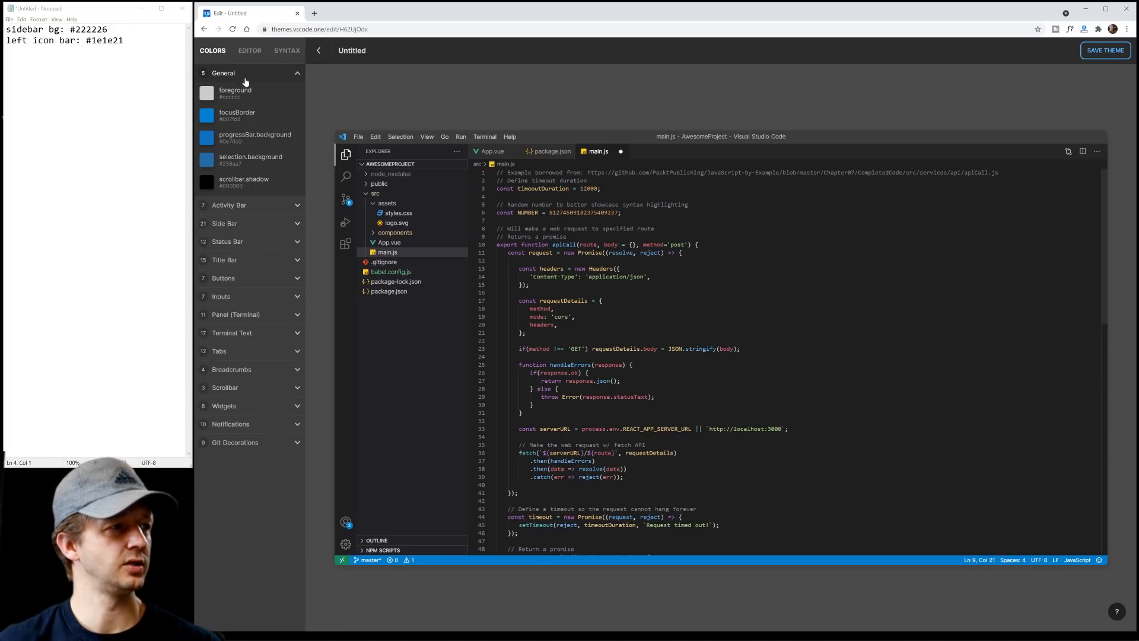
mouse_move(240, 182)
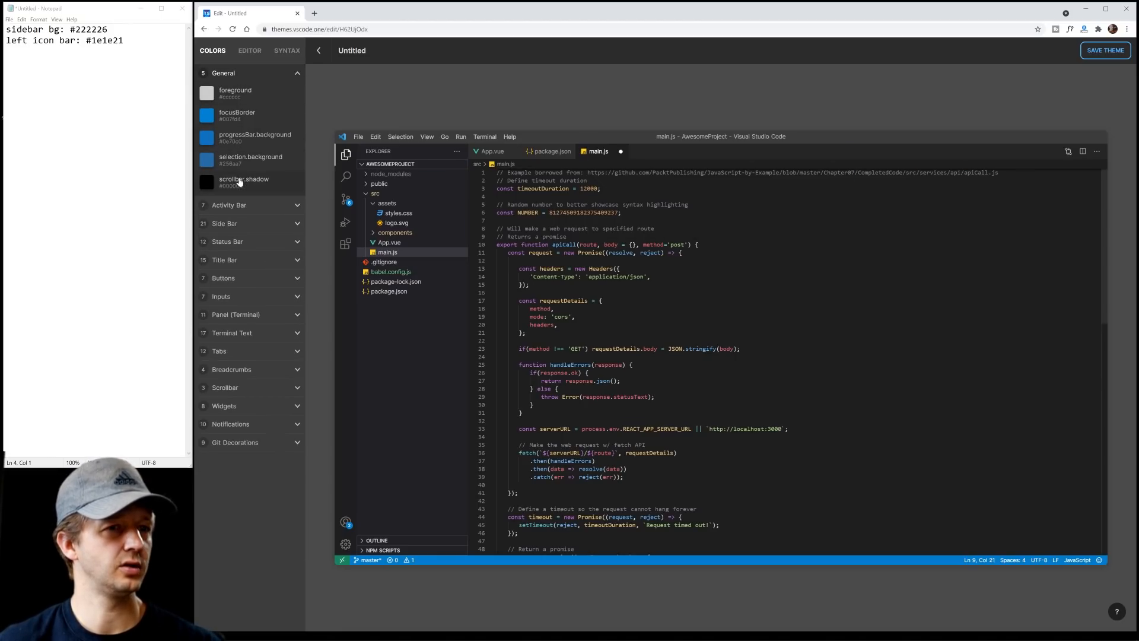
click(207, 180)
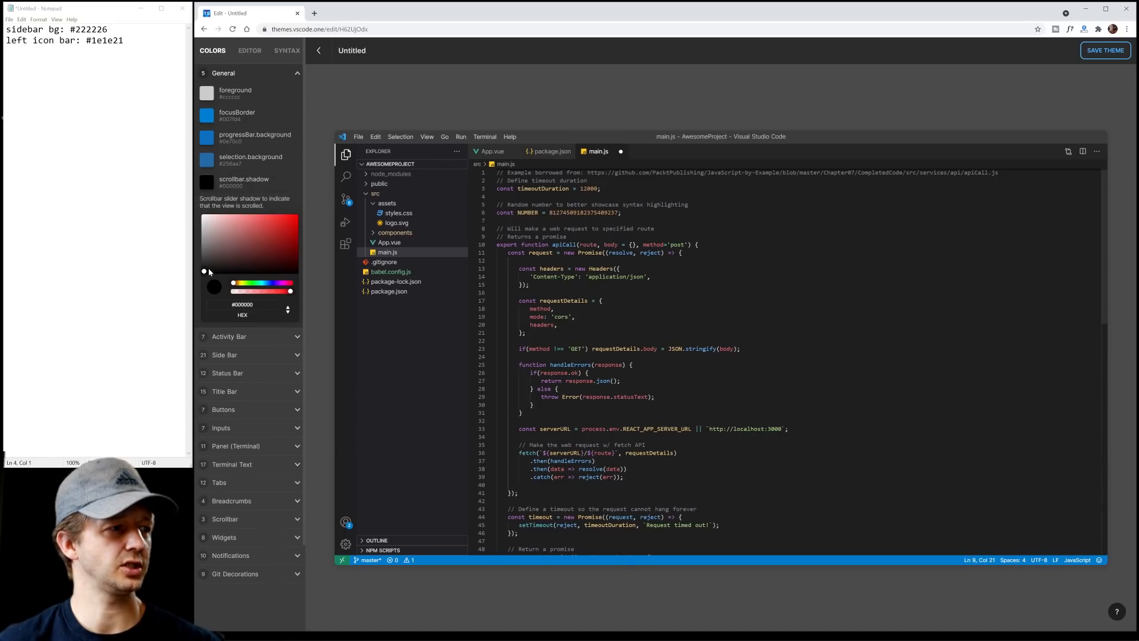
click(243, 215)
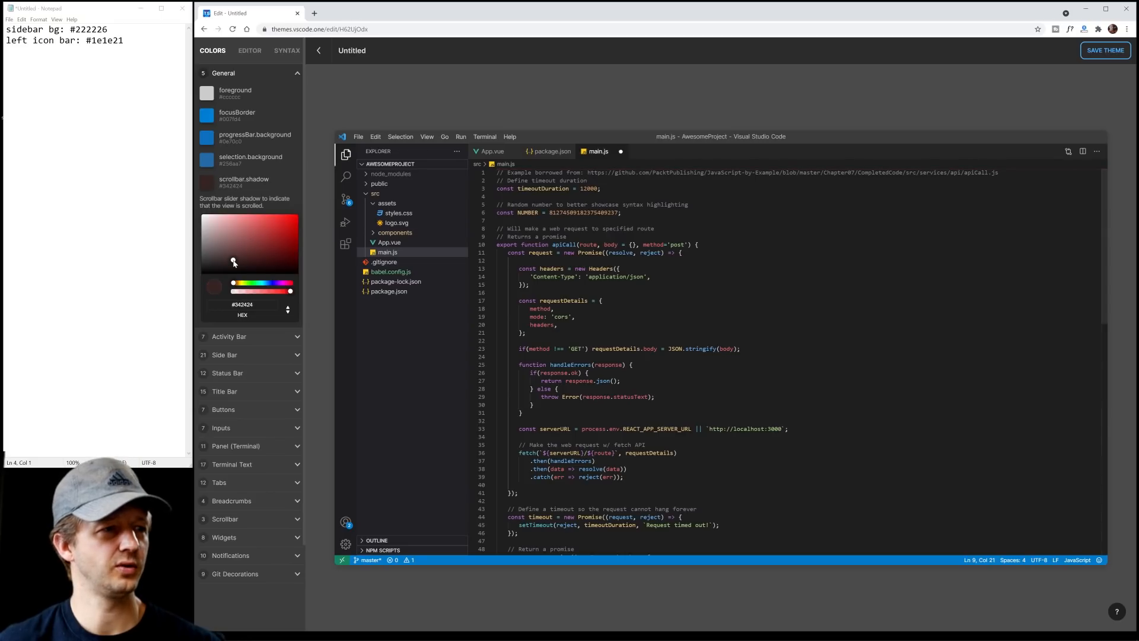
drag(233, 260, 214, 268)
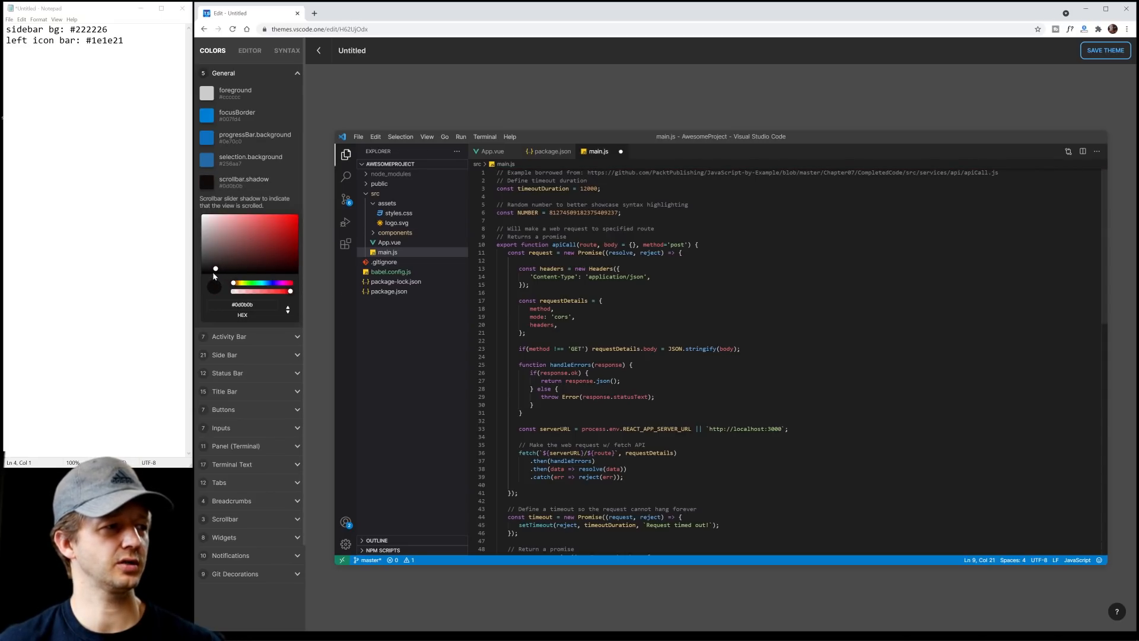
drag(215, 268, 211, 264)
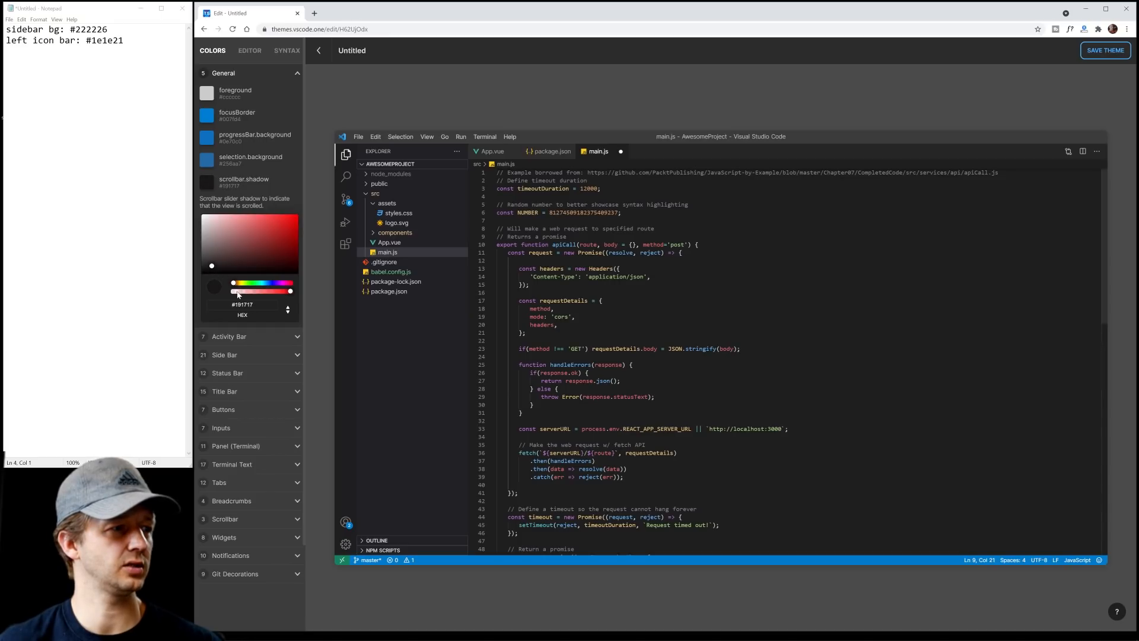
double_click(91, 29)
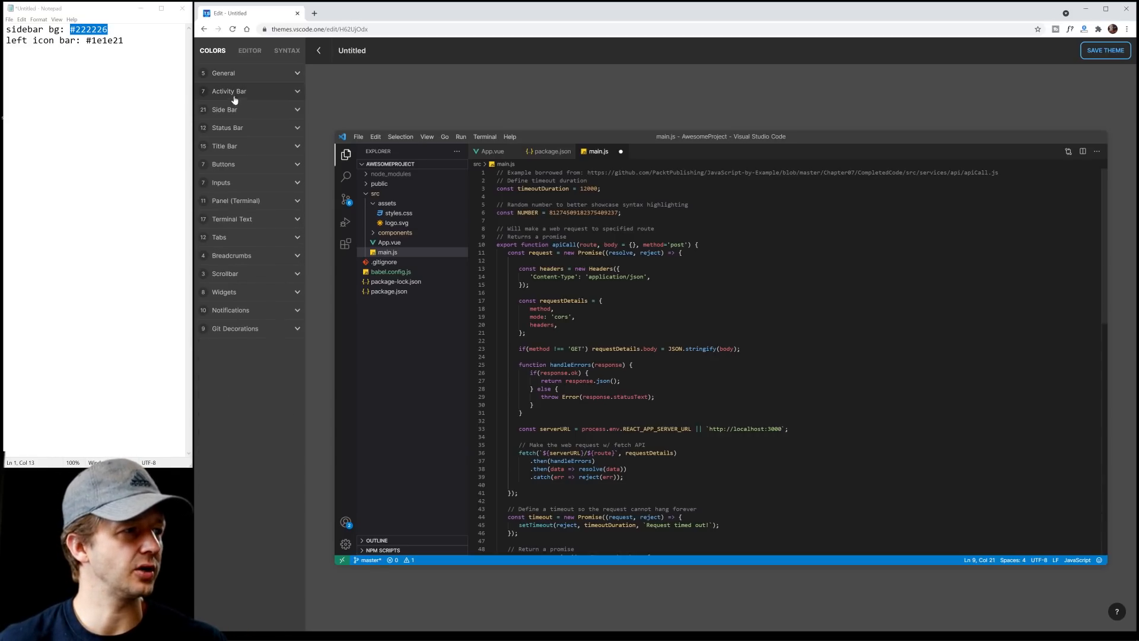
mouse_move(236, 128)
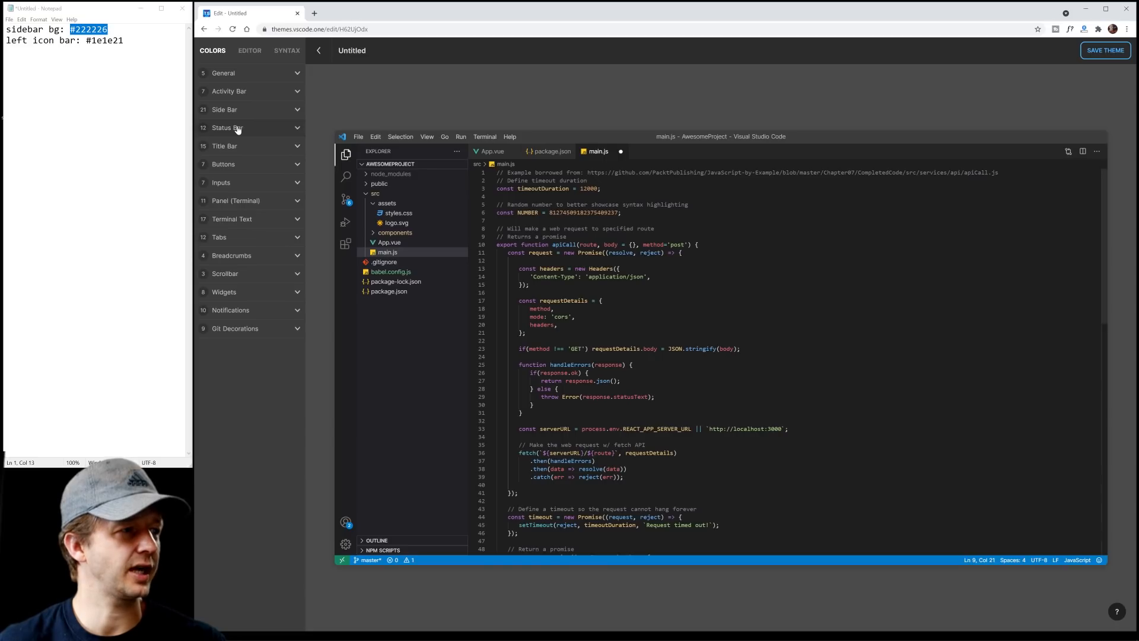
mouse_move(236, 194)
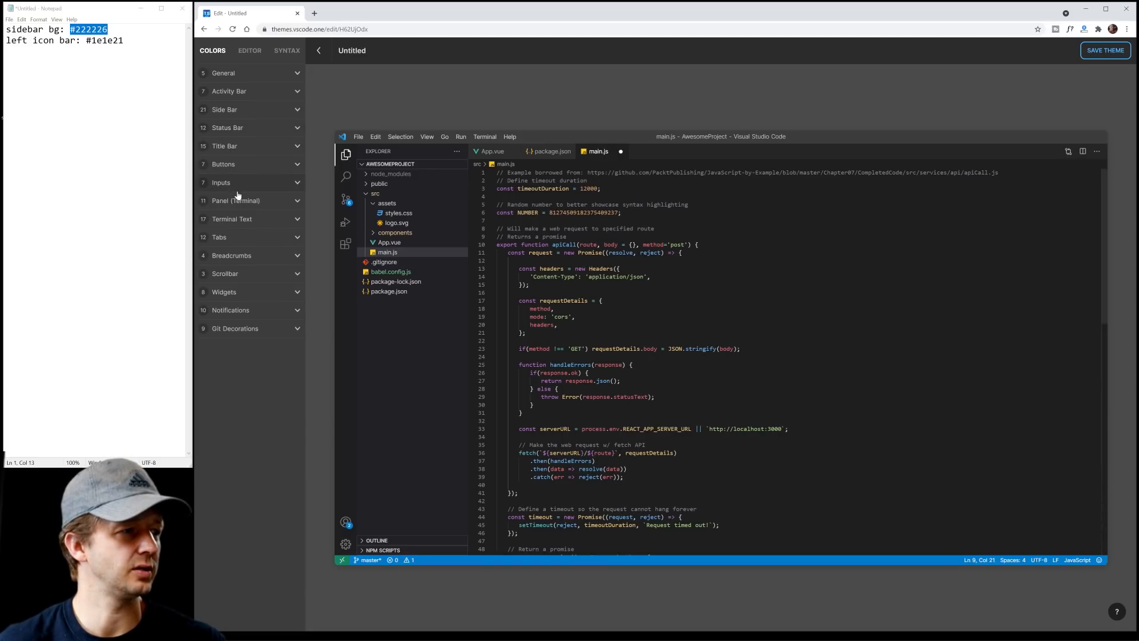
mouse_move(246, 247)
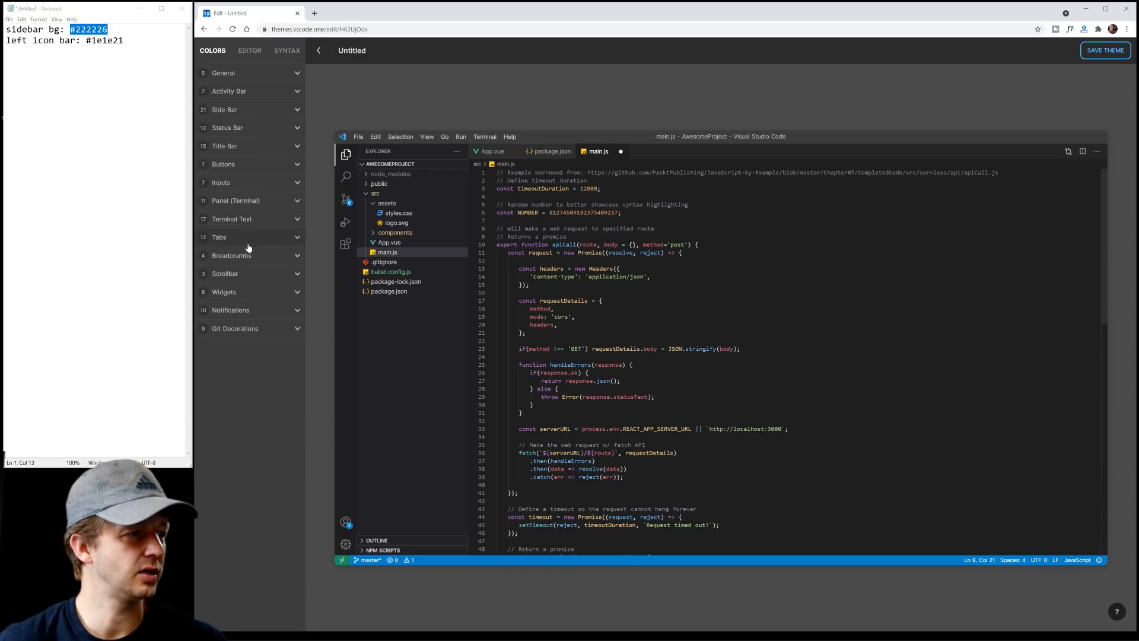
mouse_move(239, 76)
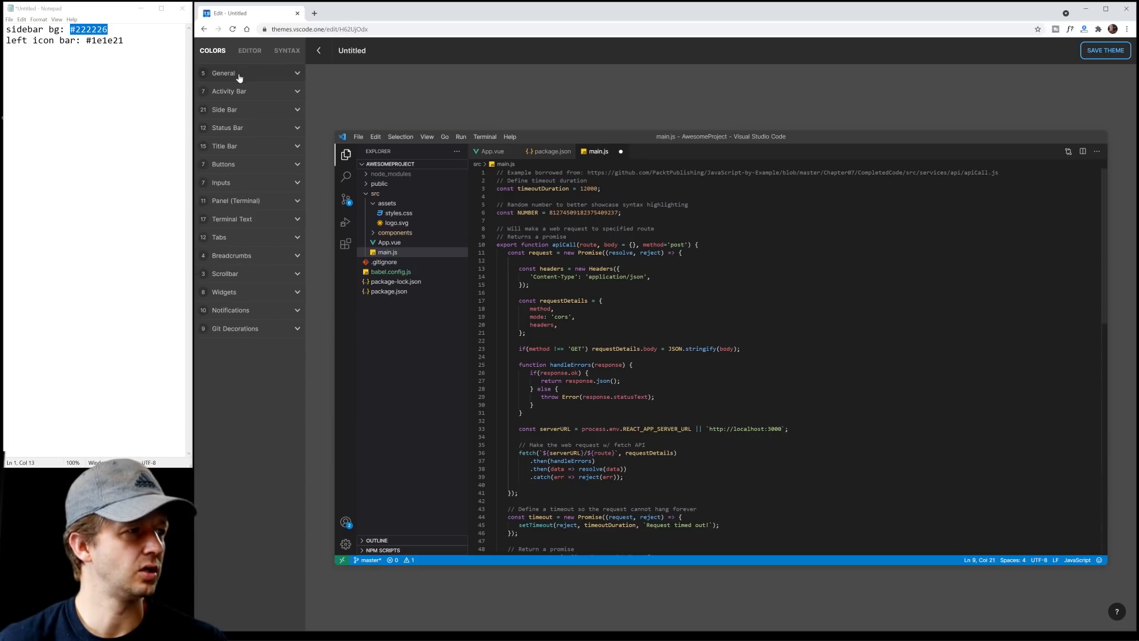
Switch to the EDITOR colour settings with editor.background at #222226
click(249, 50)
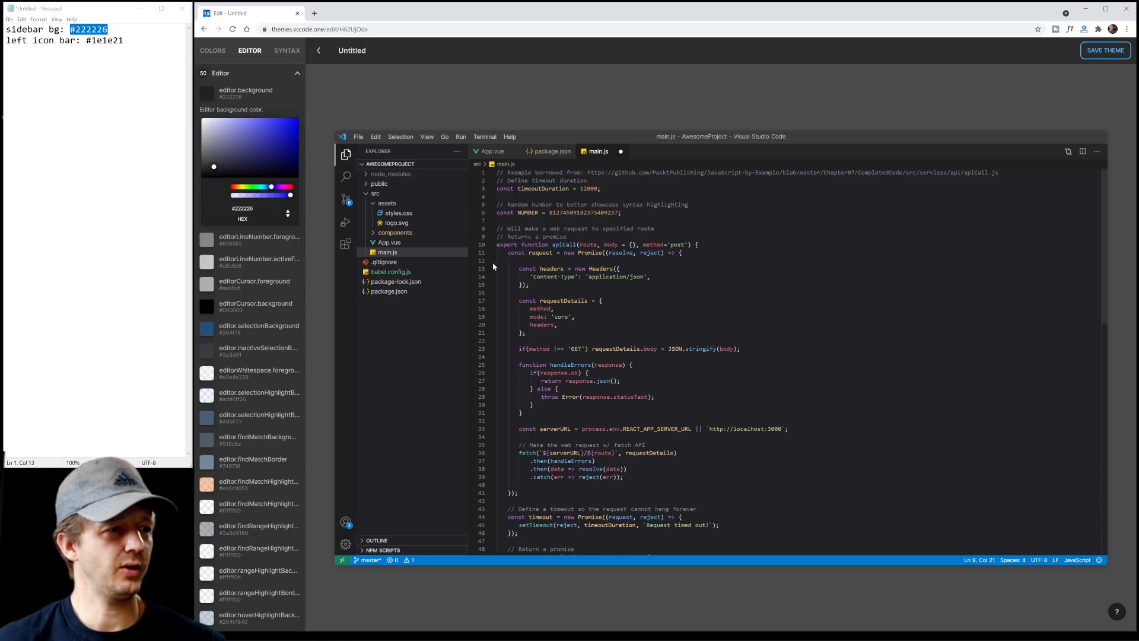
mouse_move(487, 387)
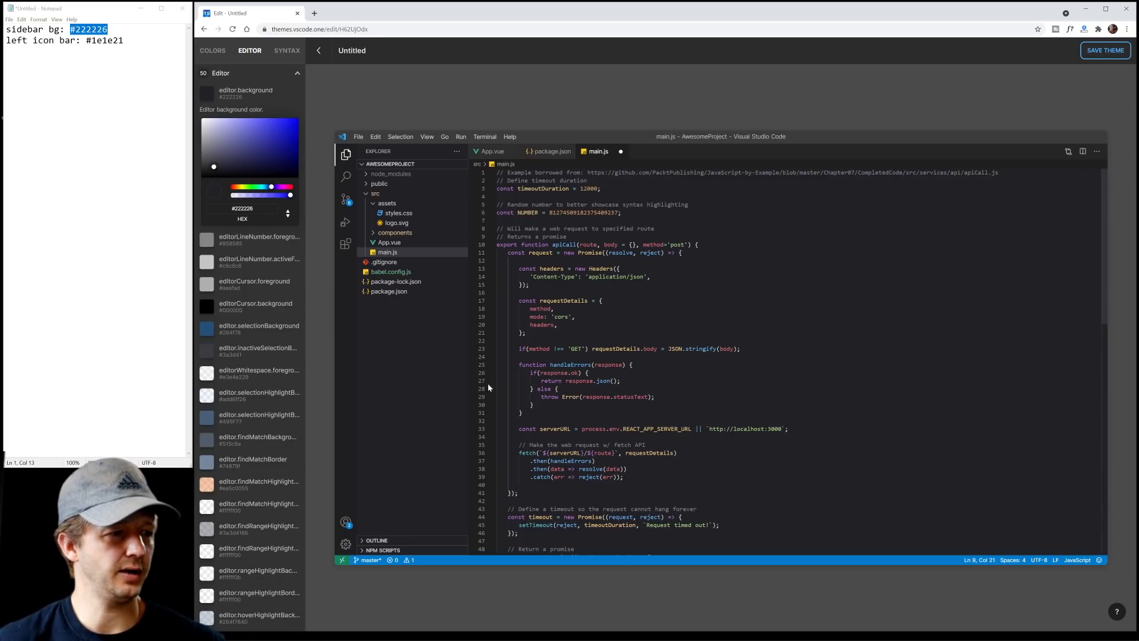
mouse_move(483, 300)
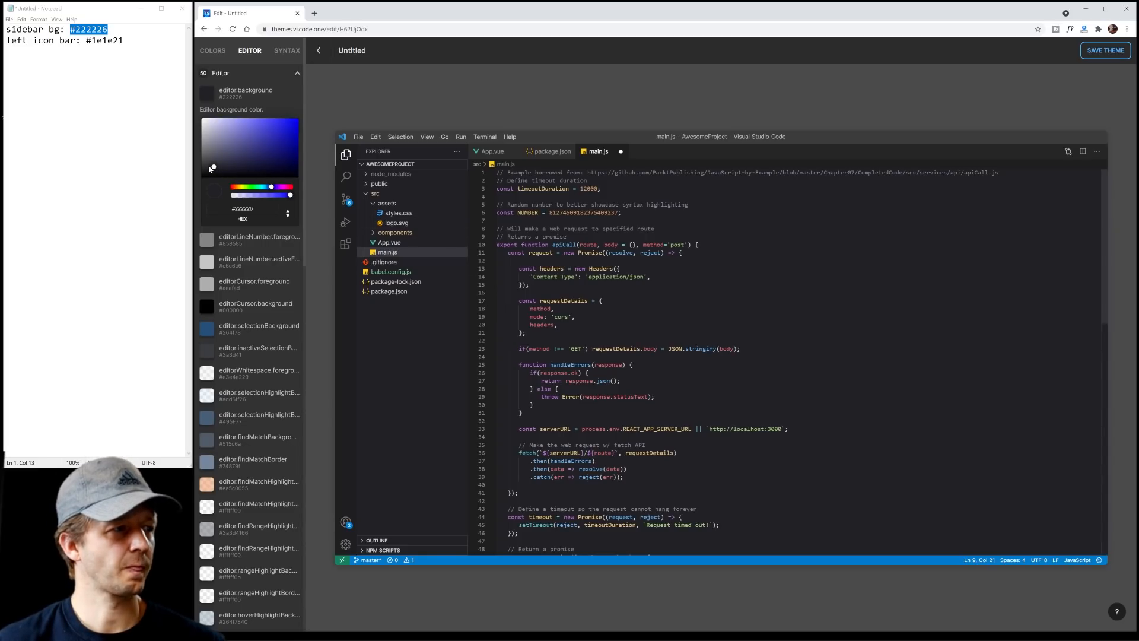
Nudge the editor.background picker but keep #222226 and return to the Editor list
drag(212, 167, 206, 171)
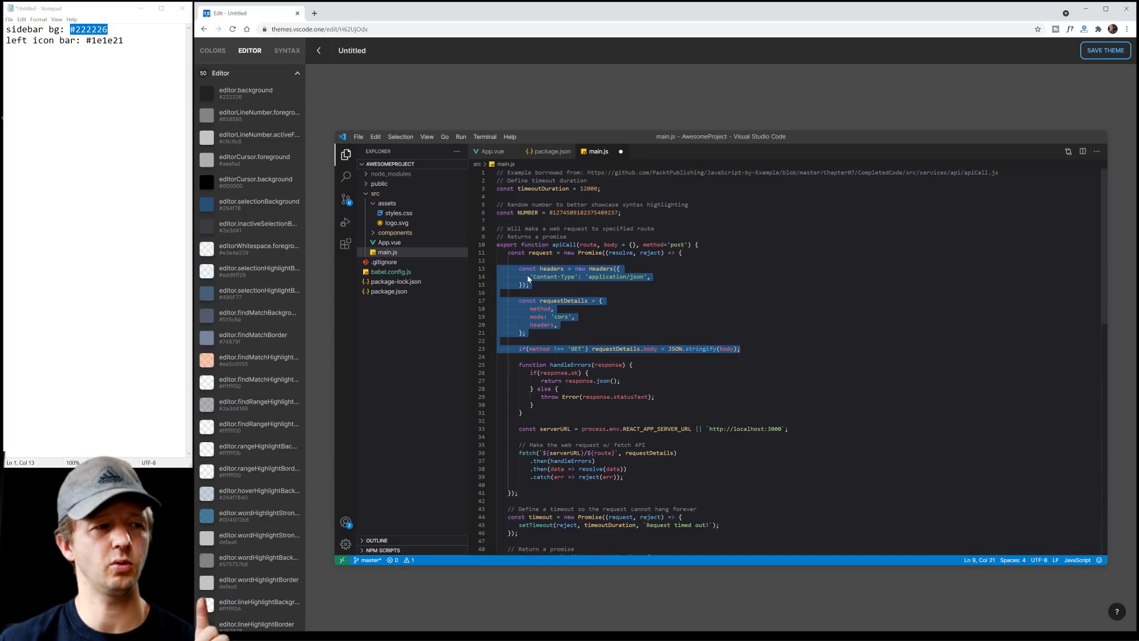
mouse_move(484, 302)
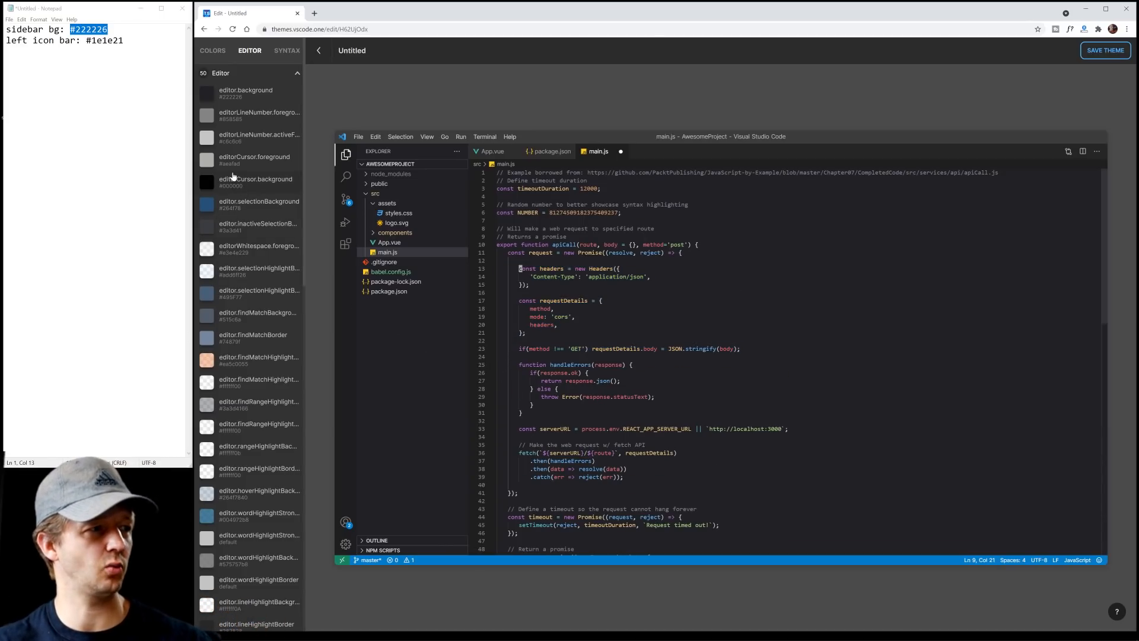
scroll(down, 3)
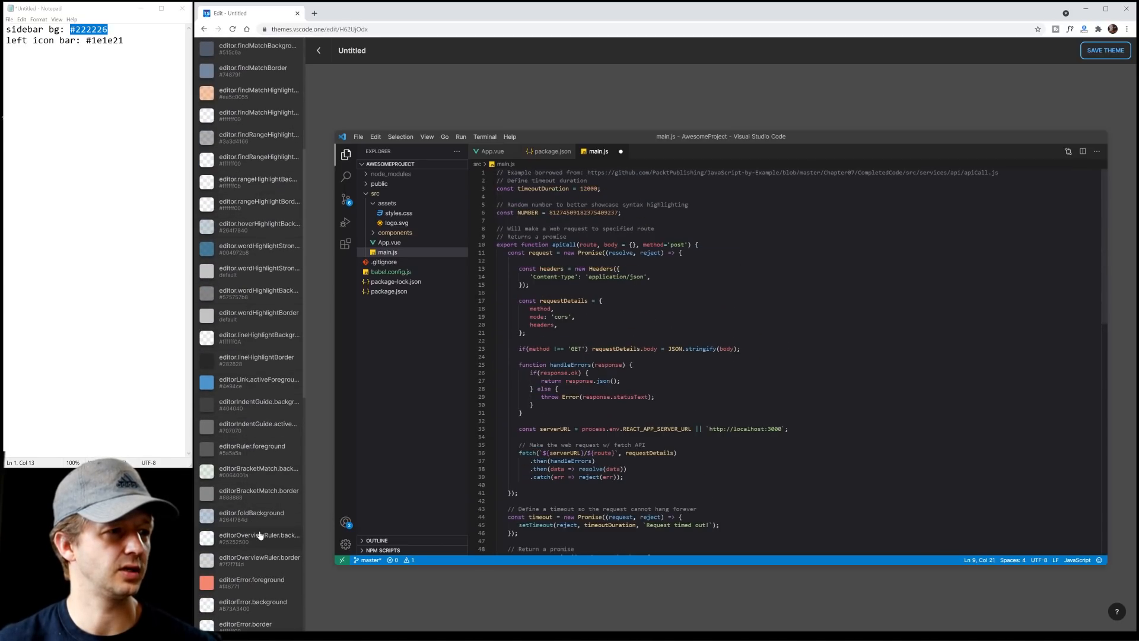
scroll(down, 3)
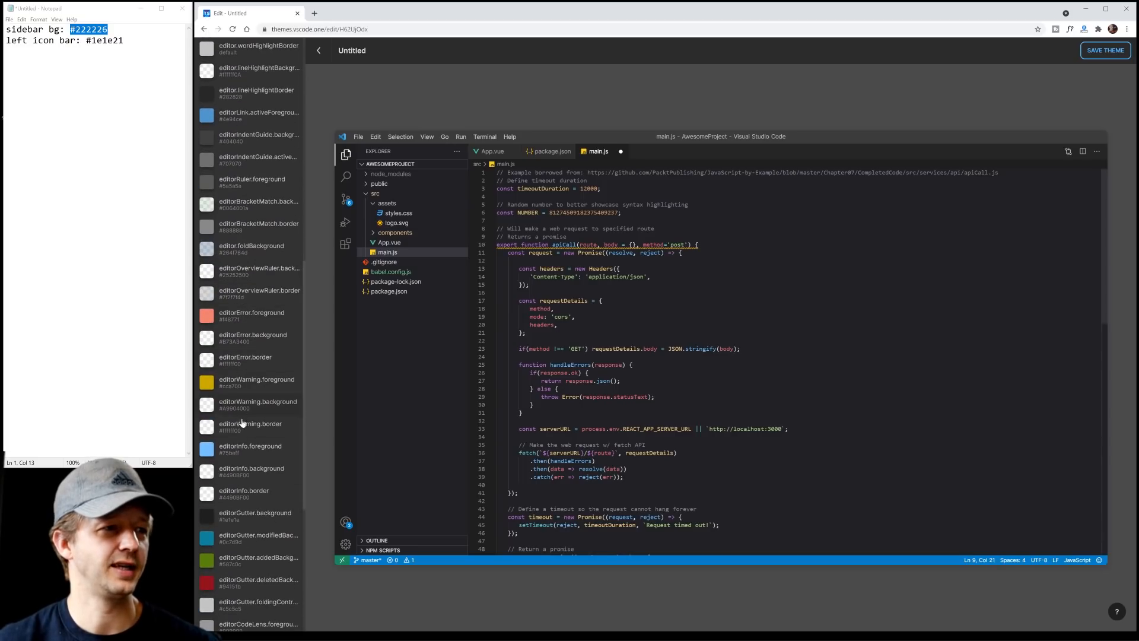
scroll(down, 3)
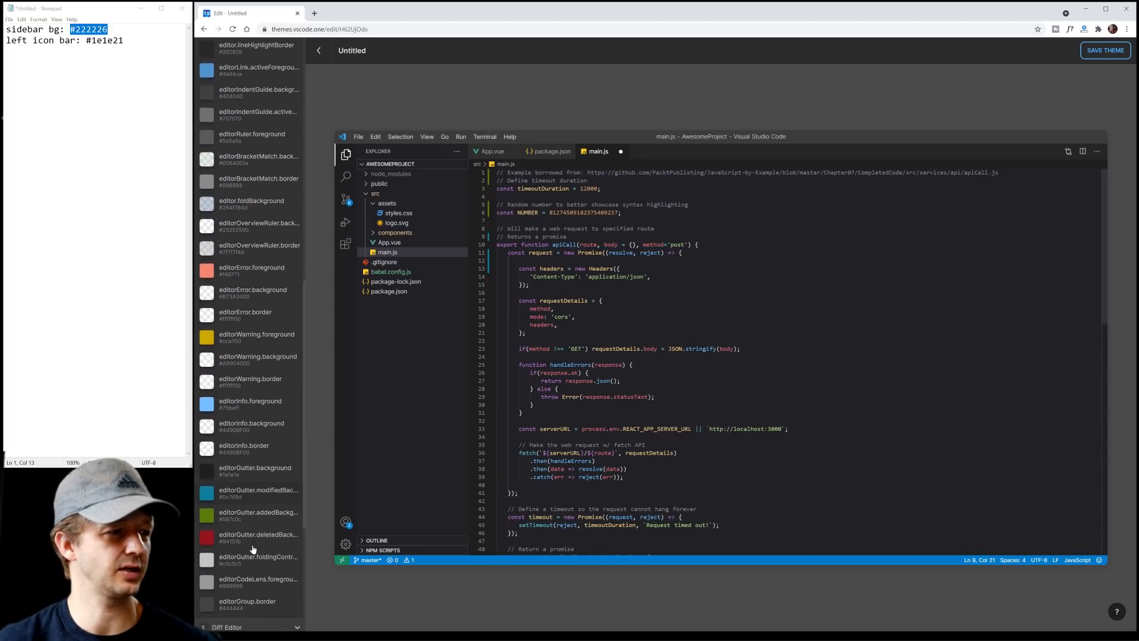
scroll(down, 3)
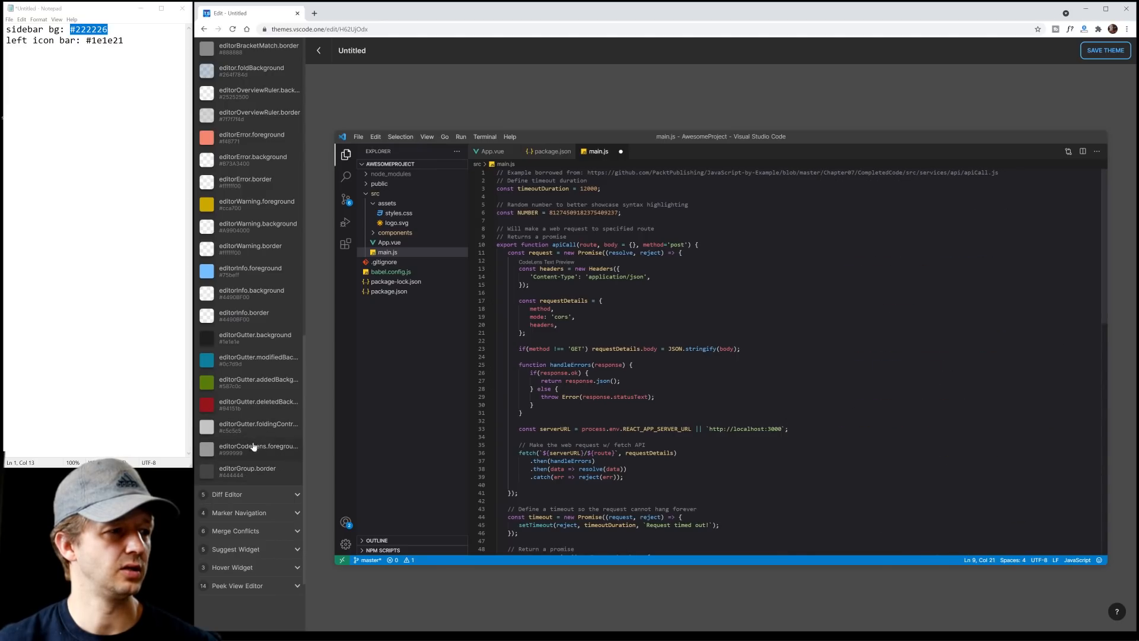
click(249, 50)
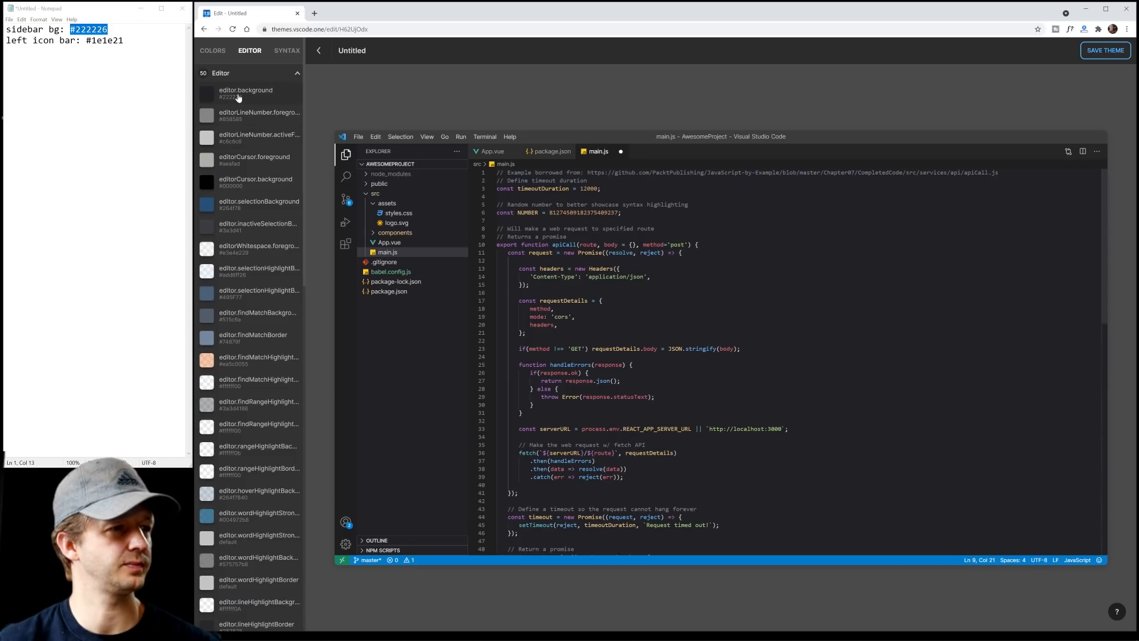
mouse_move(240, 119)
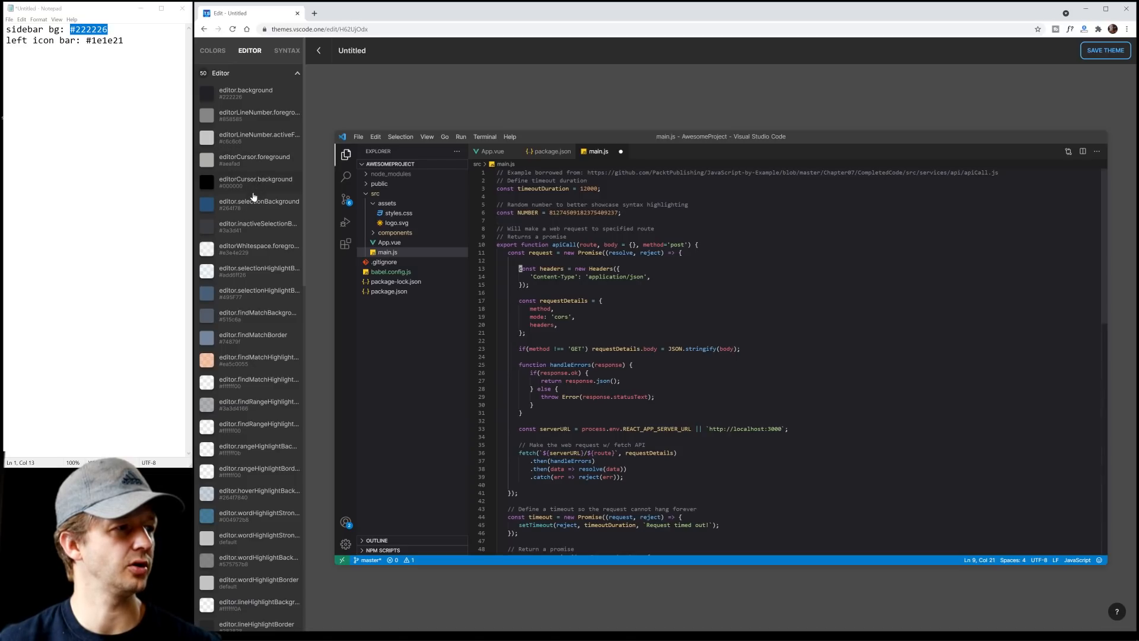
Review editorCursor.background and clear the text selection in the preview
click(204, 183)
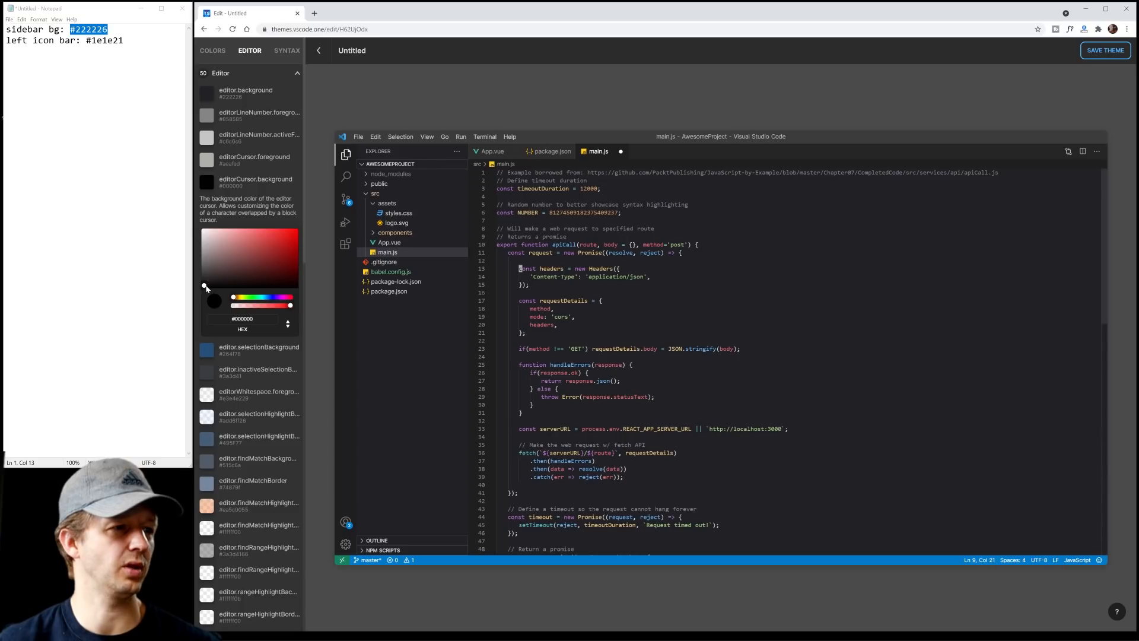
click(237, 257)
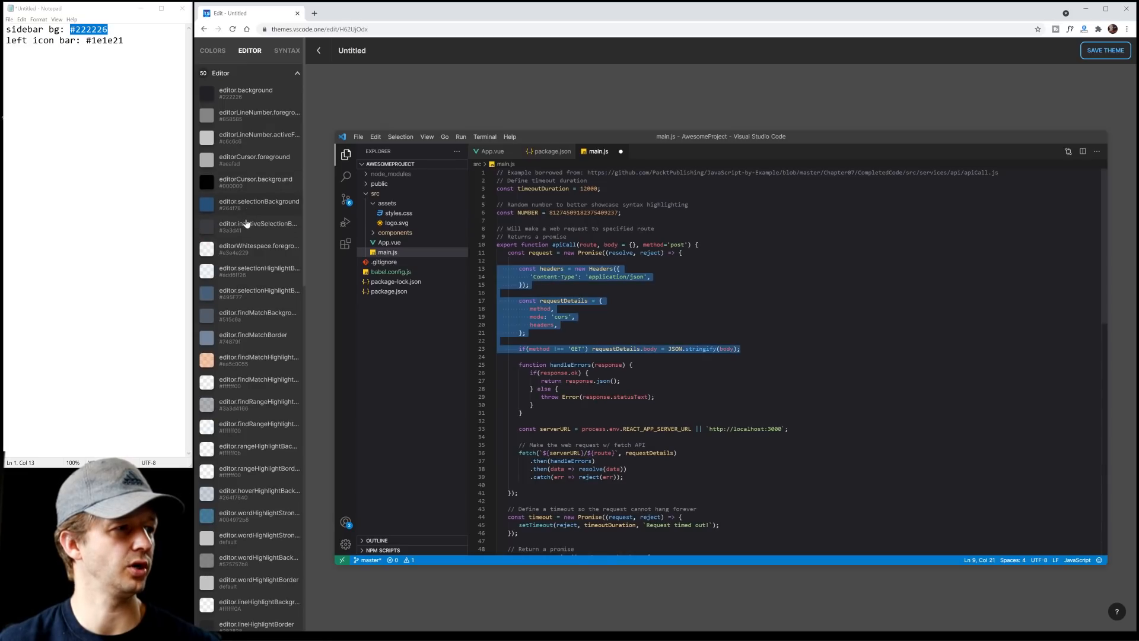
key(Ctrl+f)
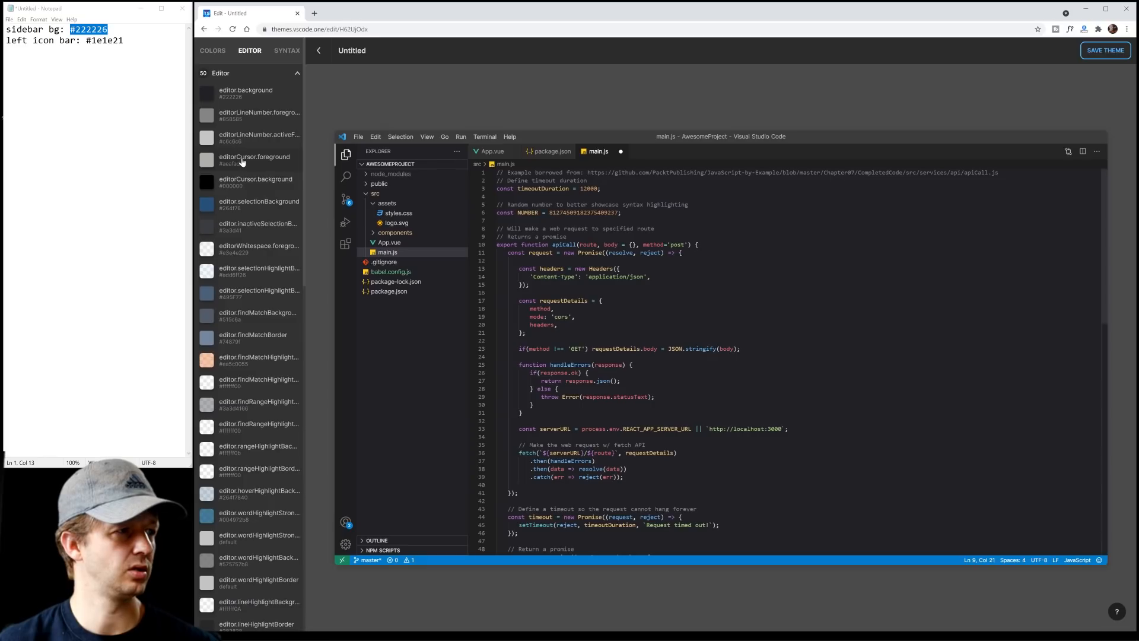
mouse_move(241, 158)
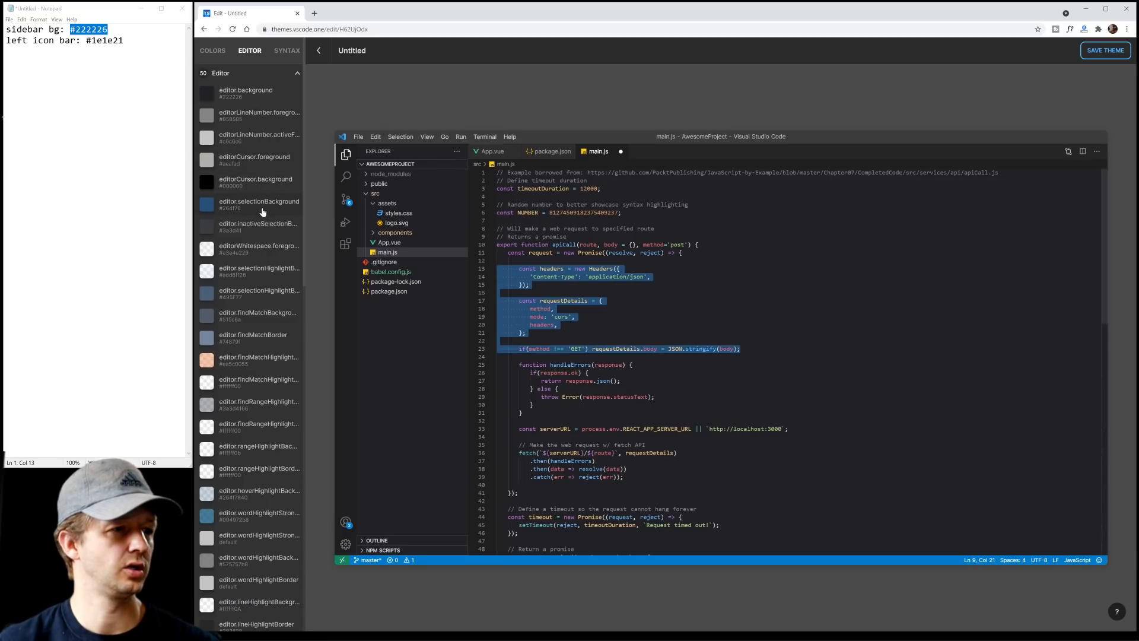
Set editor.selectionBackground and inactiveSelectionBackground to dark greys, moving on to SYNTAX
click(206, 205)
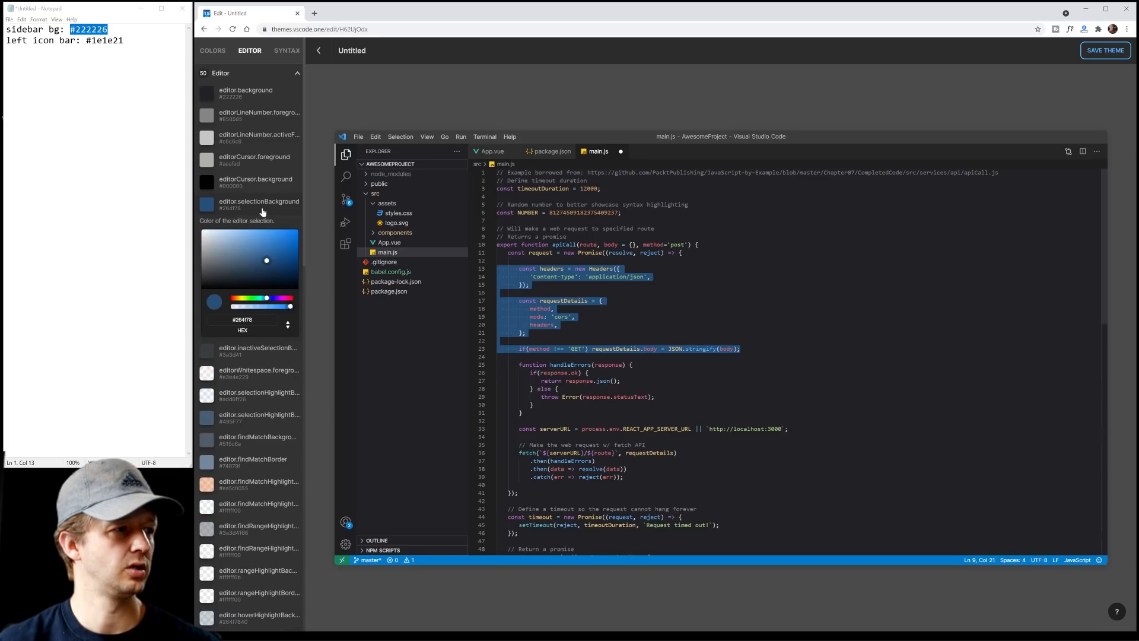
click(260, 224)
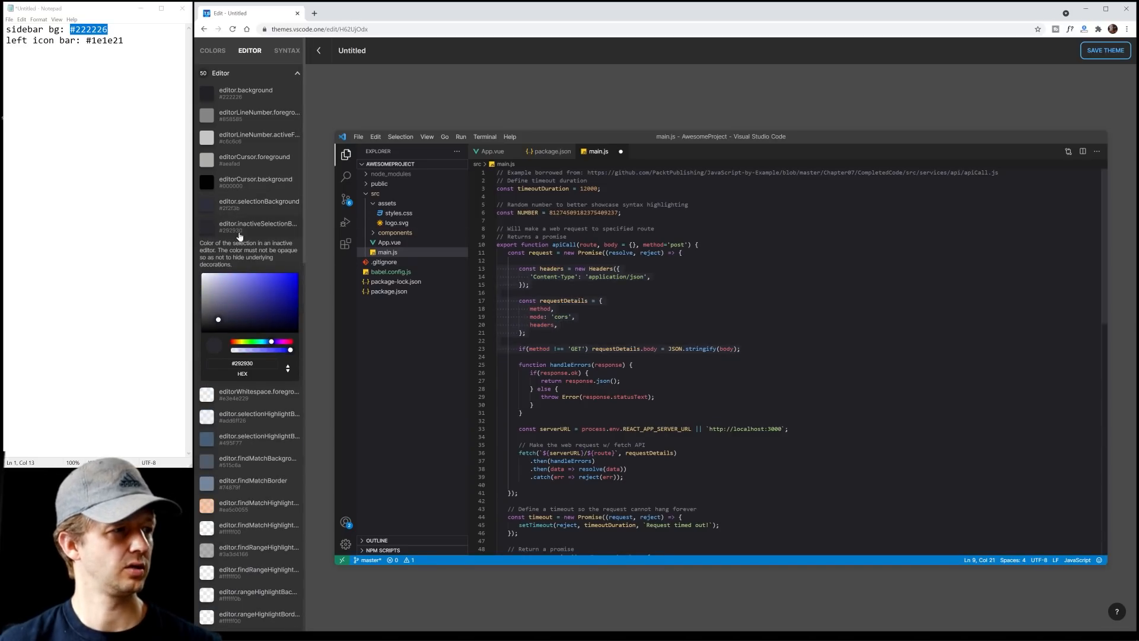
click(286, 50)
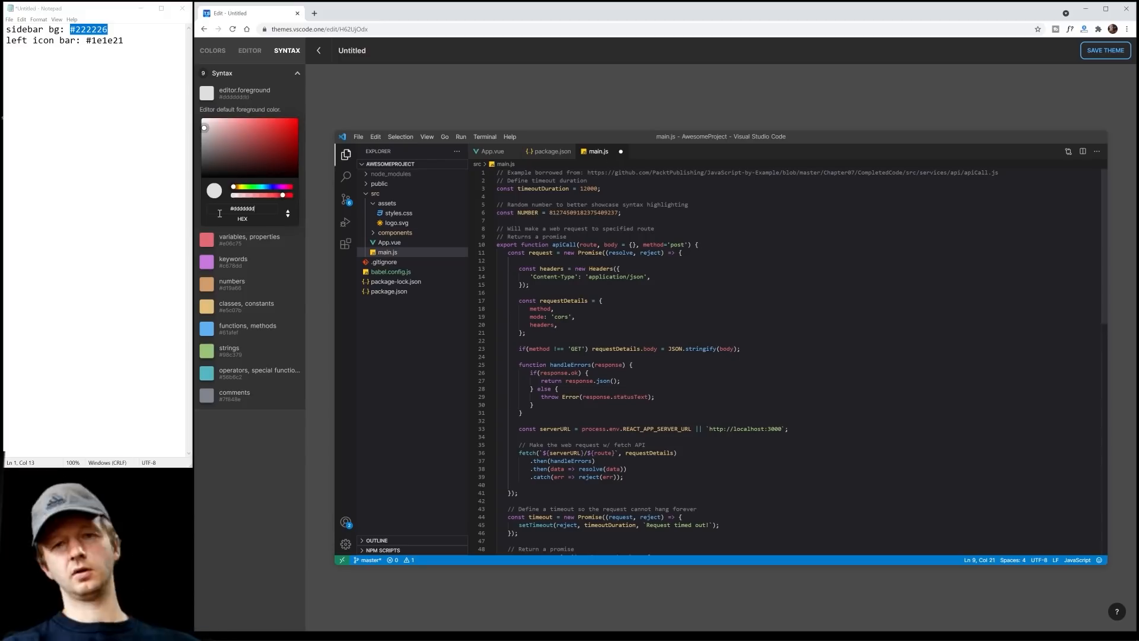
Return to COLORS and note the activity colour #00b67b in Notepad
click(212, 50)
text(sidebar foreground: #9191a9)
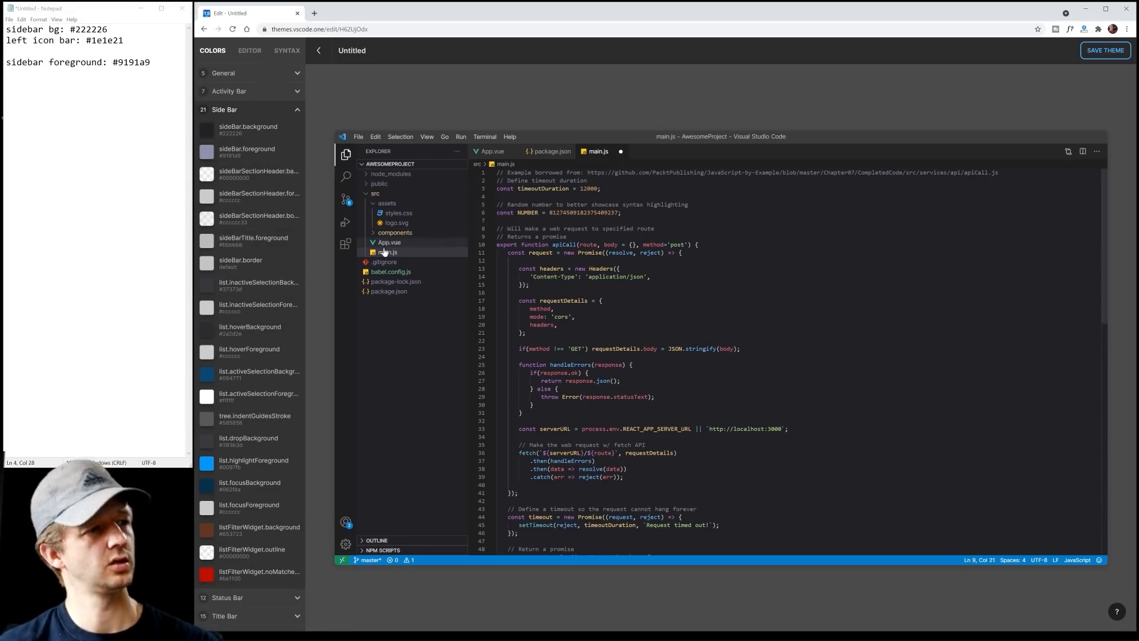
scroll(down, 3)
text(ac)
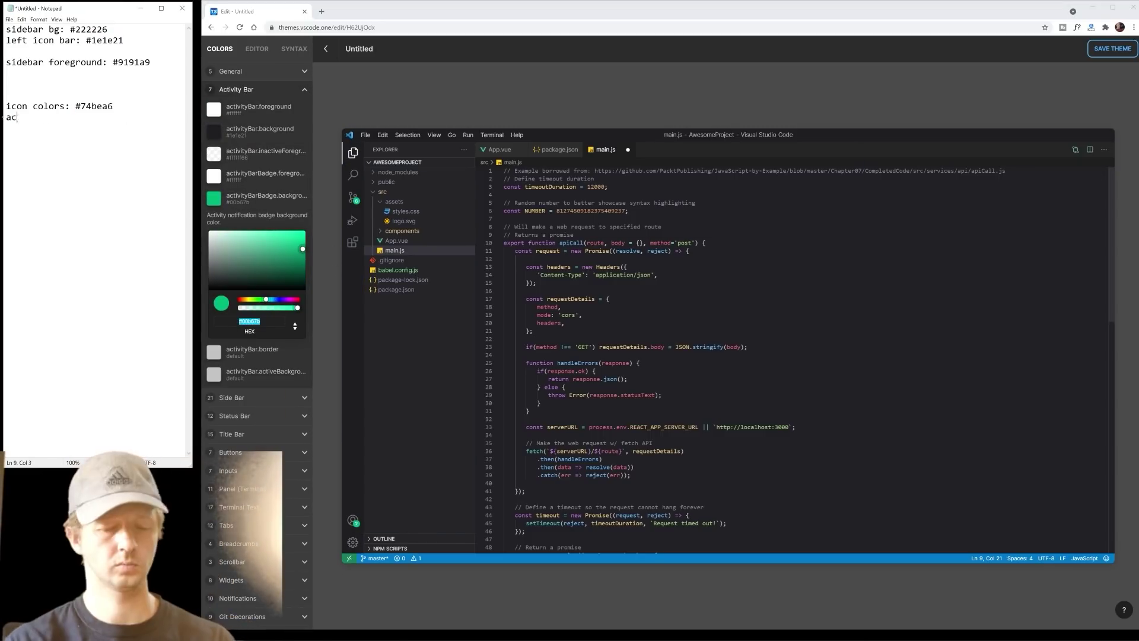
text(tivity color:)
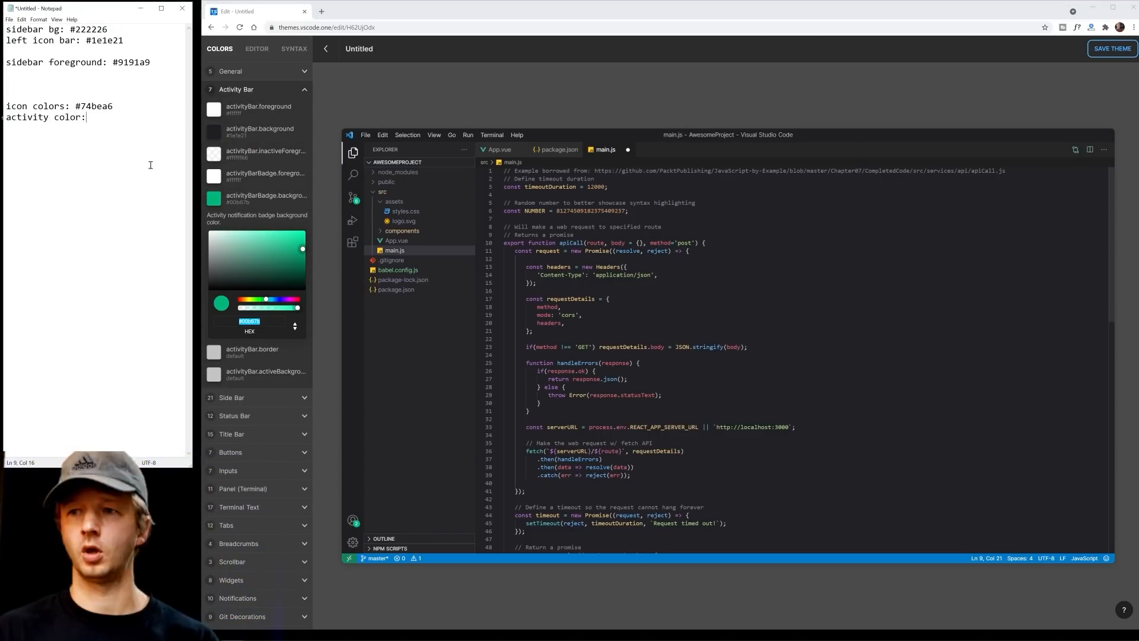
Reopen the Side Bar group and edit the side bar foreground toward #74bea6
click(231, 108)
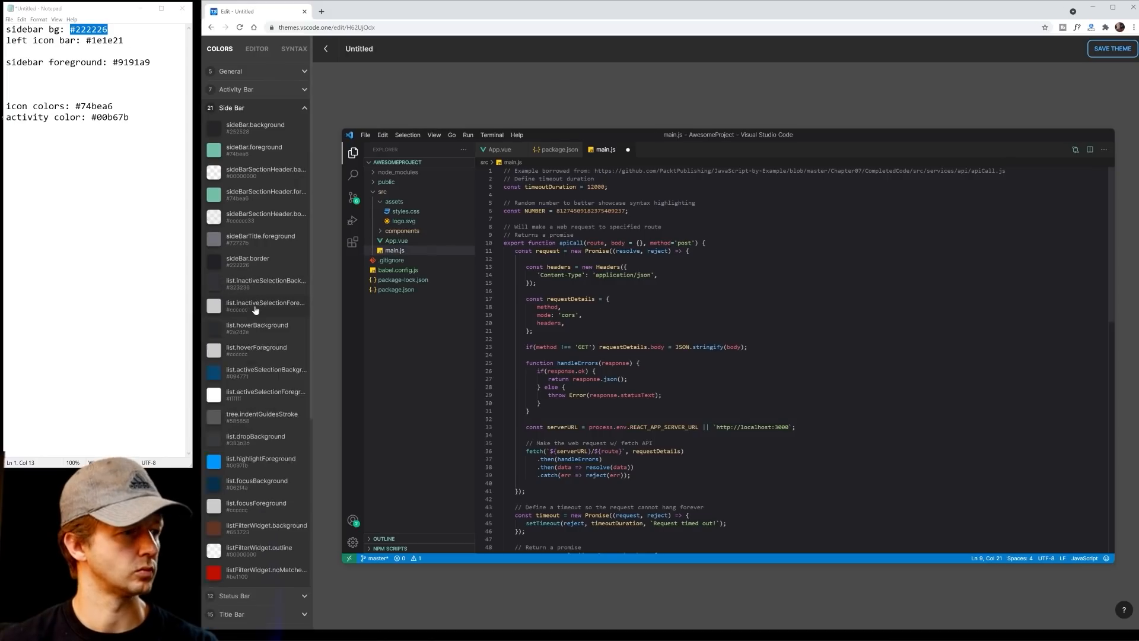
click(212, 150)
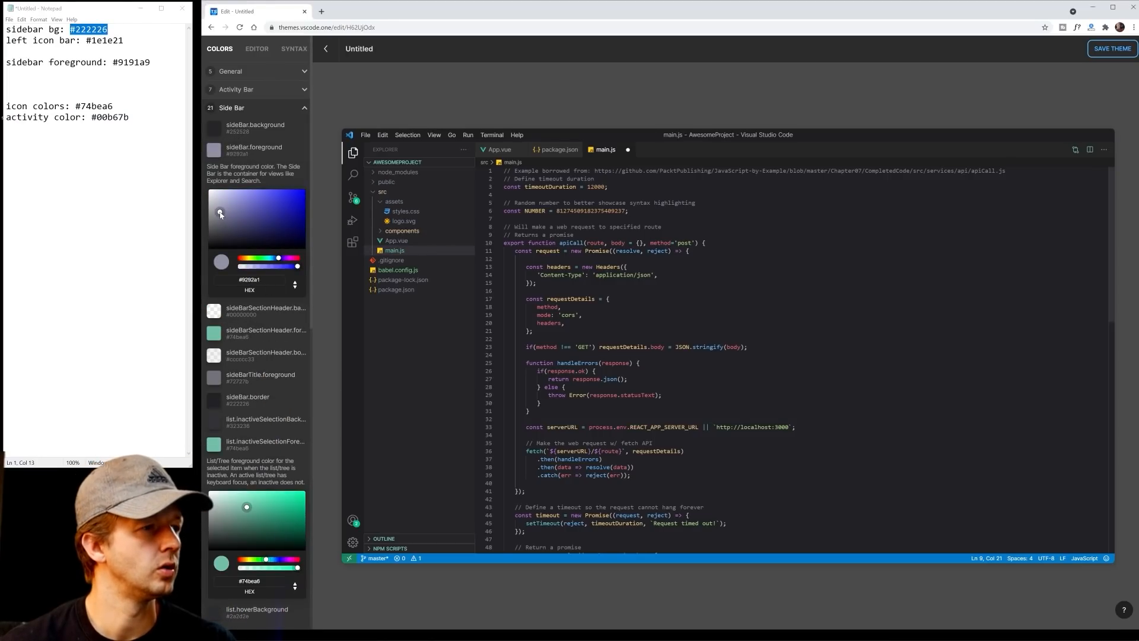
scroll(down, 3)
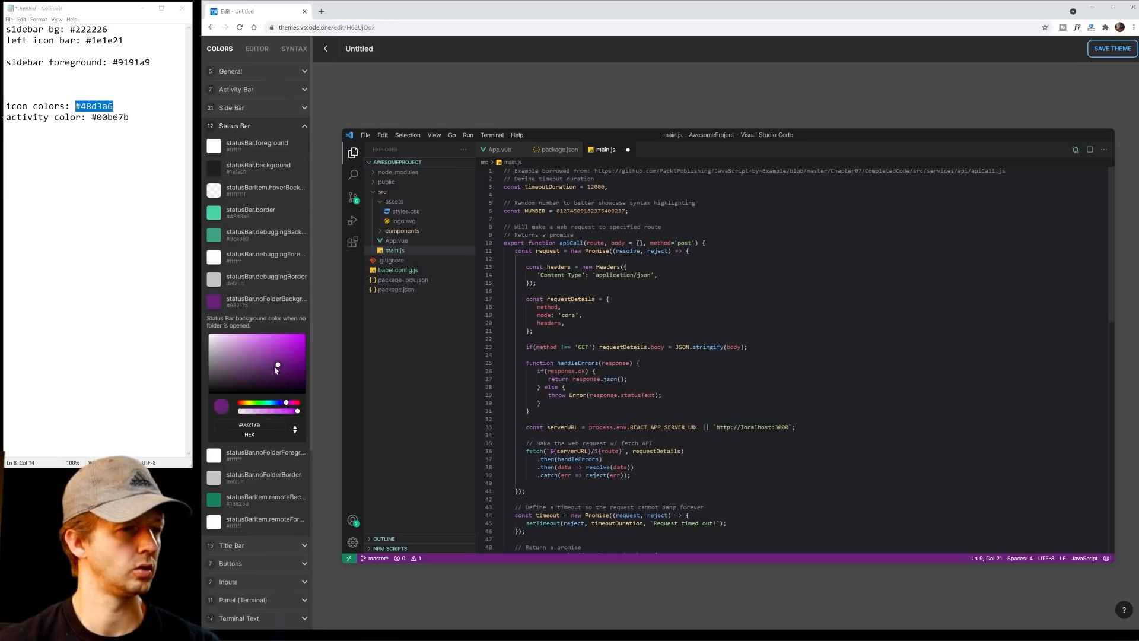
Set the menu selection foreground and button background to the teal accent colour
click(232, 143)
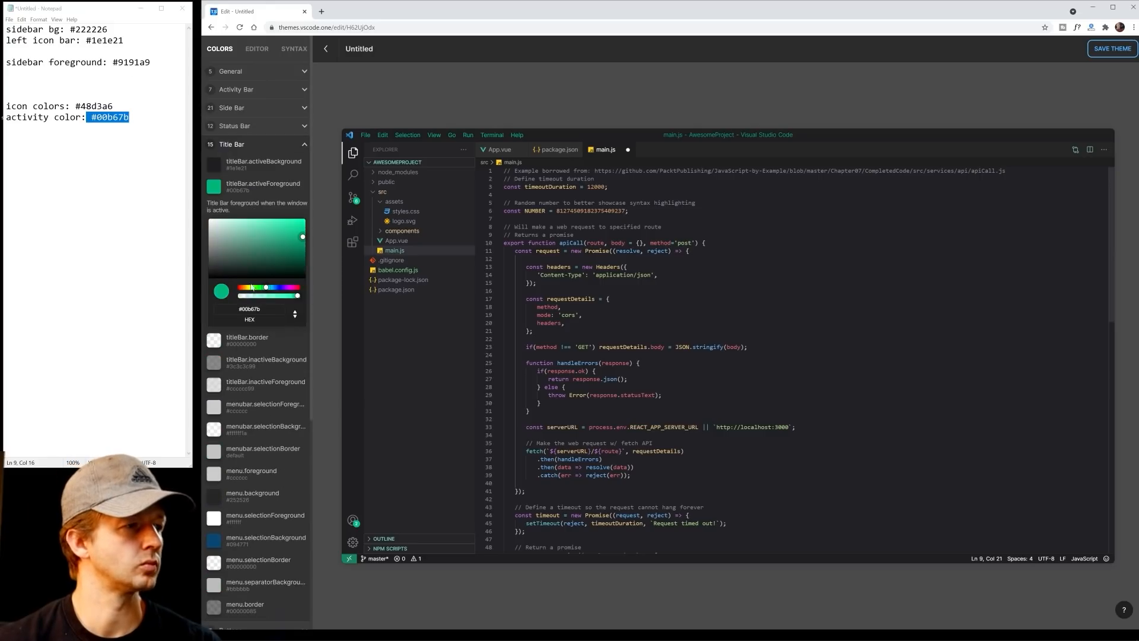
click(366, 135)
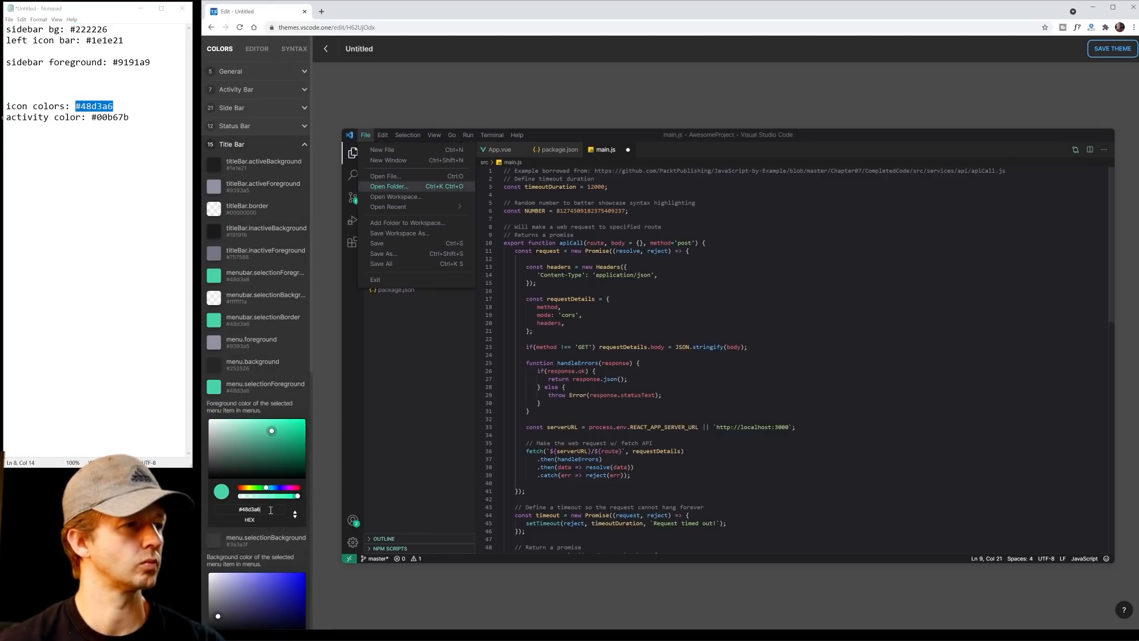
click(354, 197)
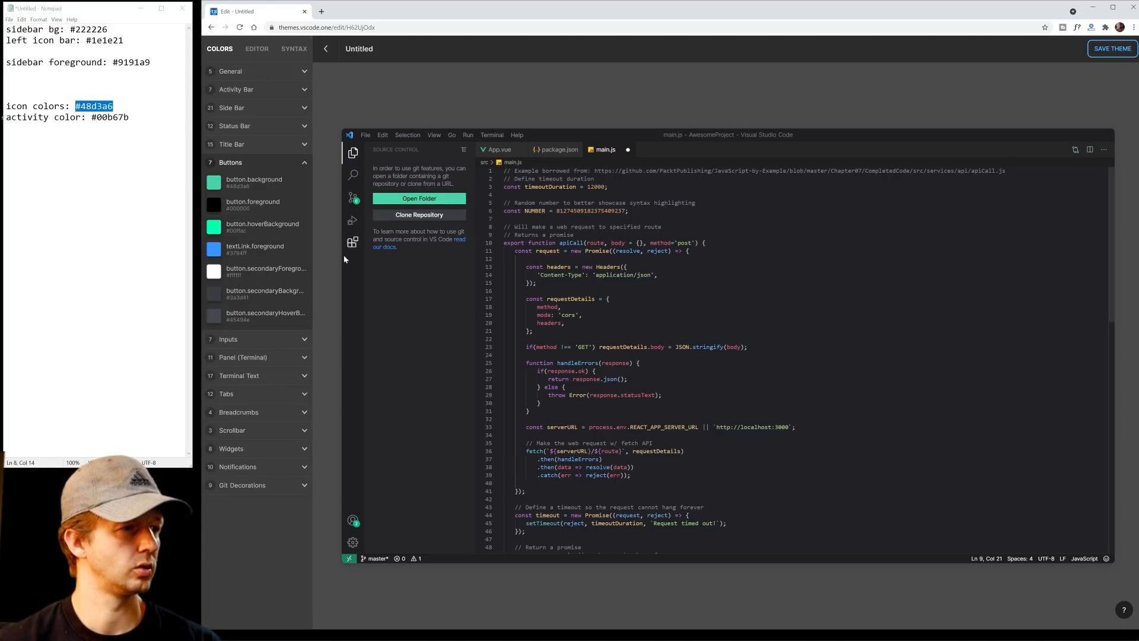
click(232, 108)
text(text: #9393a5)
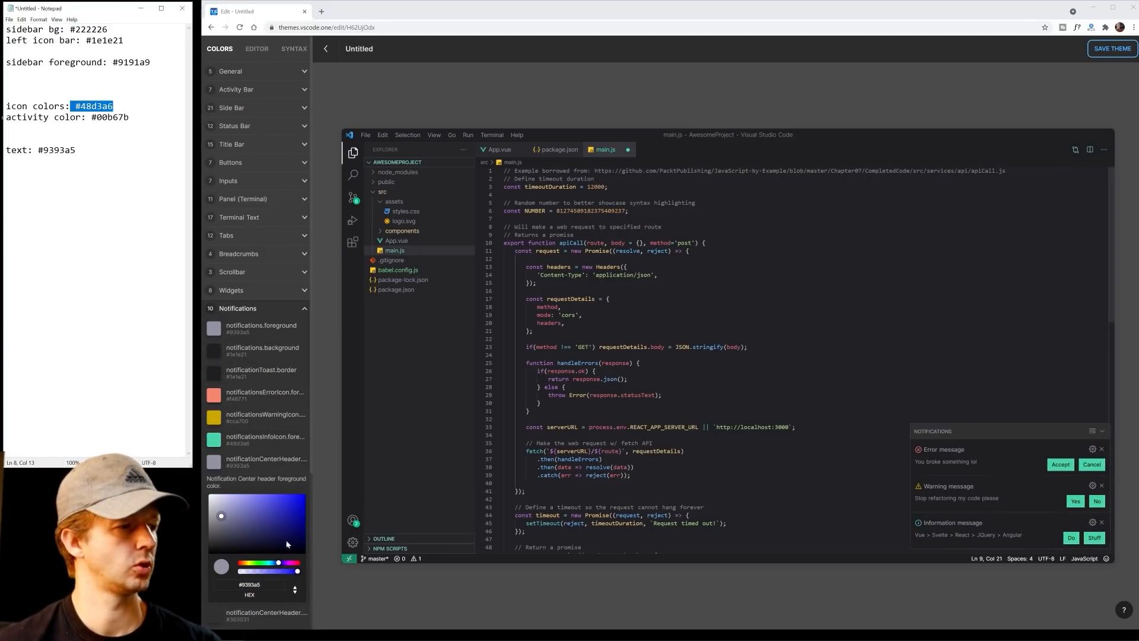
Set notificationCenter.border to #222226 and recolour the side bar list hover background
scroll(down, 3)
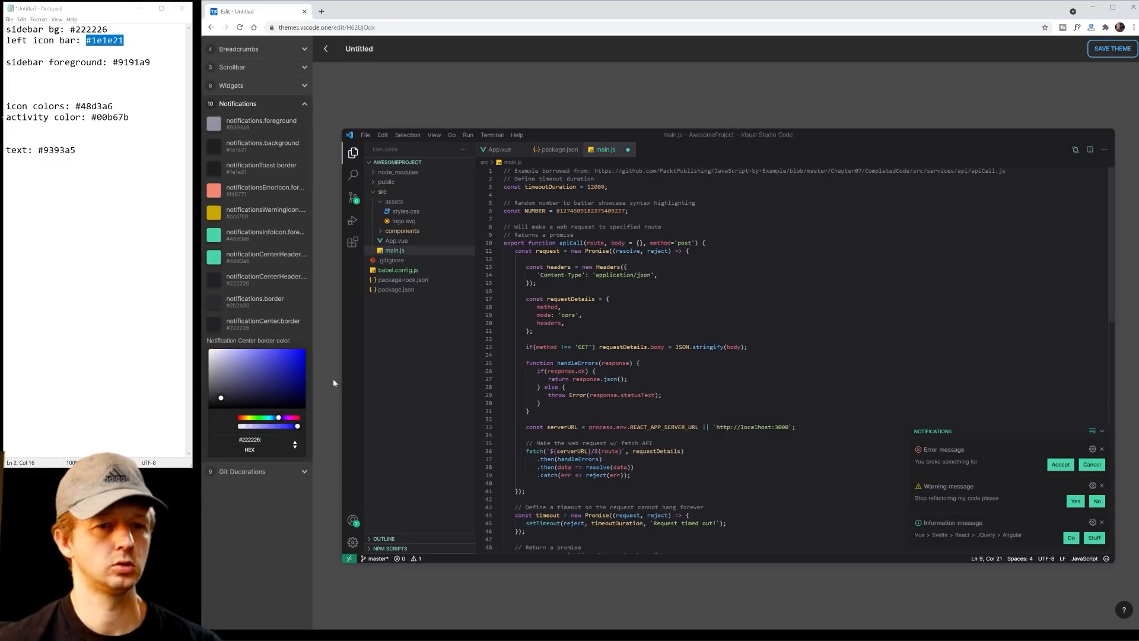
click(219, 48)
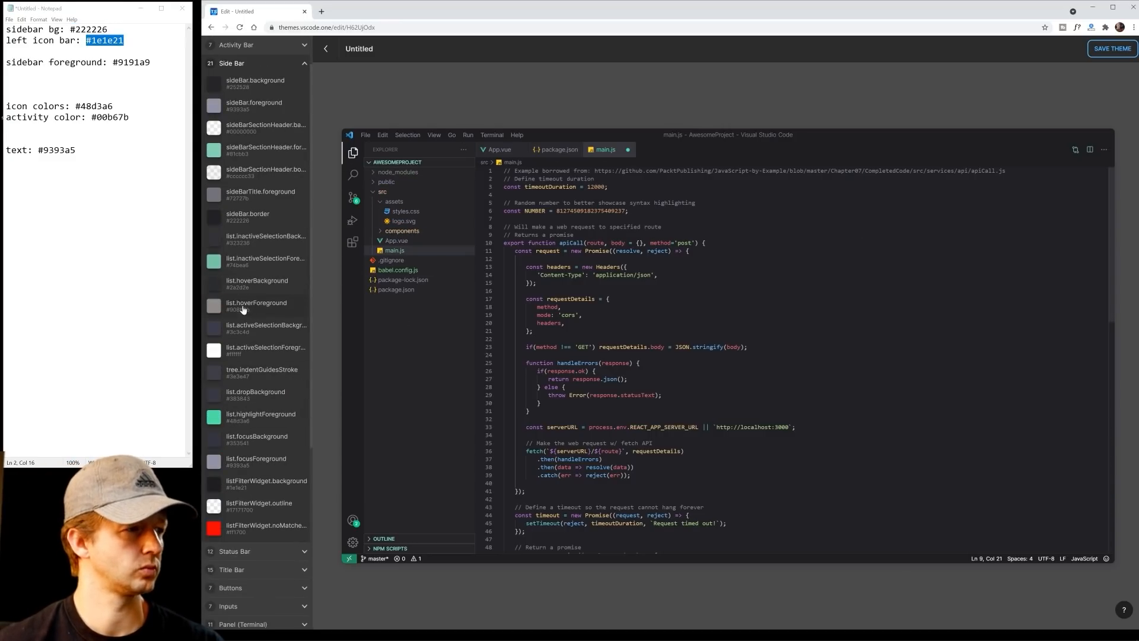
click(214, 284)
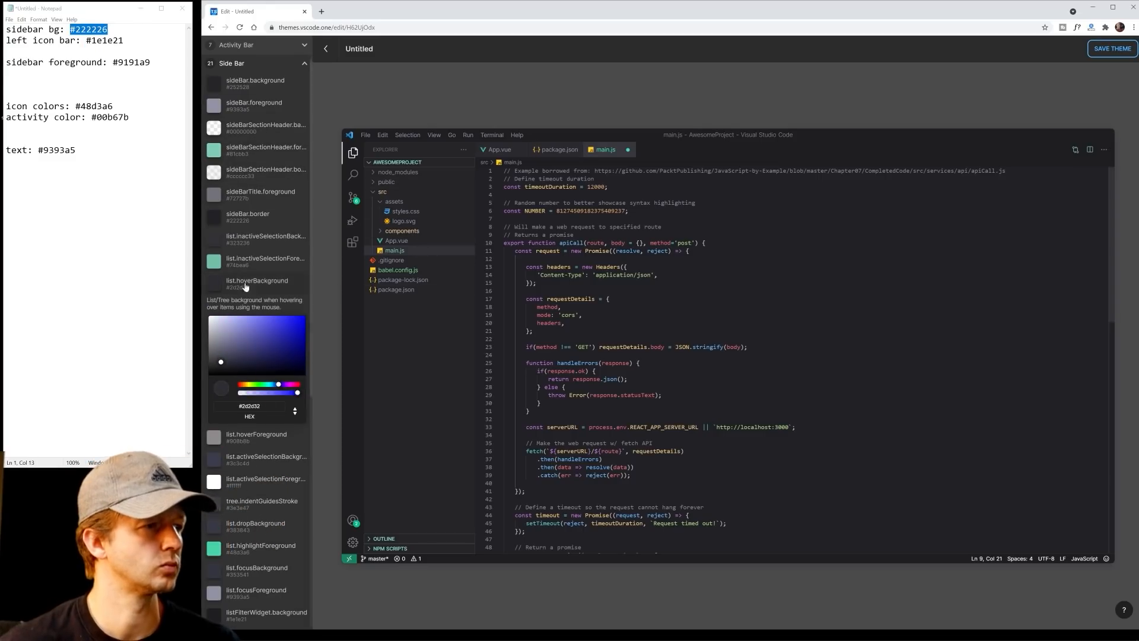
click(293, 48)
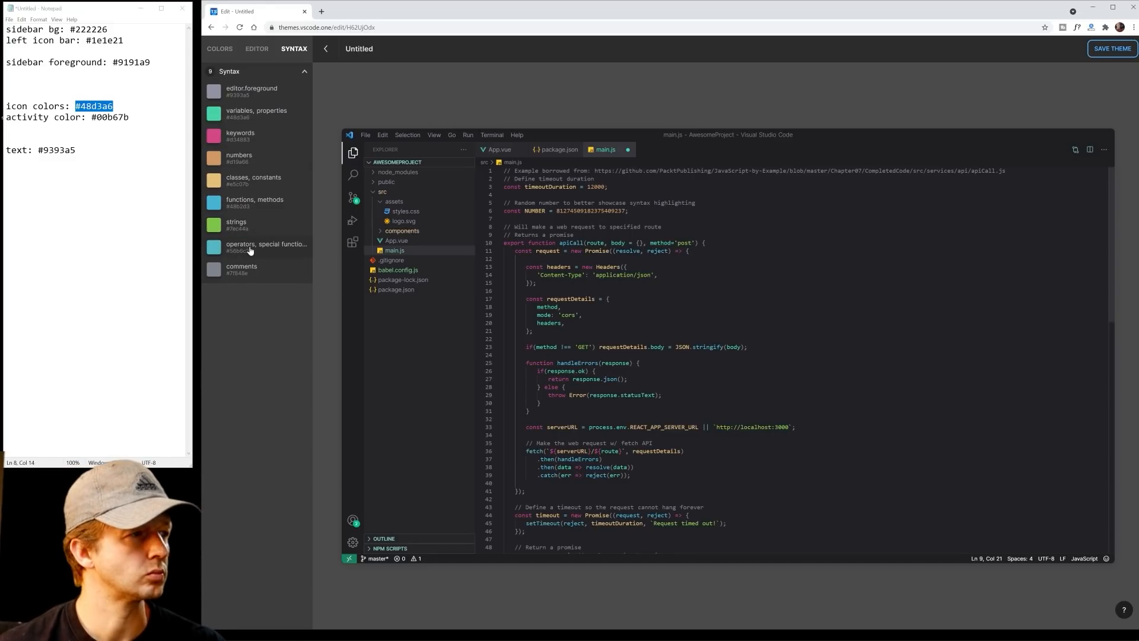
Recolour syntax comments with a darker grey hex taken from the Notepad notes
double_click(89, 28)
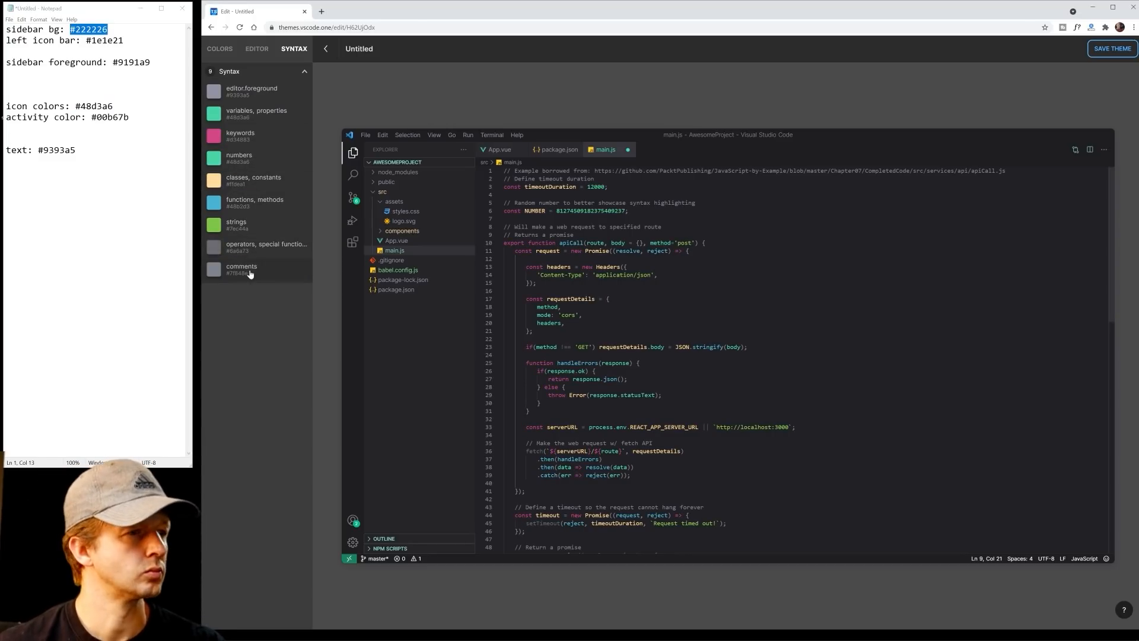
click(213, 270)
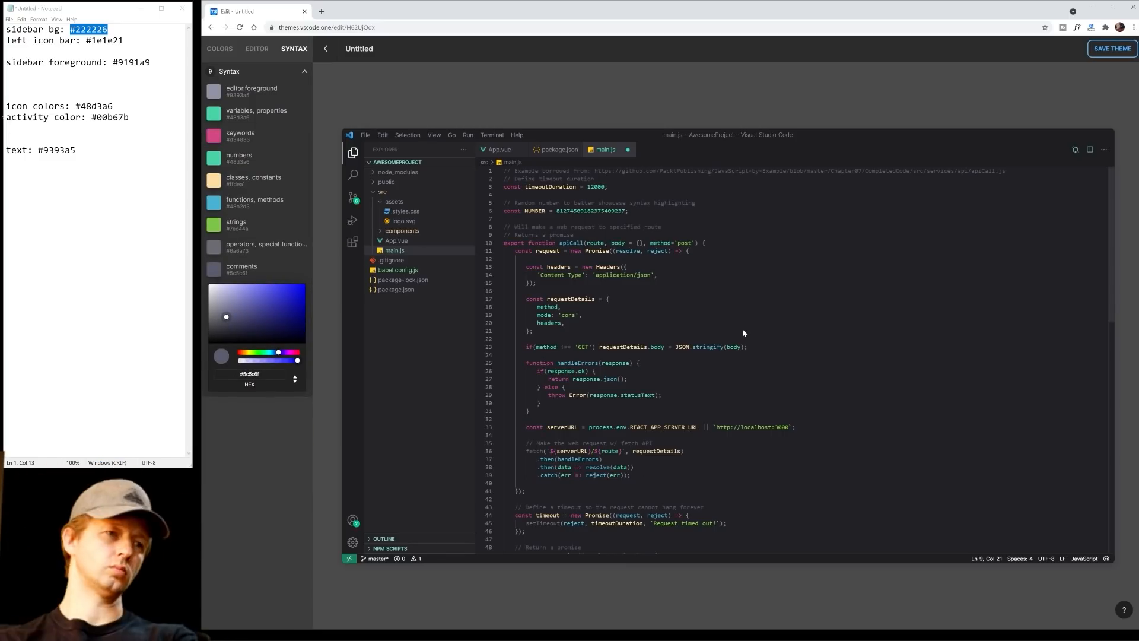
click(257, 49)
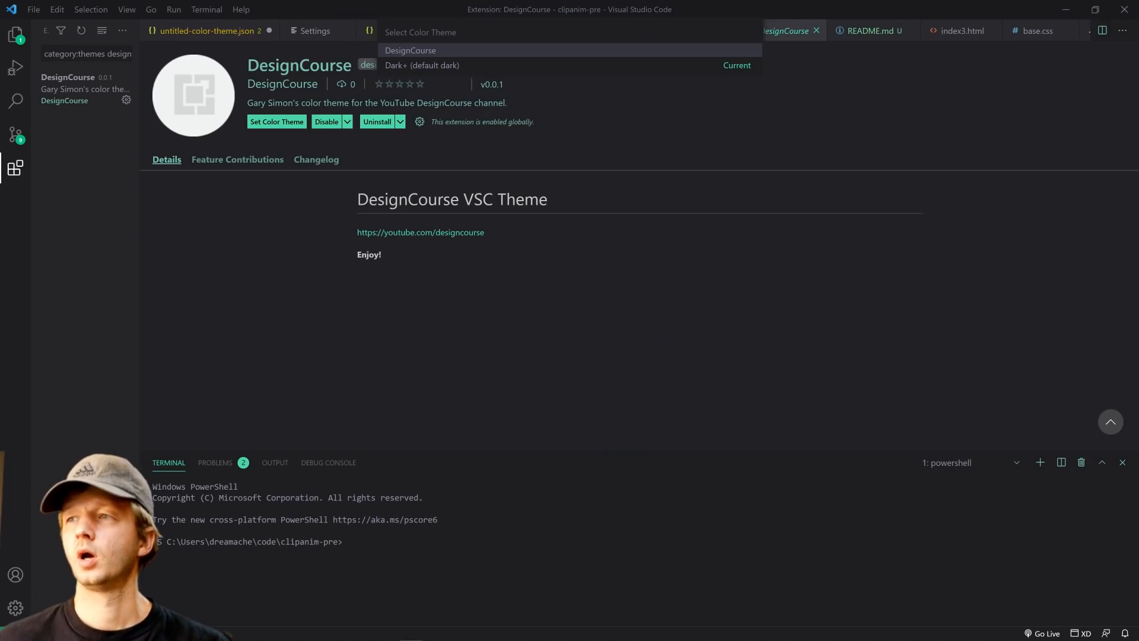
mouse_move(690, 56)
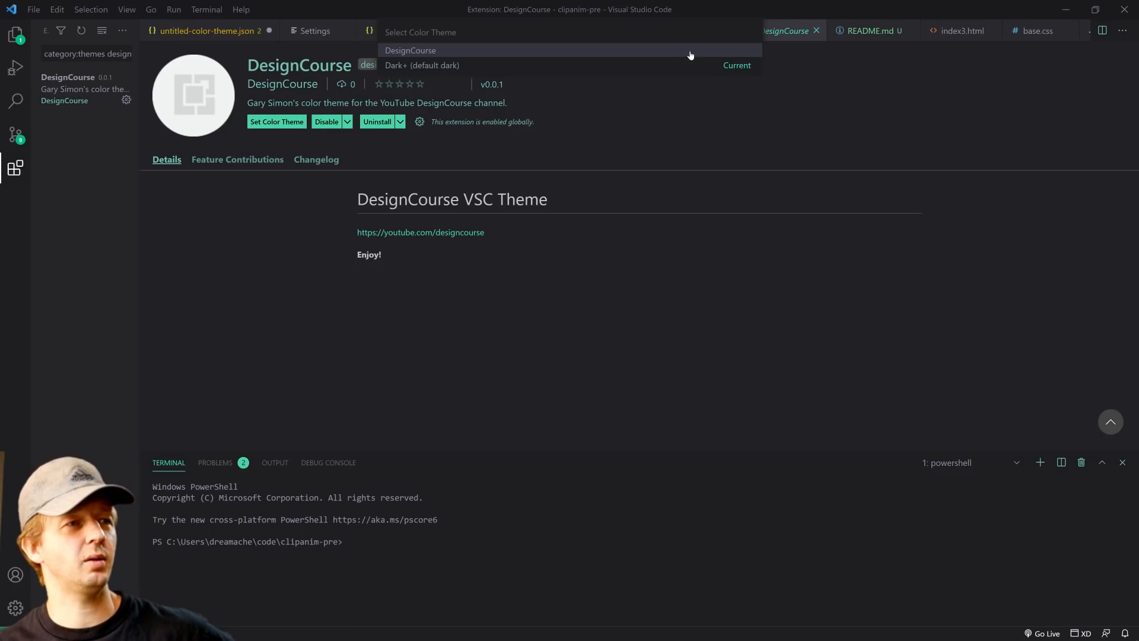
mouse_move(697, 51)
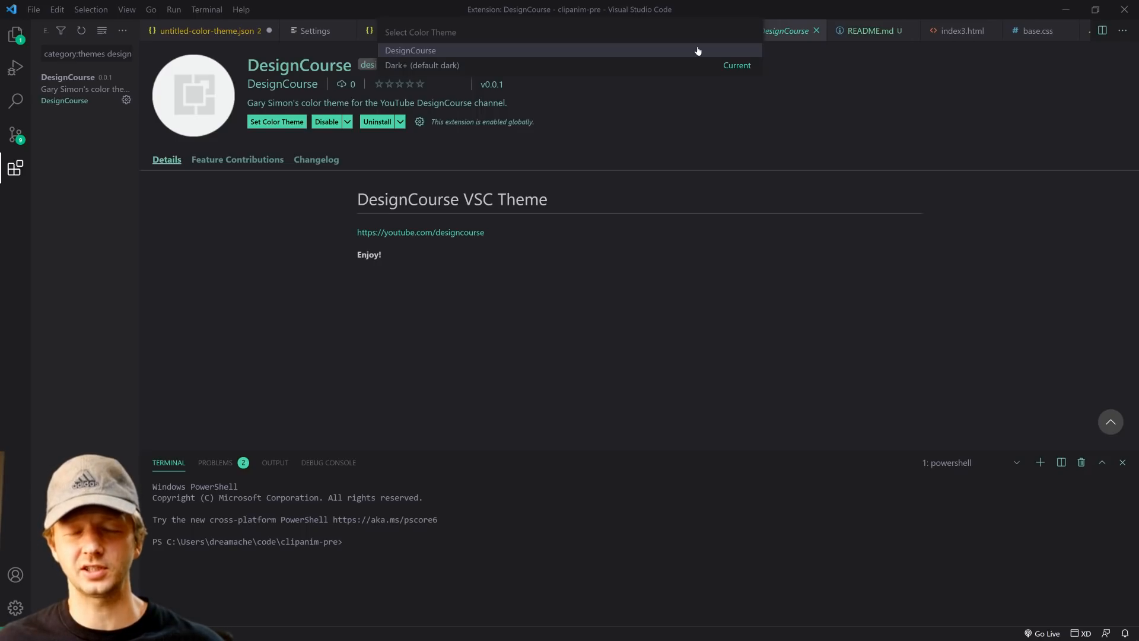
mouse_move(724, 66)
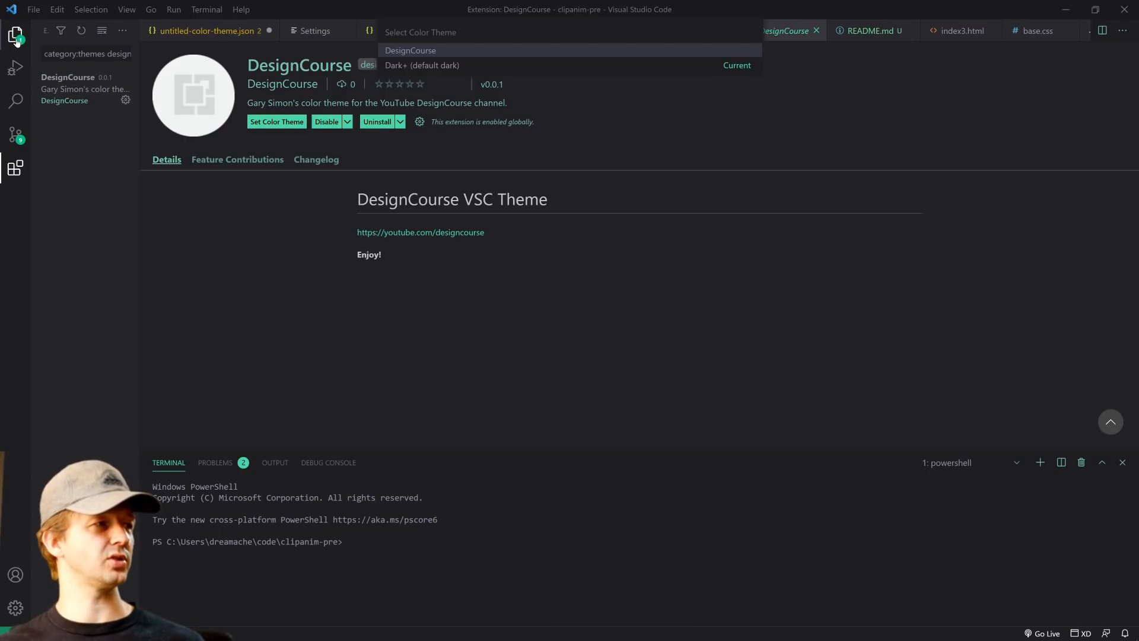
Open the clipsmooth folder via File > Open Folder, discarding untitled-color-theme.json changes
click(16, 34)
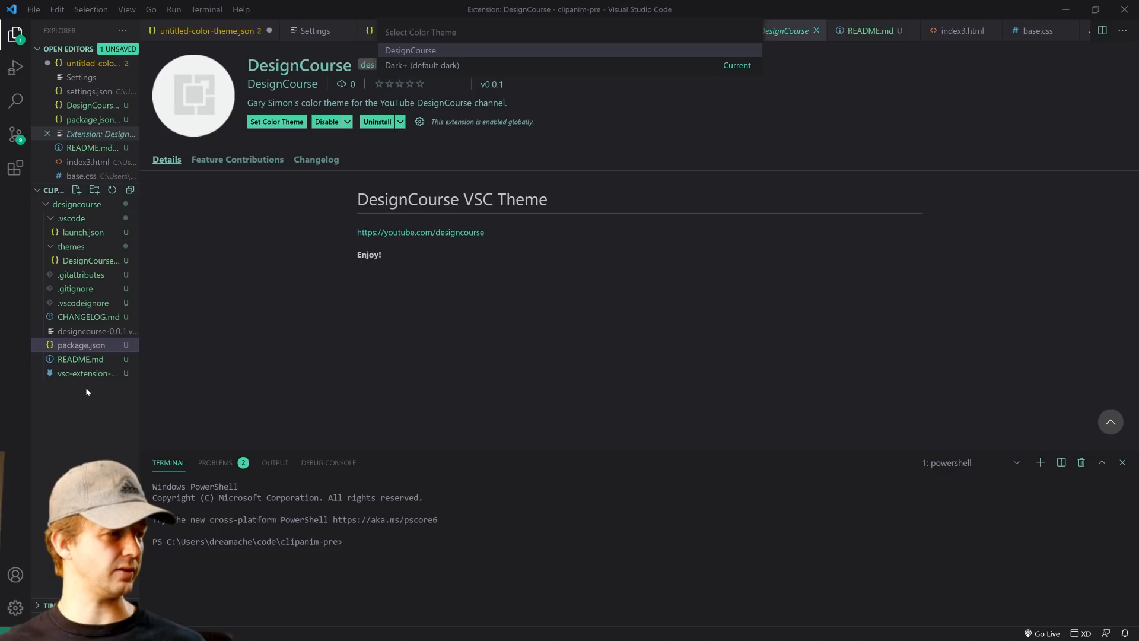
click(33, 10)
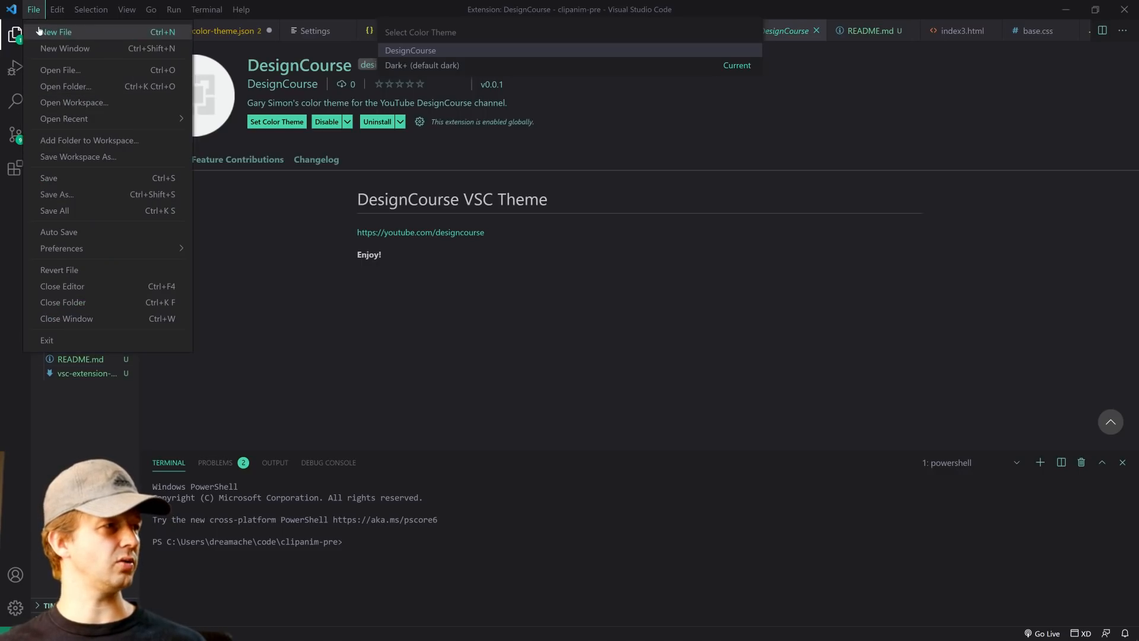
mouse_move(65, 87)
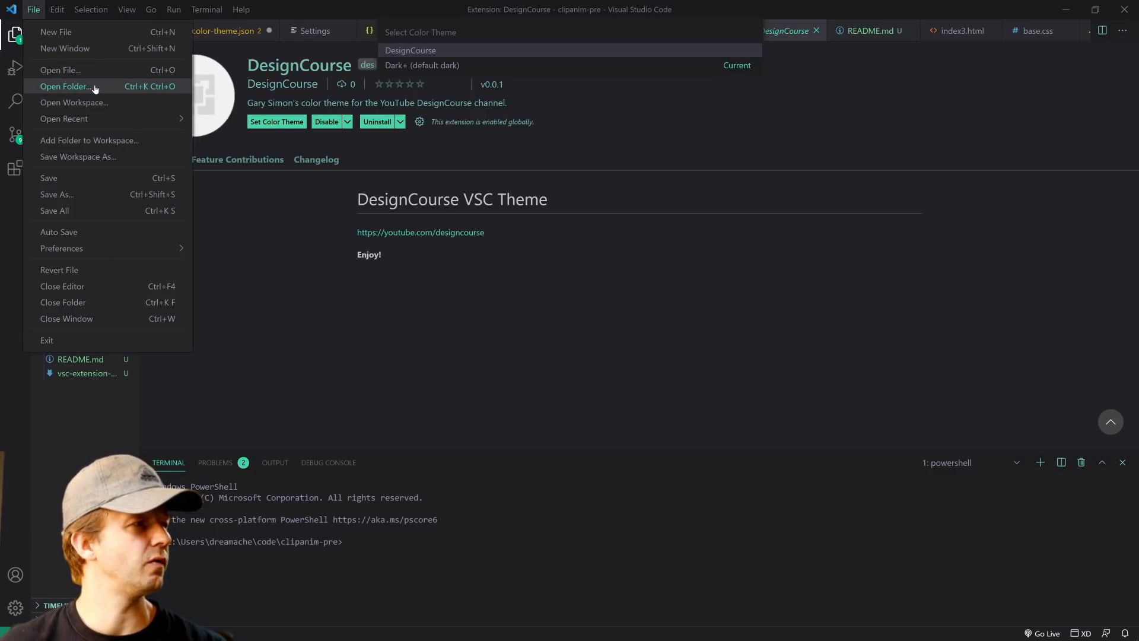
click(65, 87)
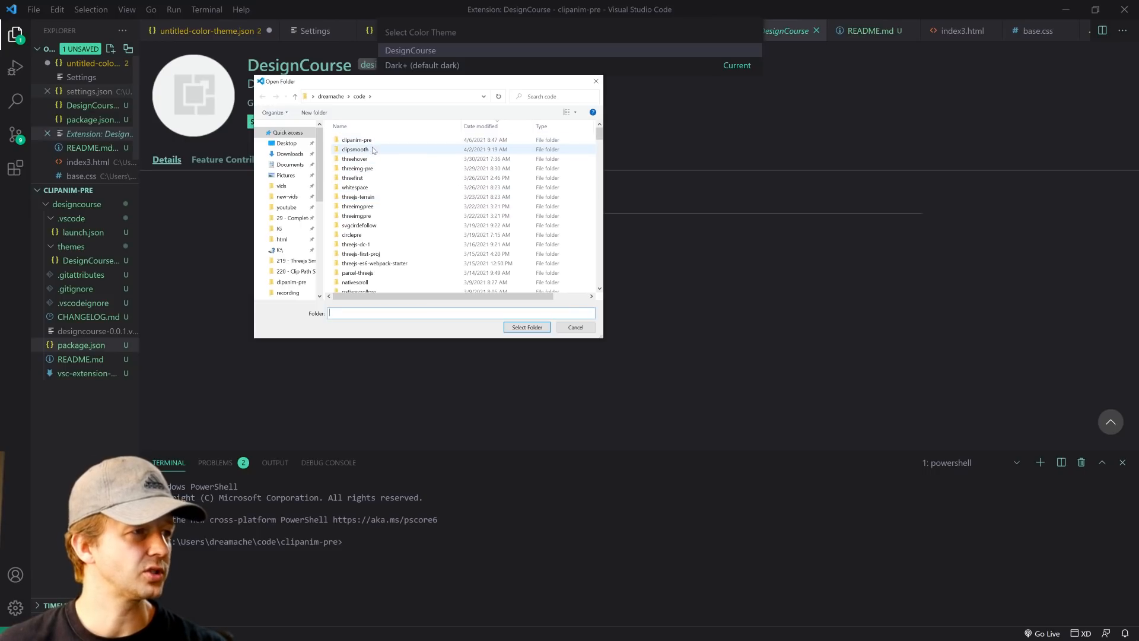
click(574, 328)
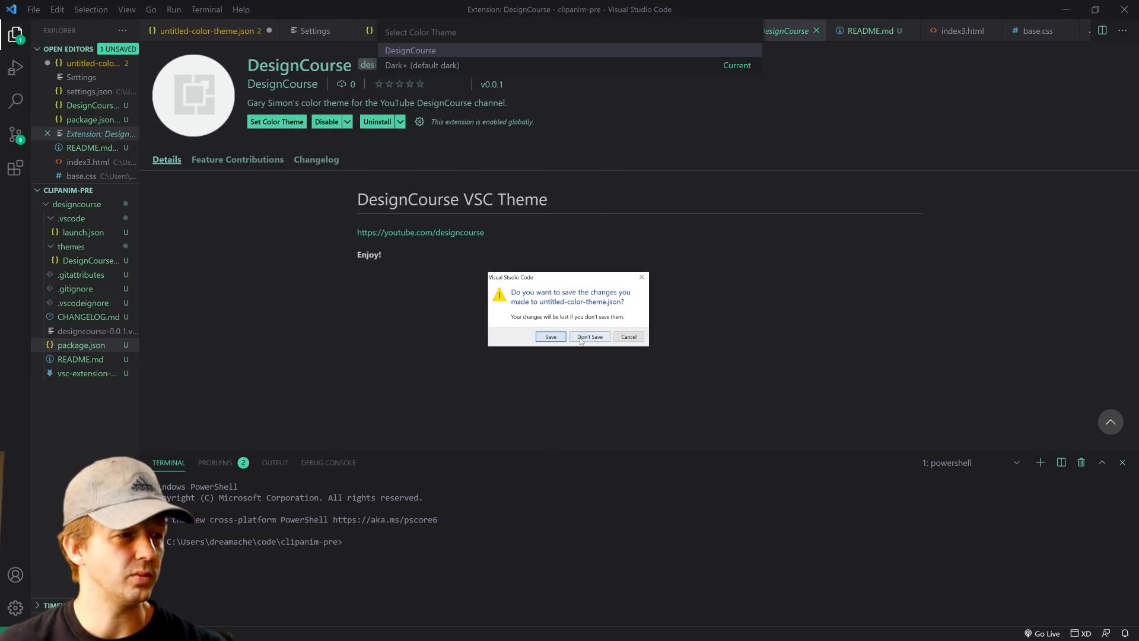
click(590, 335)
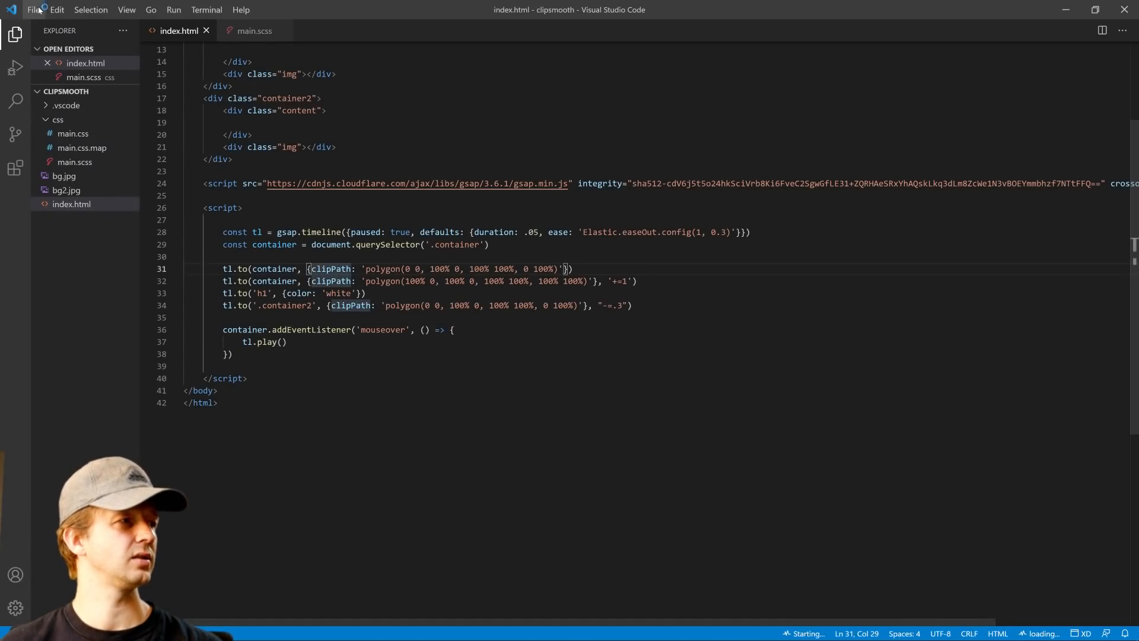
Set DesignCourse as the colour theme from its extension details page
click(16, 169)
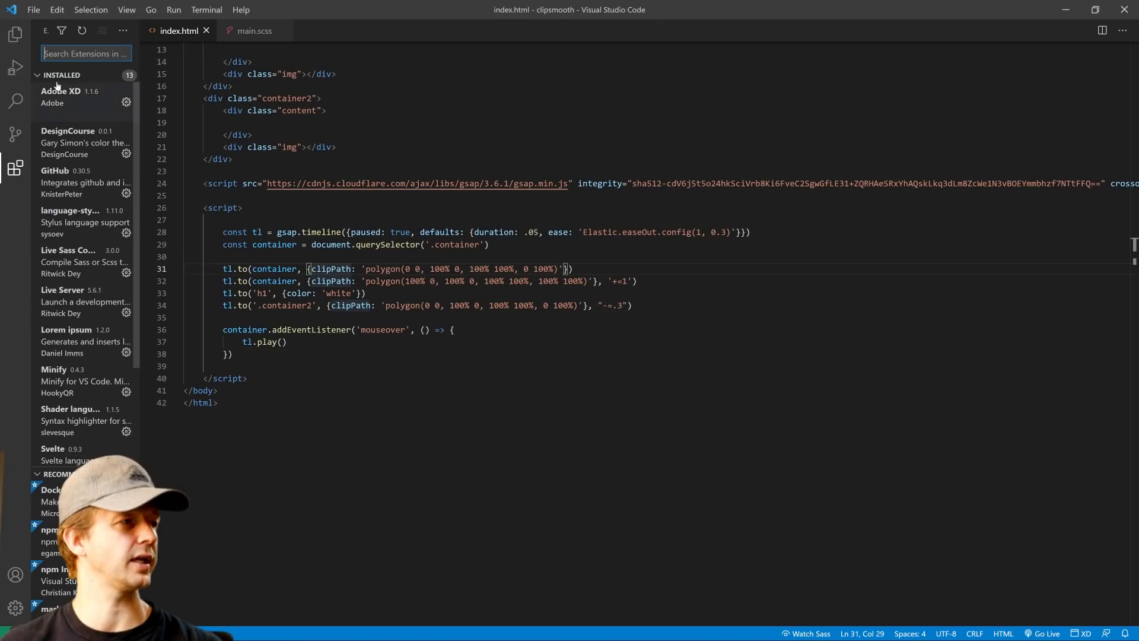
mouse_move(102, 156)
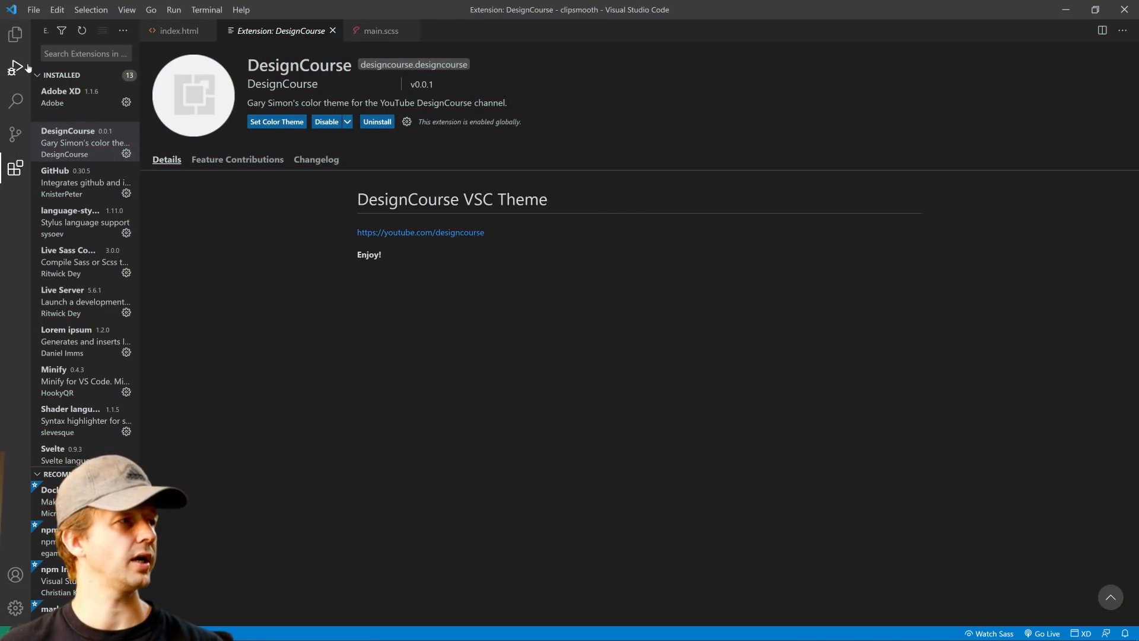
click(277, 122)
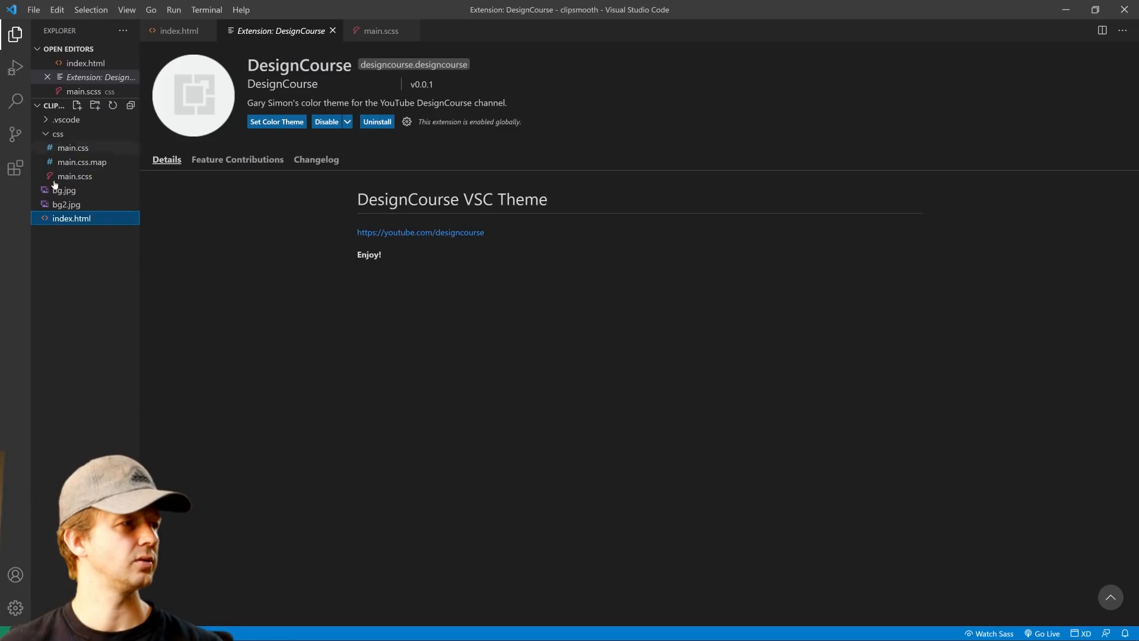
click(15, 167)
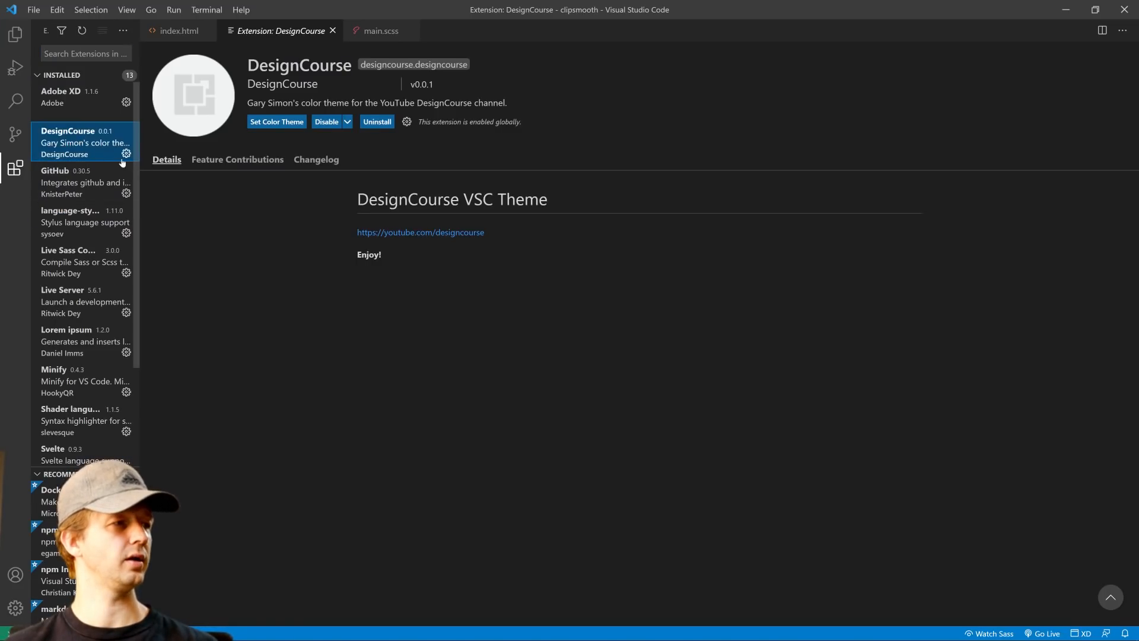
click(277, 122)
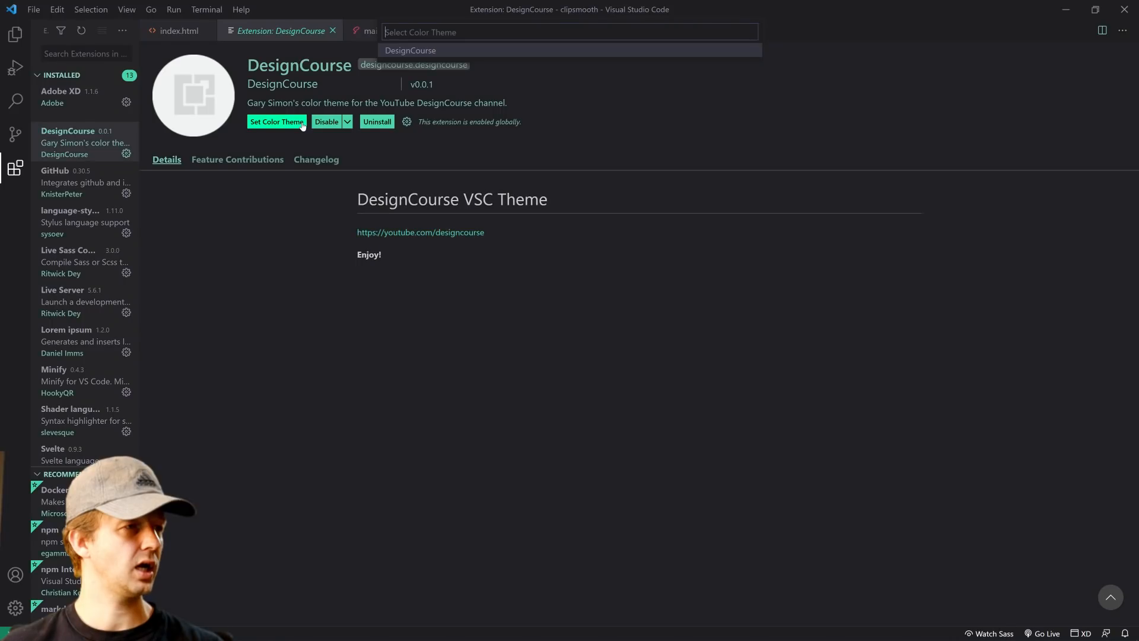
click(411, 50)
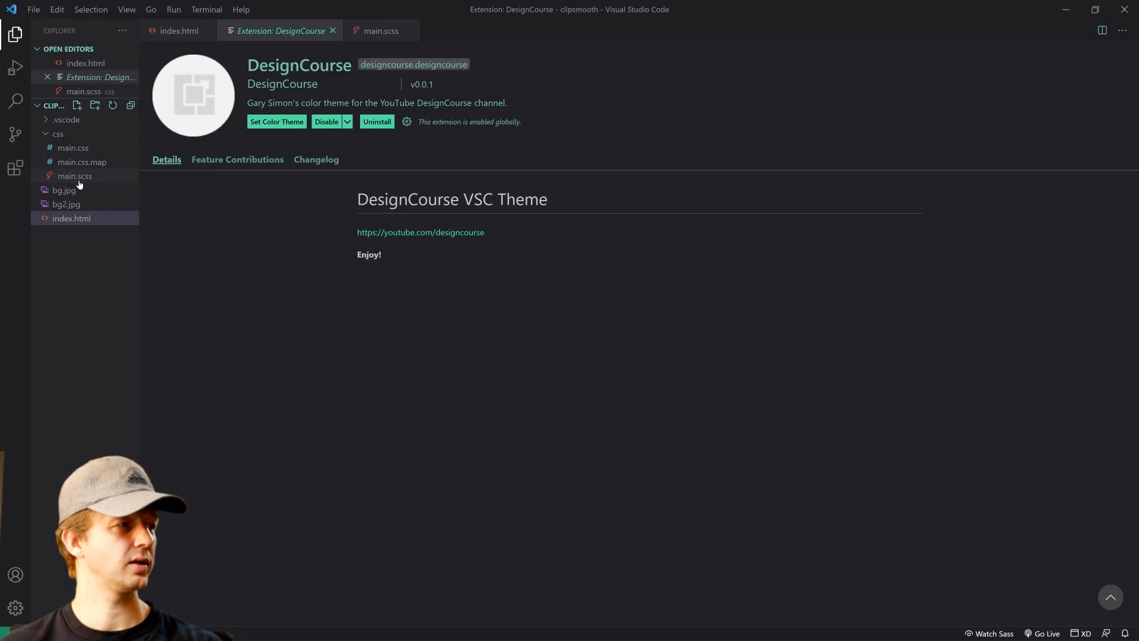
mouse_move(57, 134)
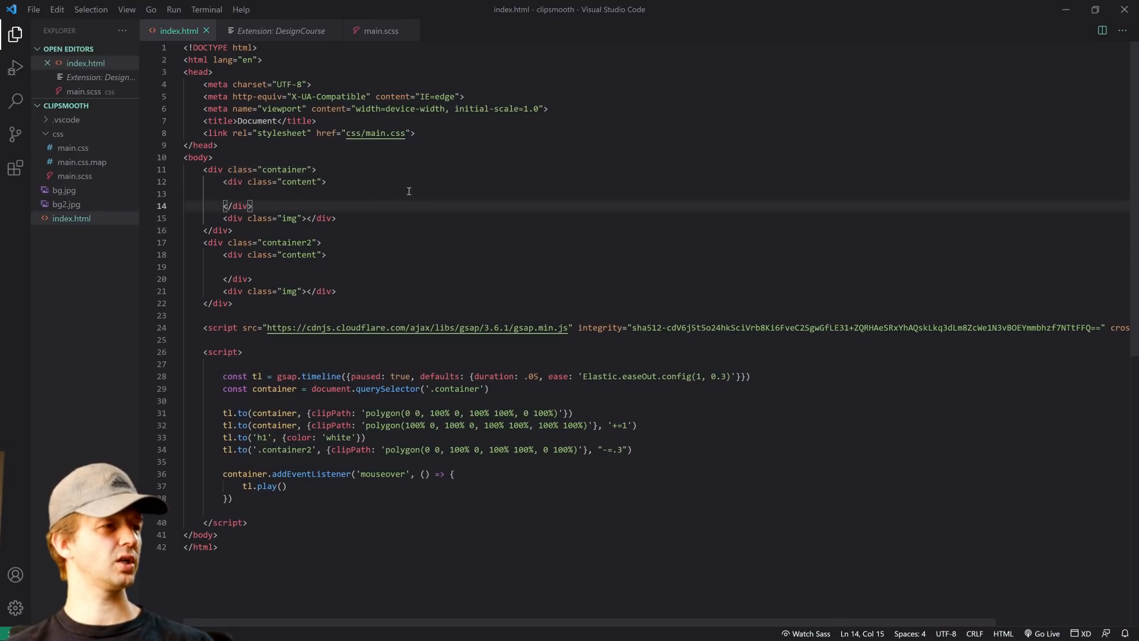
double_click(326, 108)
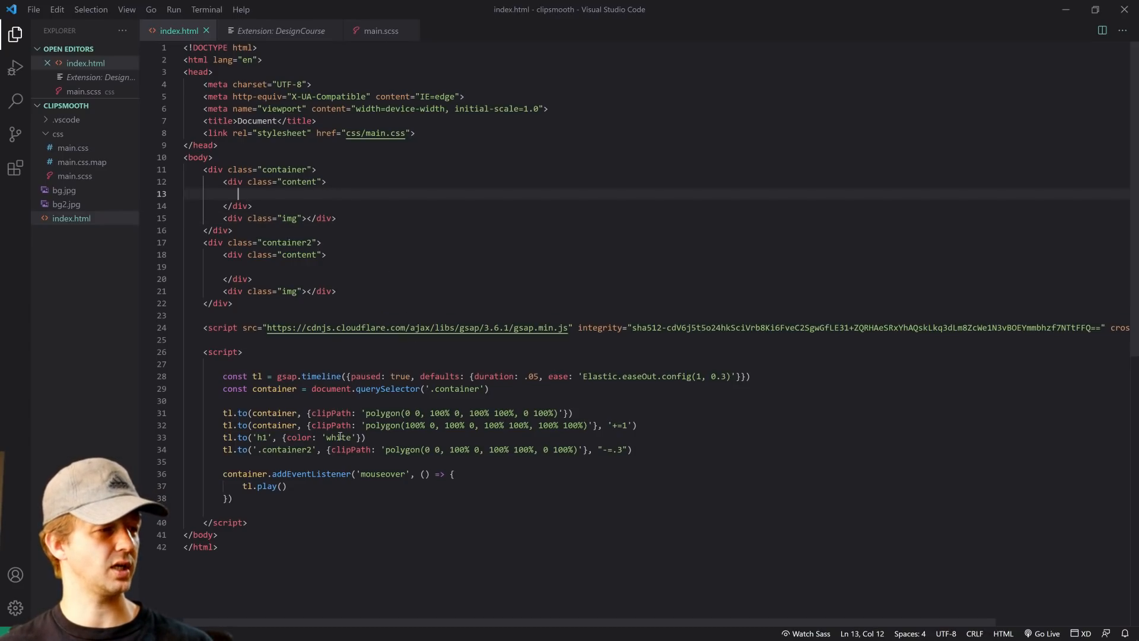
click(326, 181)
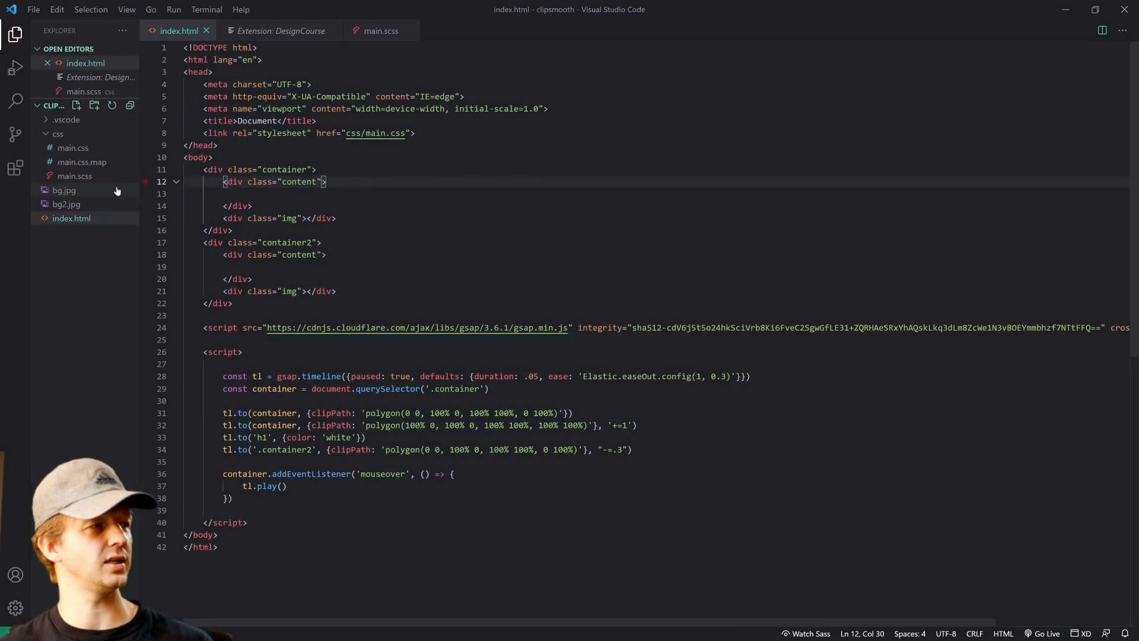